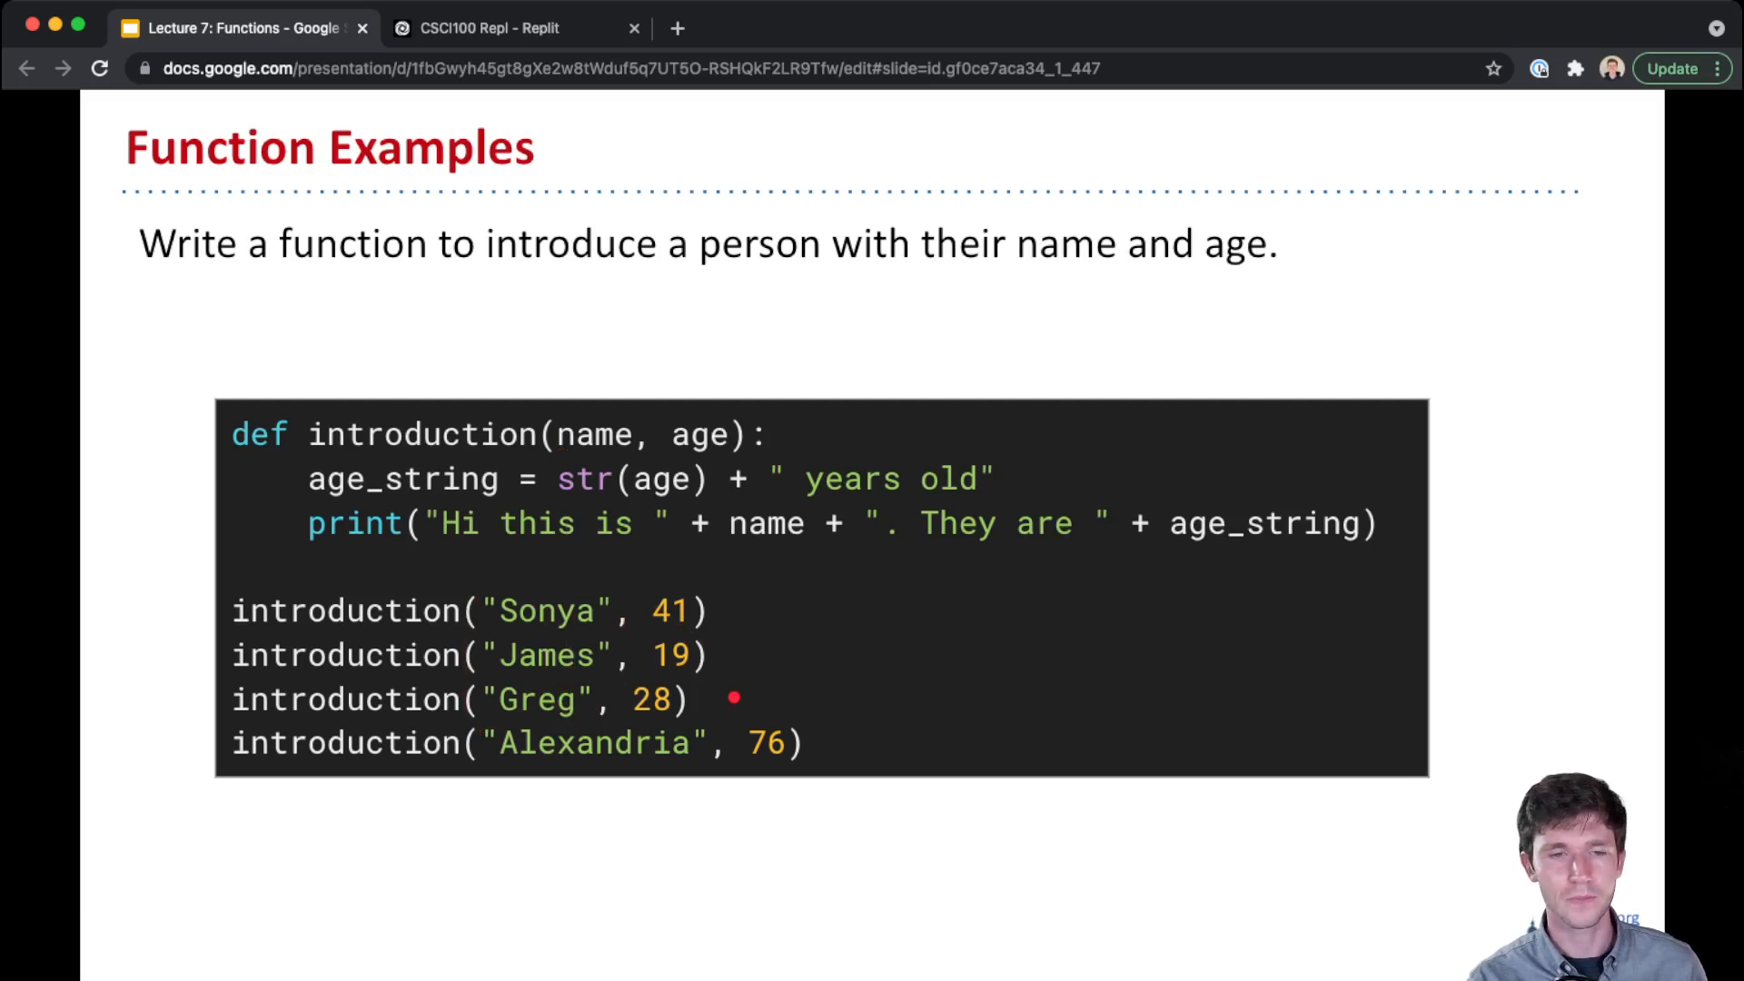
Leave the full-screen slideshow and return to the editor on the introduction-function example slide
{"action": "left_click_drag", "start_coordinate": [367, 340], "coordinate": [718, 365]}
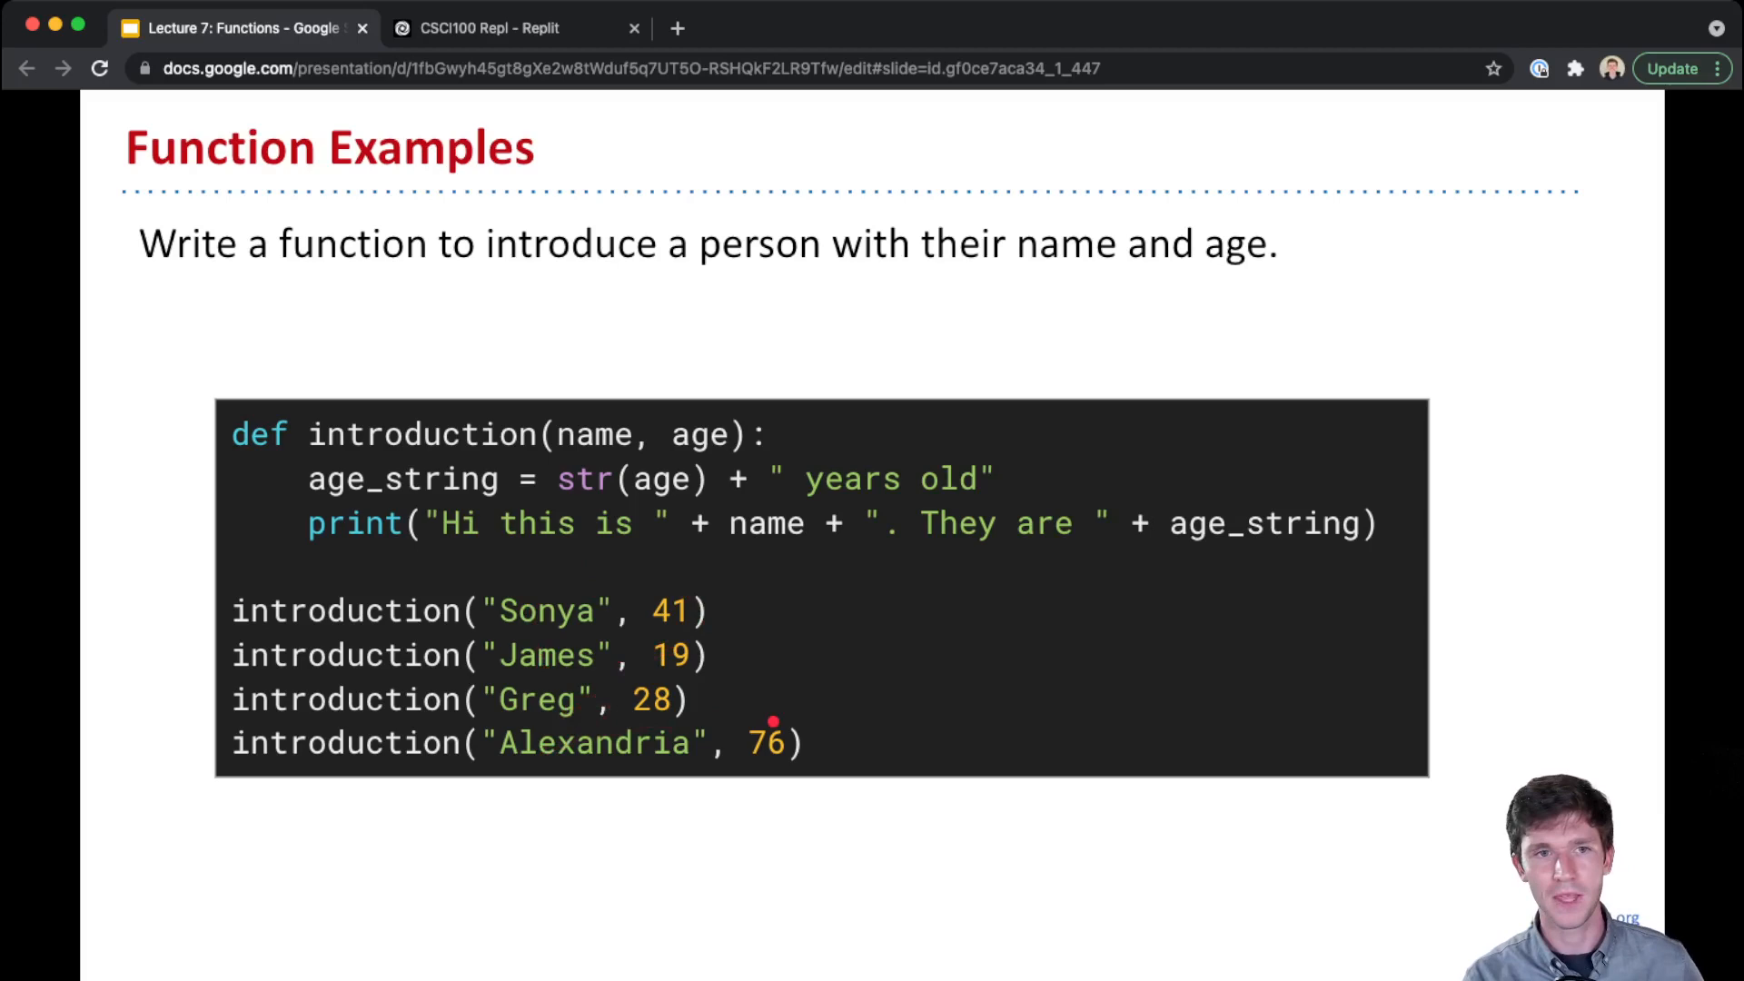
{"action": "key", "text": "Escape"}
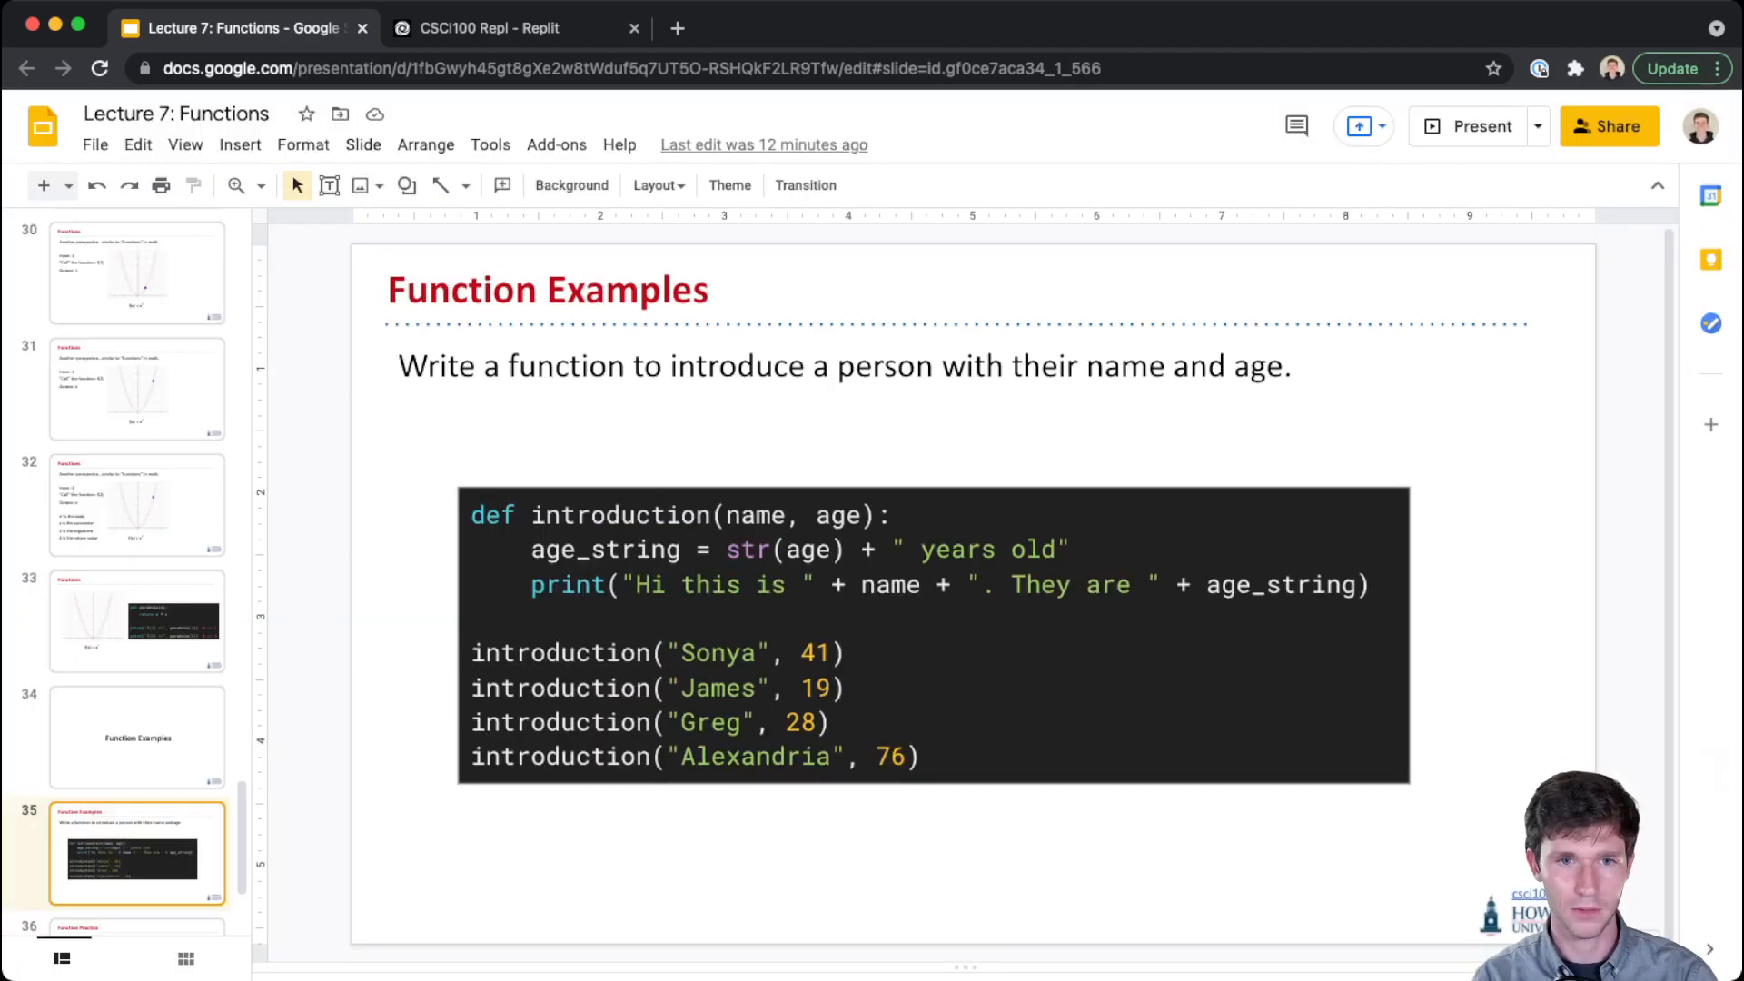
Run demo.py in the Replit shell and highlight the greeting text and the four sample calls while explaining
{"action": "left_click", "coordinate": [488, 27]}
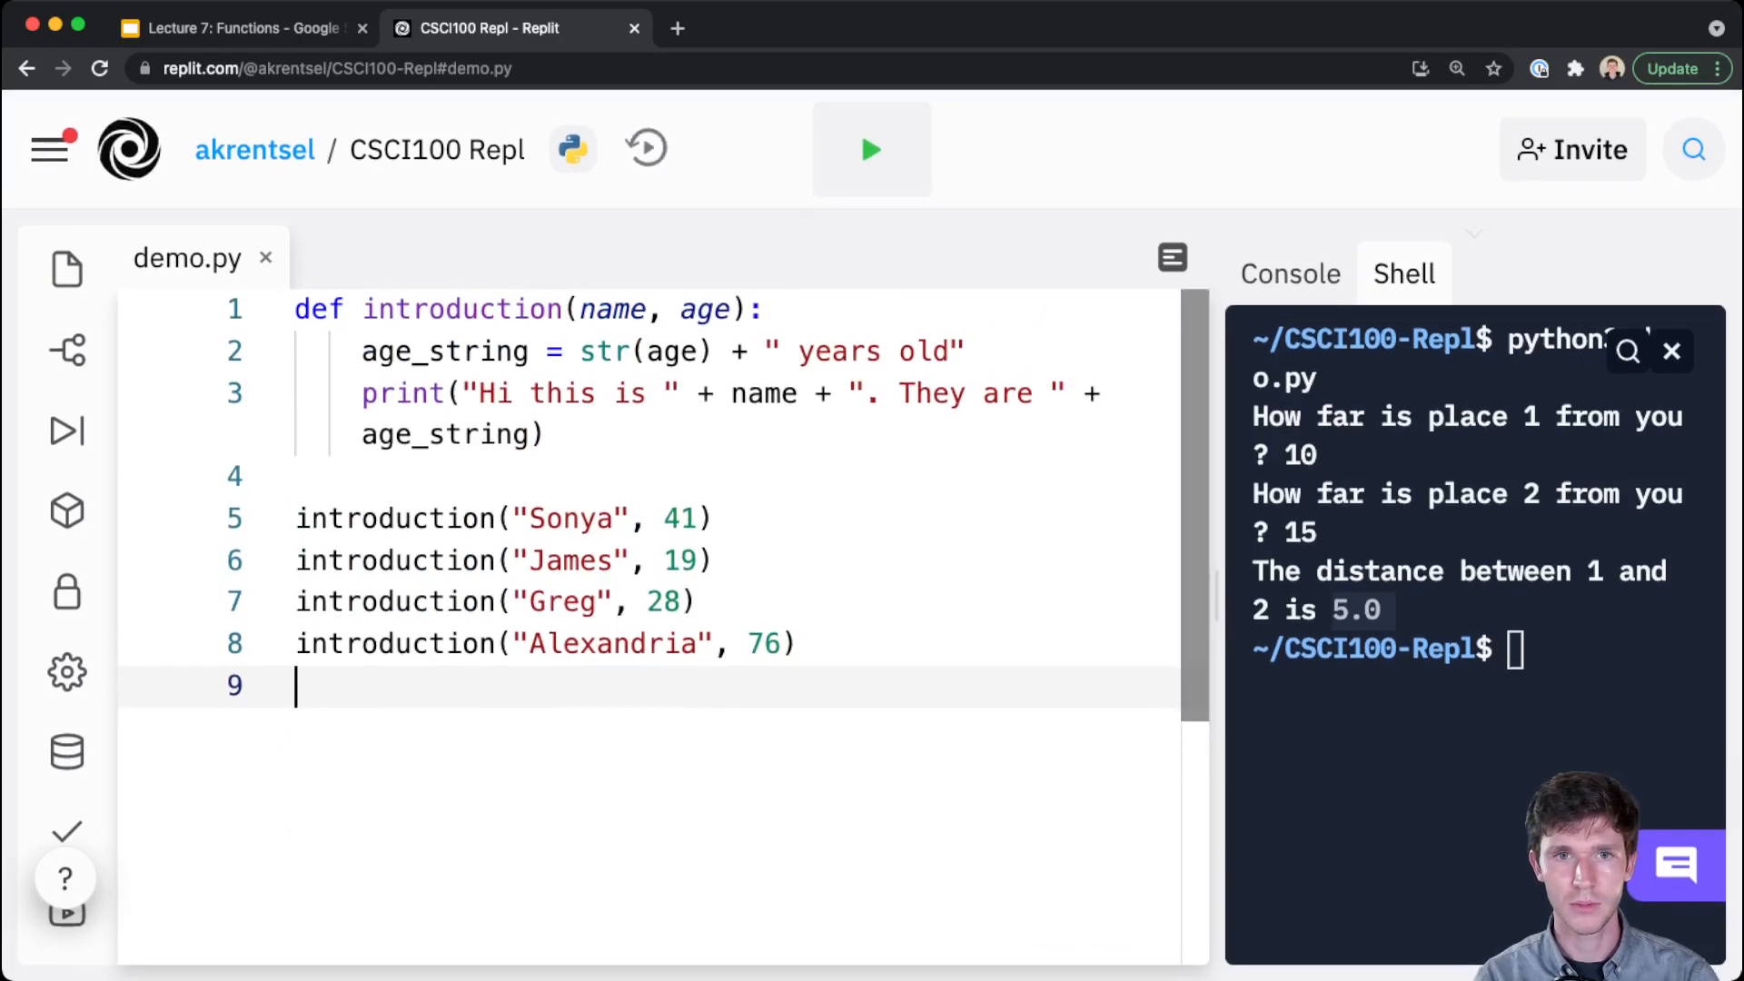
{"action": "type", "text": "cle"}
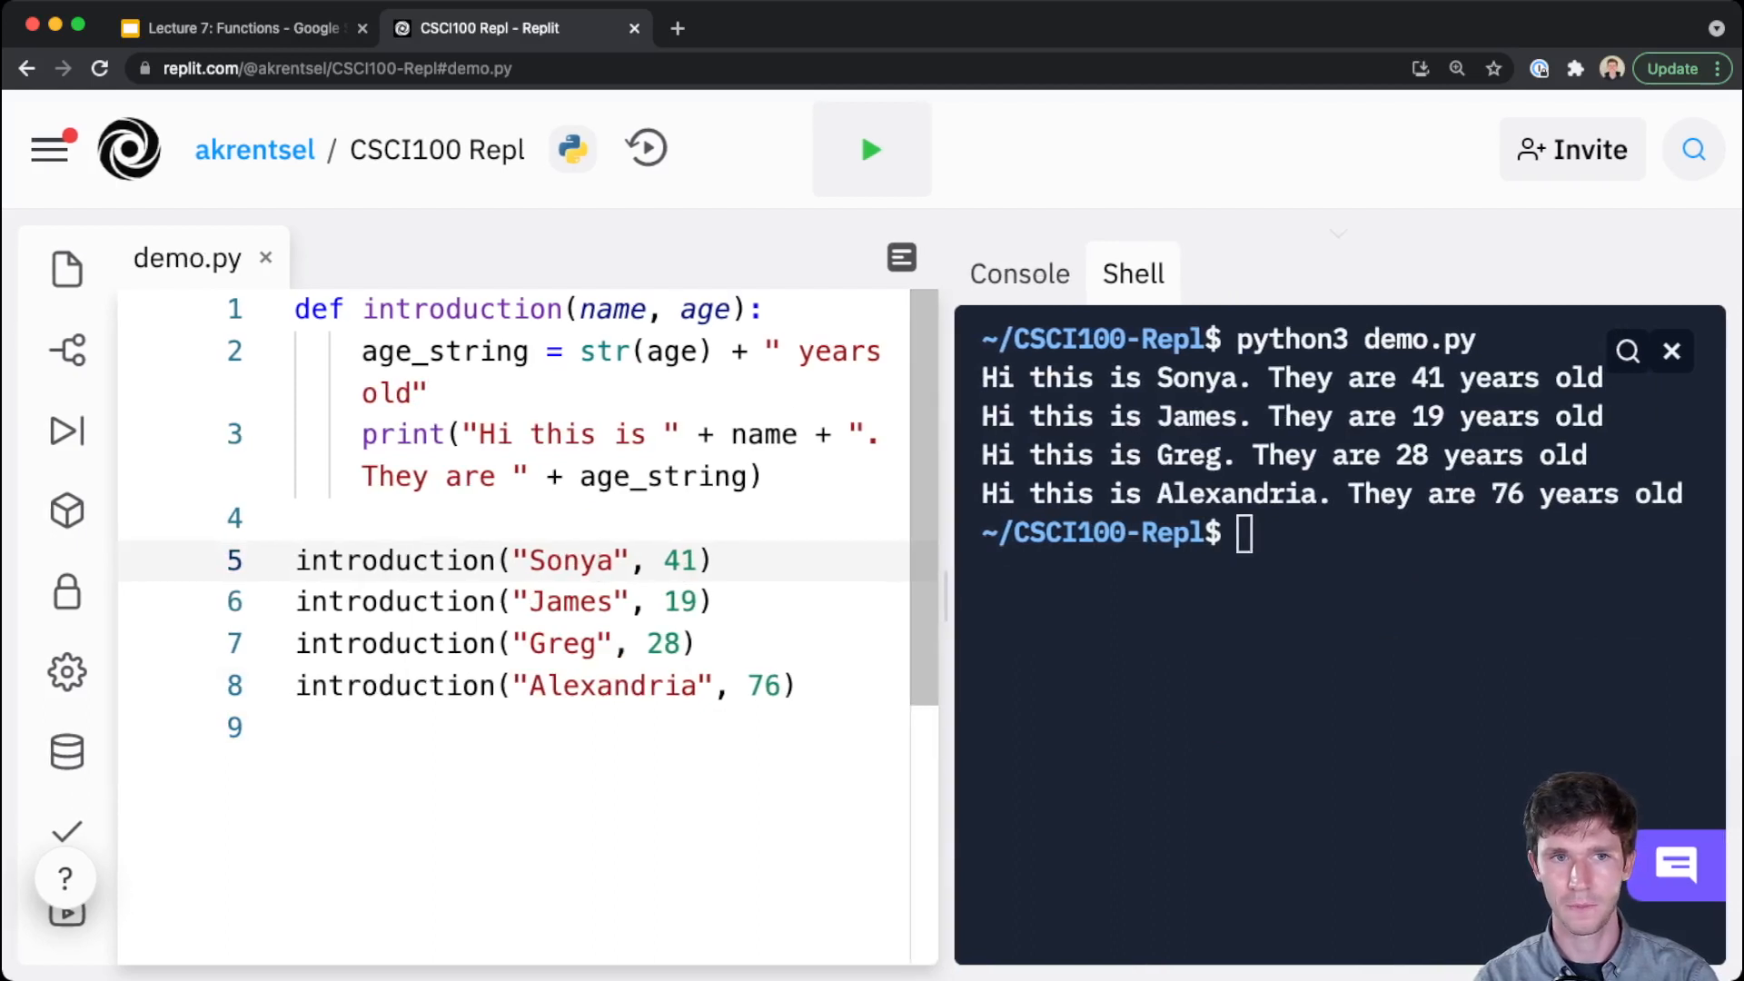
{"action": "double_click", "coordinate": [665, 476]}
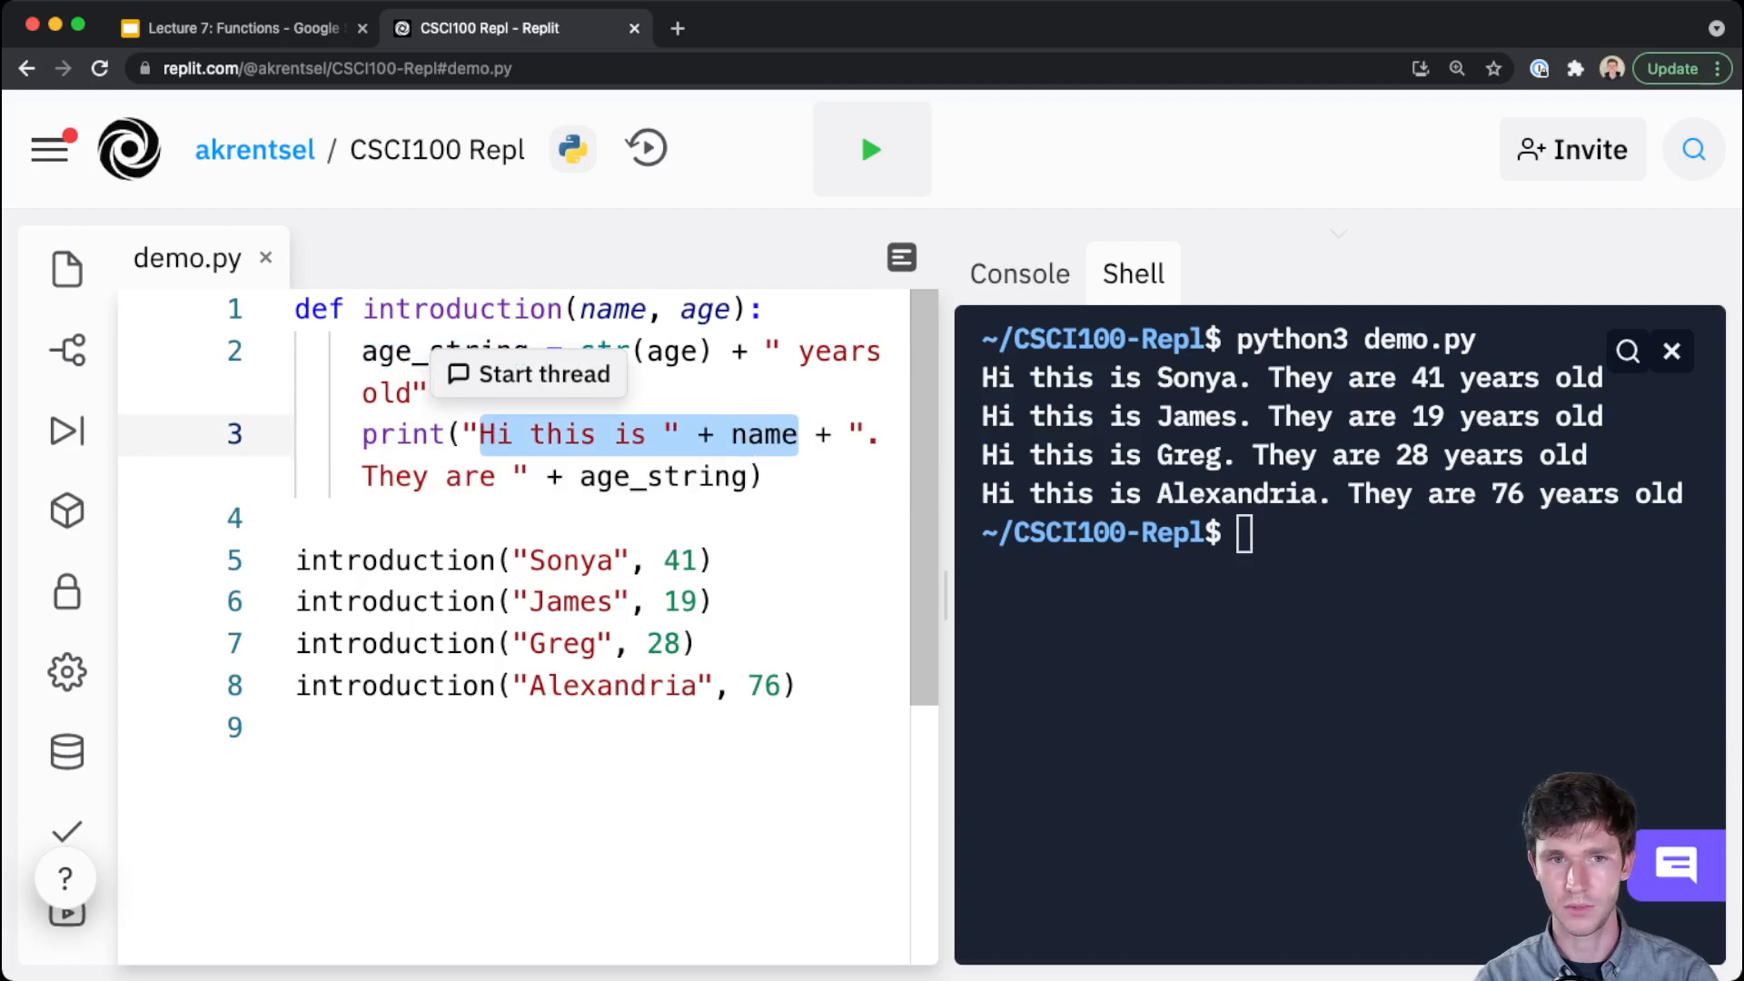
{"action": "left_click", "coordinate": [464, 476]}
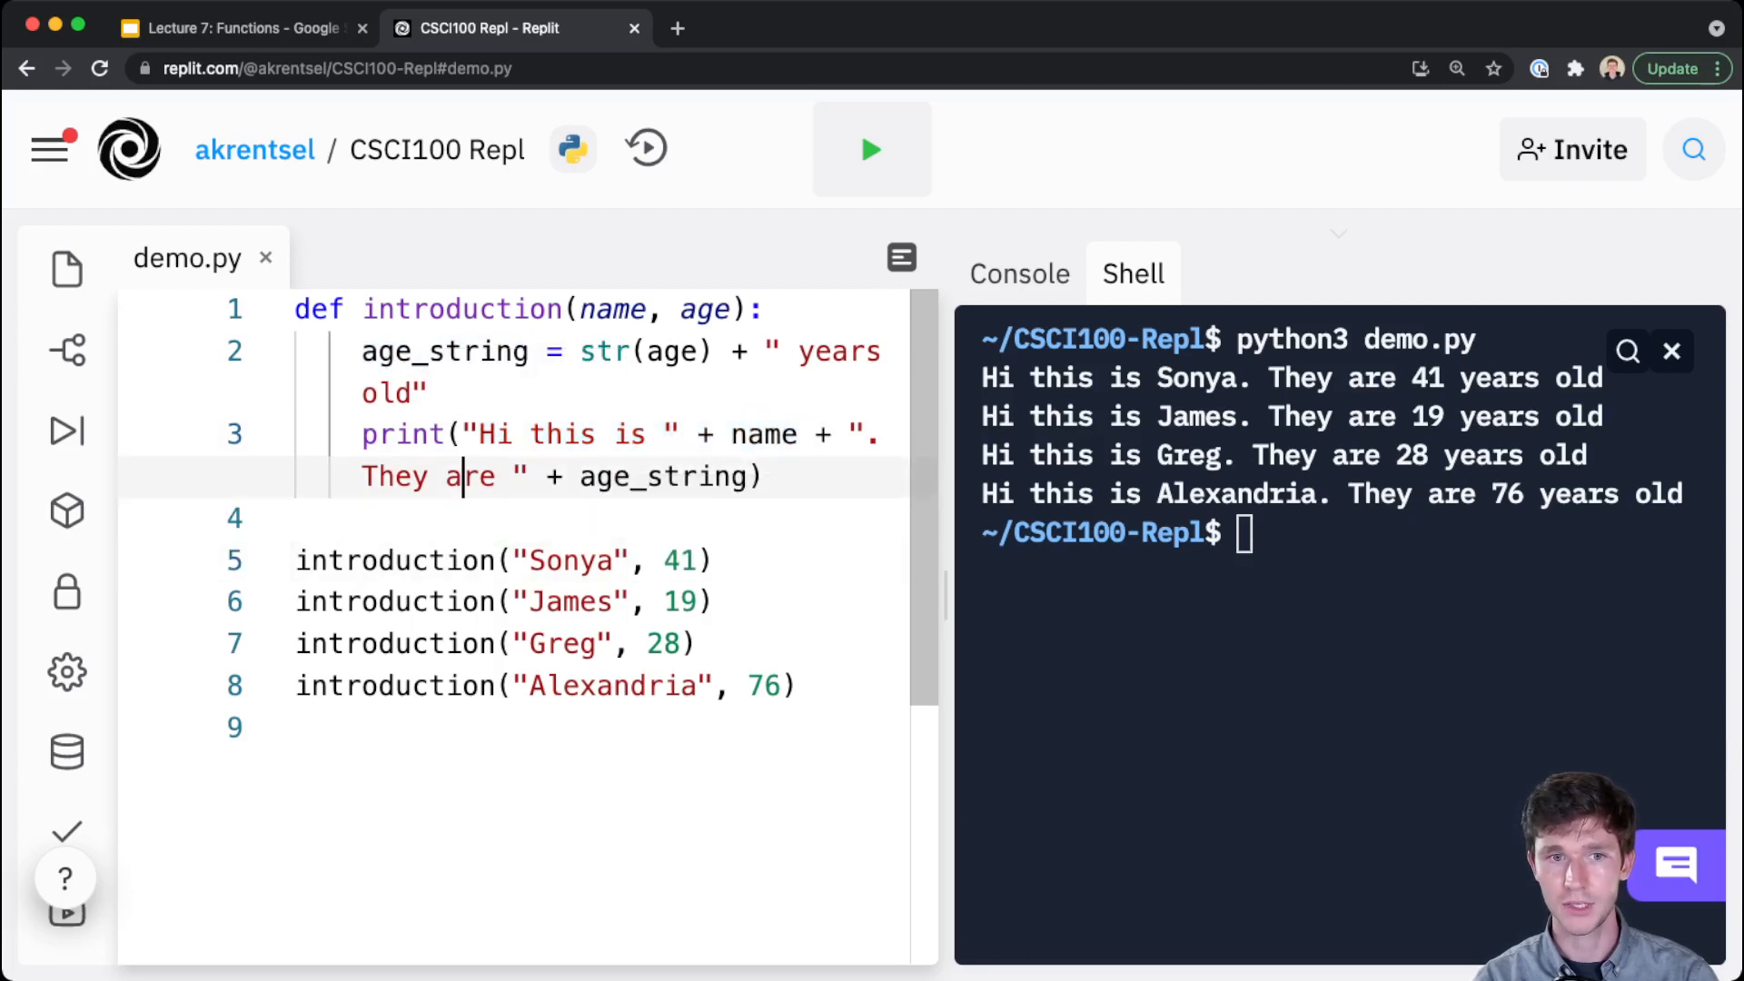
{"action": "double_click", "coordinate": [650, 476]}
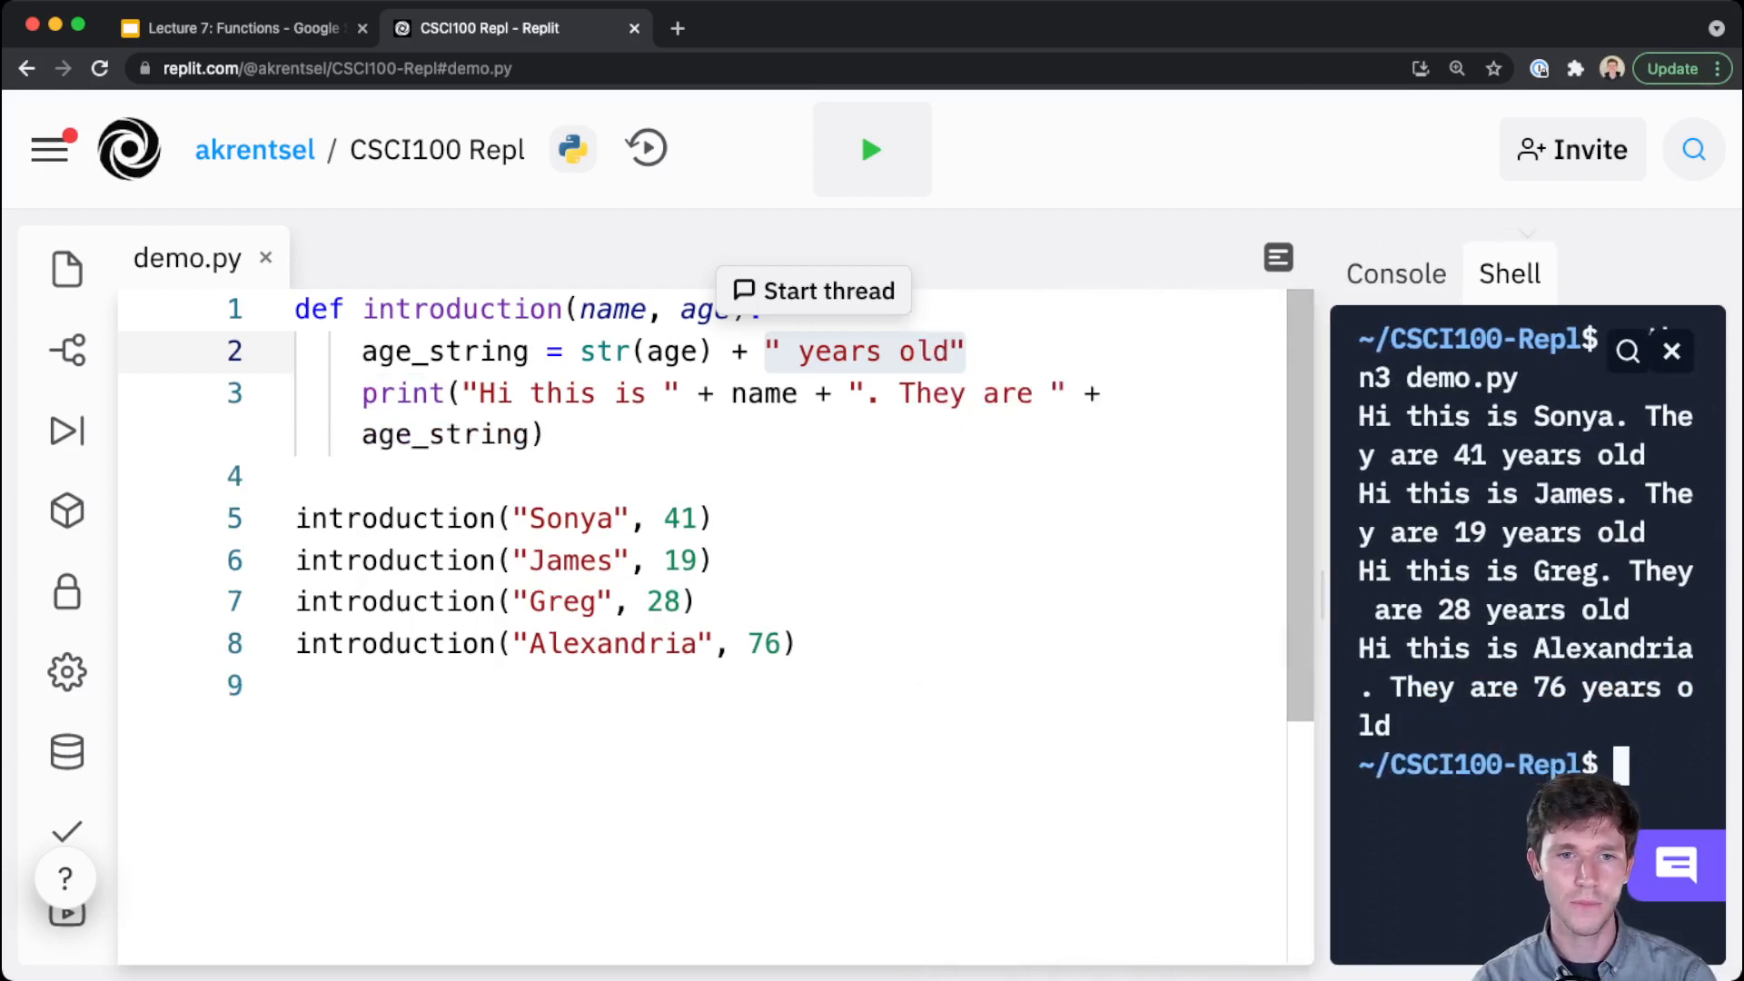
{"action": "left_click_drag", "start_coordinate": [296, 518], "coordinate": [795, 643]}
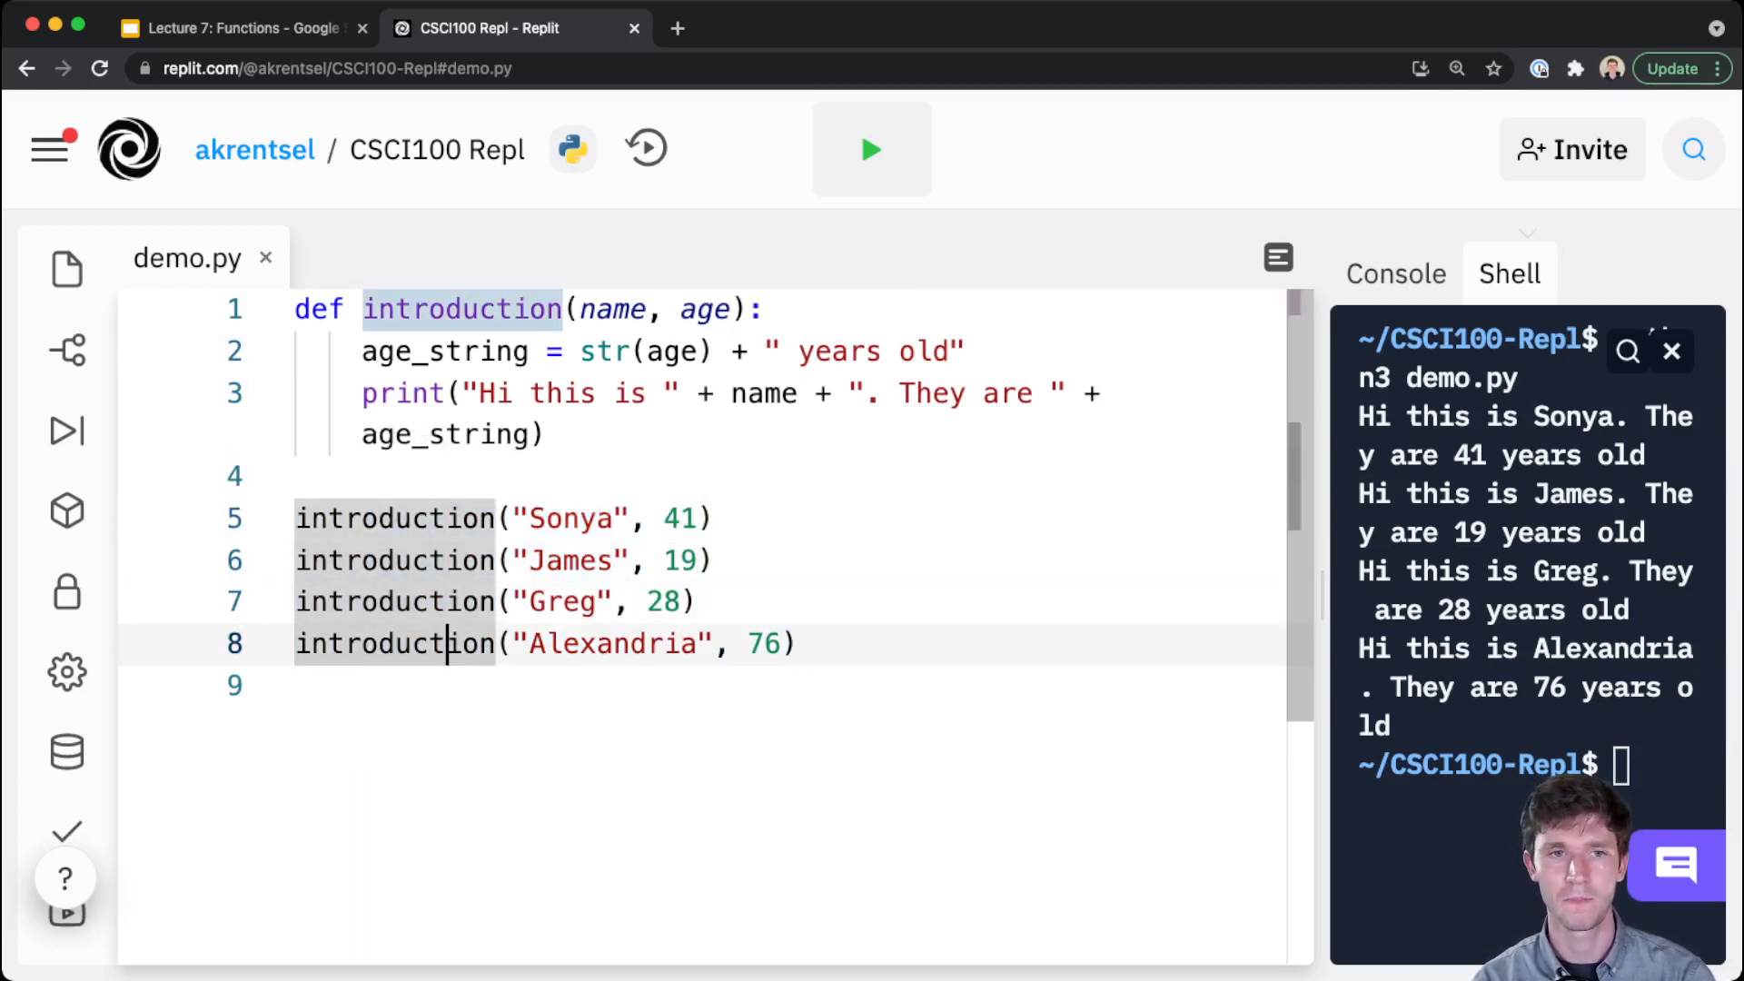
Copy the Function Practice task from the slides and paste it as a # comment into an emptied demo.py
{"action": "left_click", "coordinate": [235, 28]}
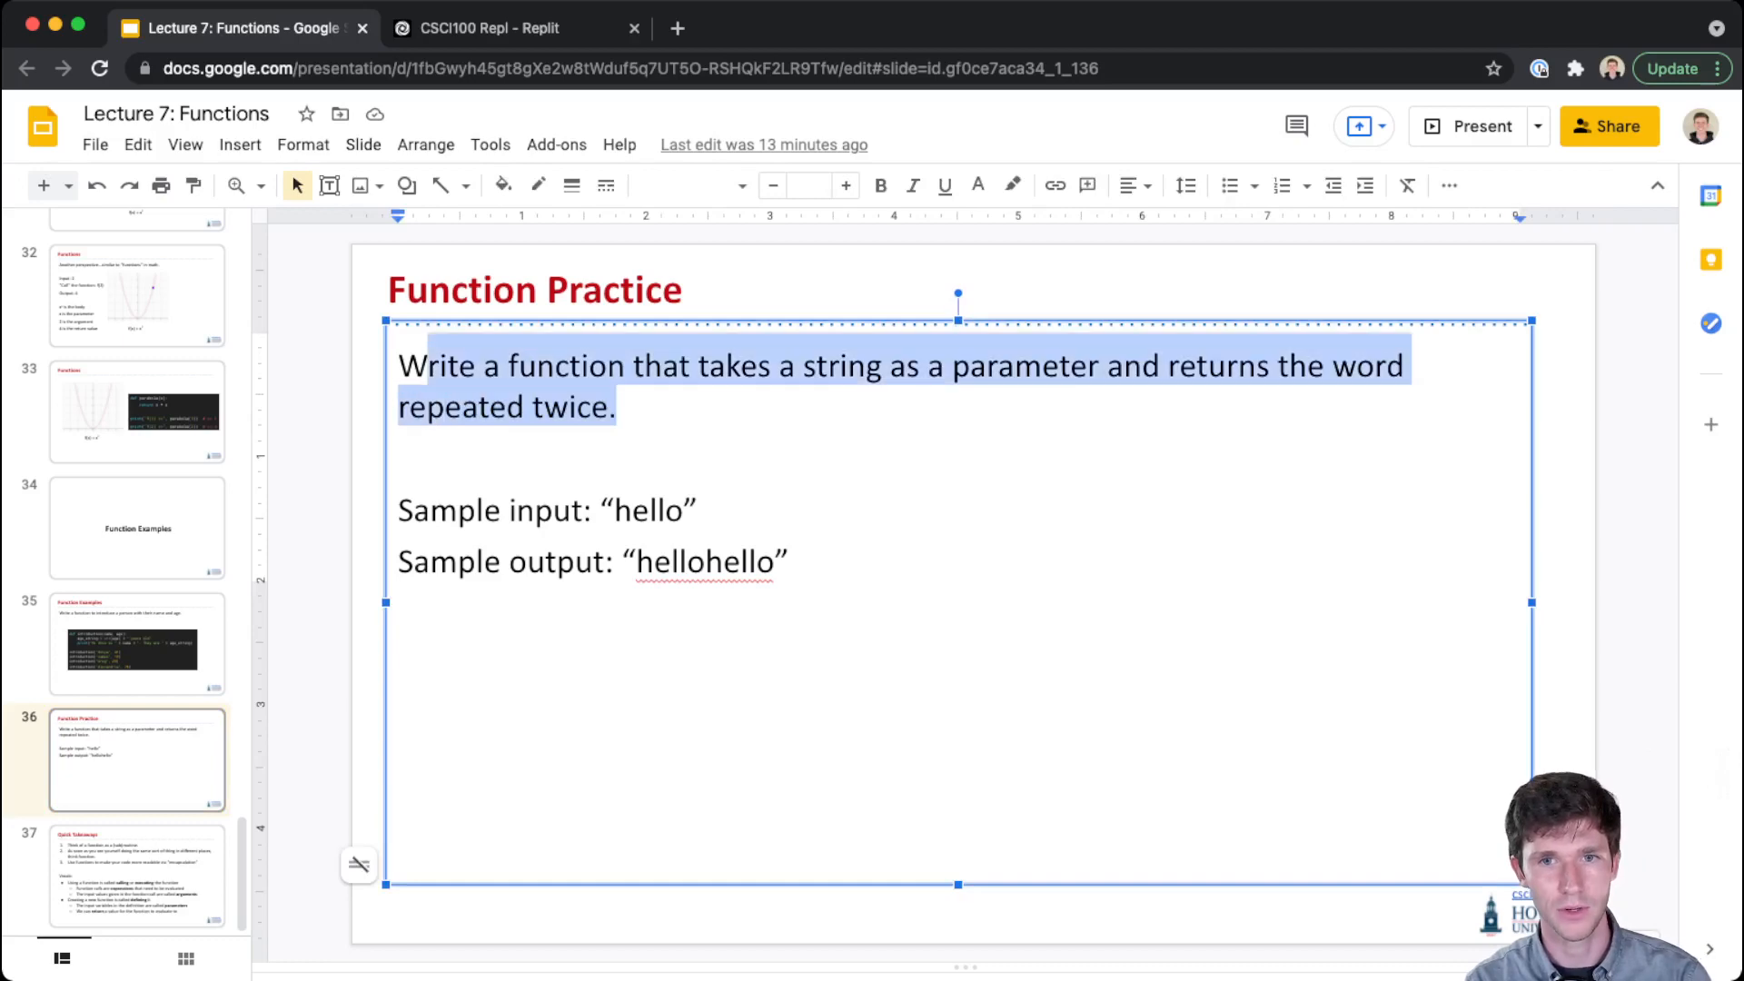
{"action": "left_click", "coordinate": [489, 27]}
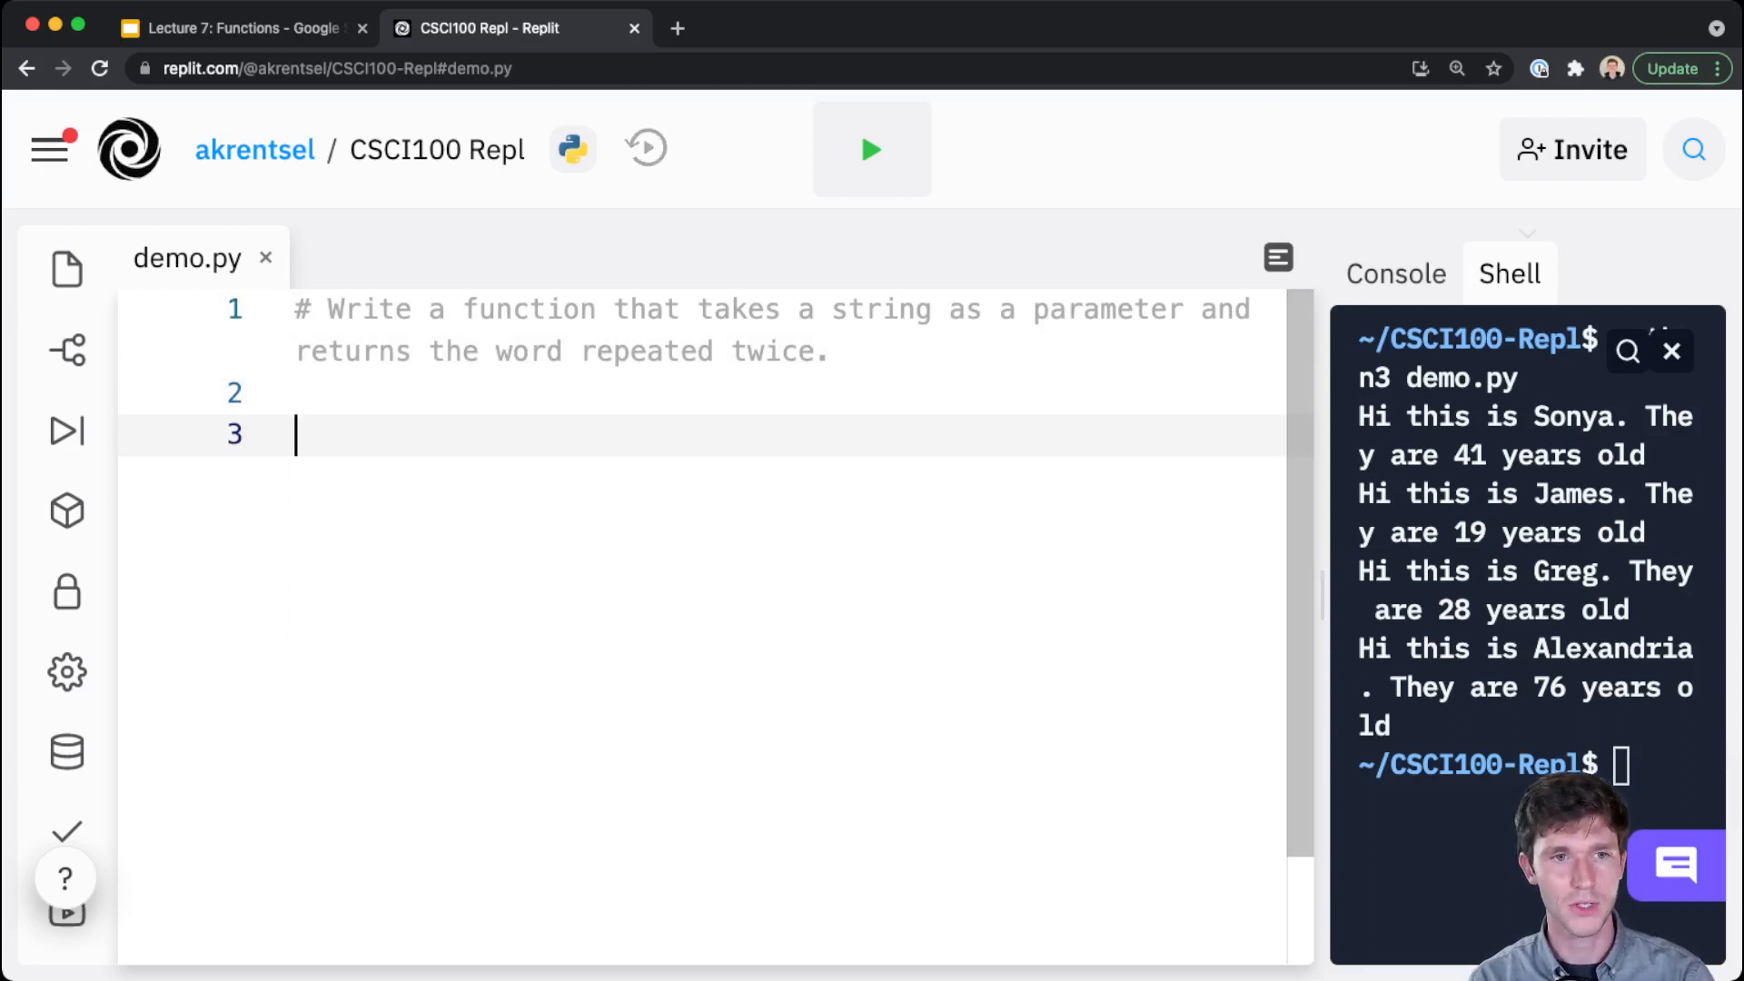
Start def double_string() and highlight the comment phrase about taking a string parameter
{"action": "type", "text": "def"}
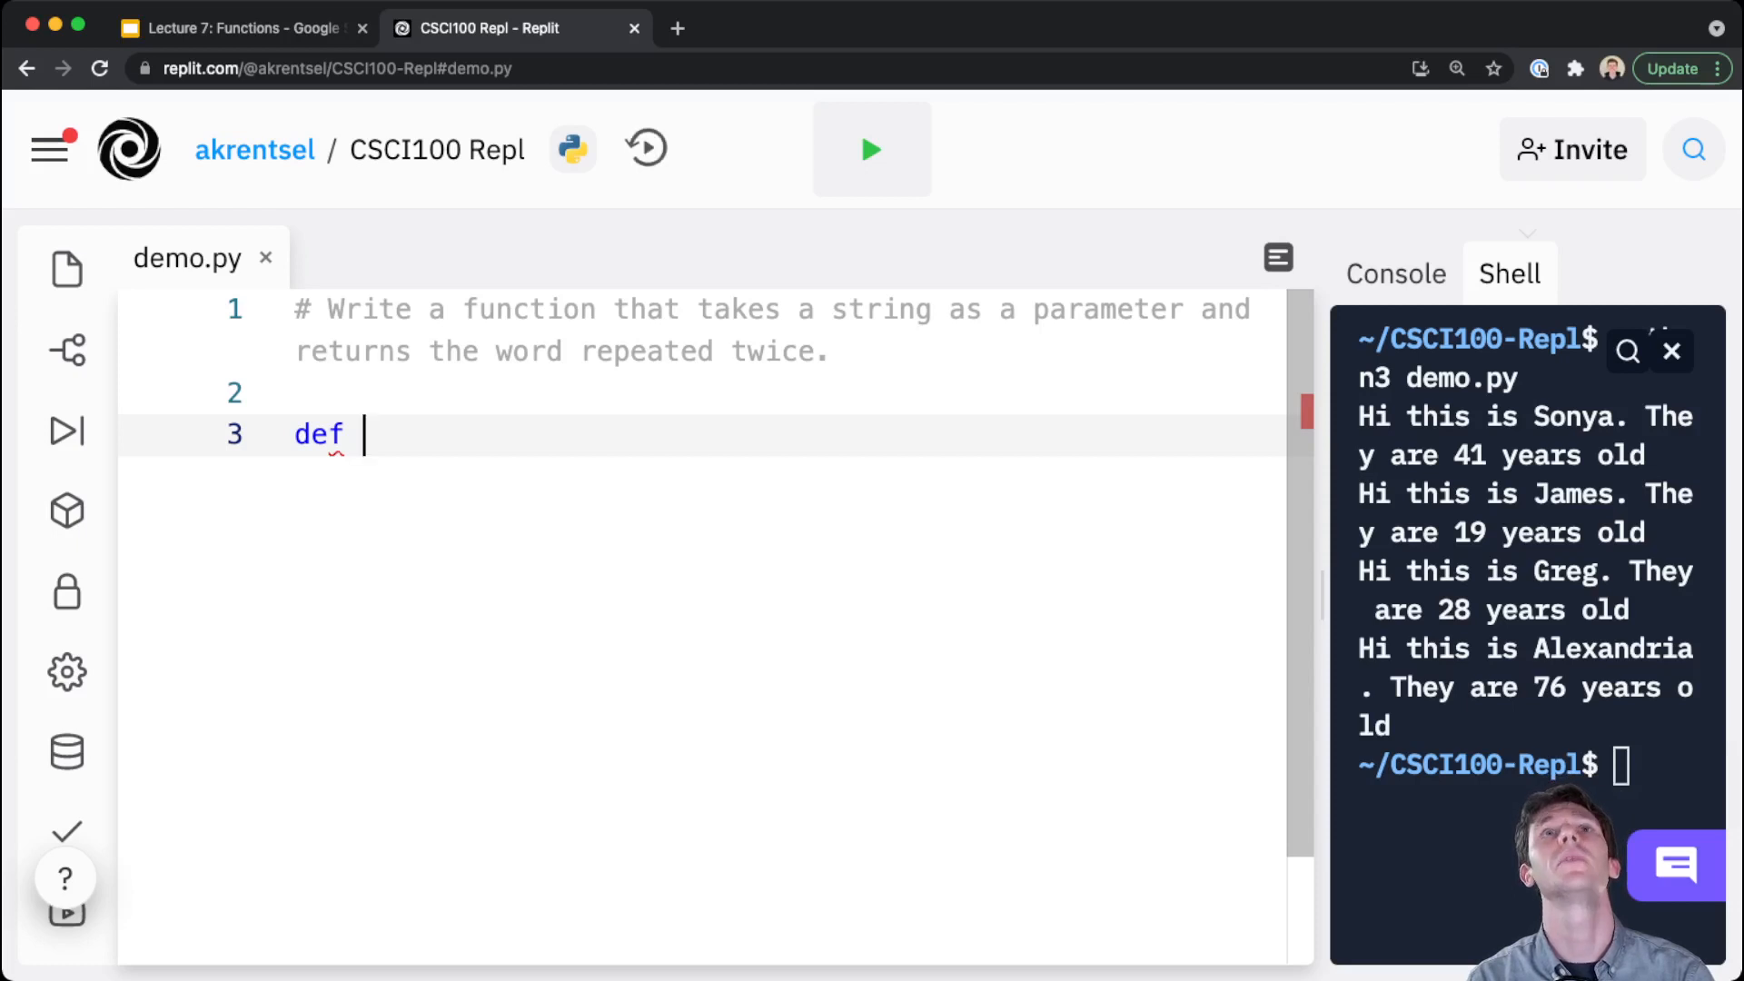
{"action": "type", "text": "double_"}
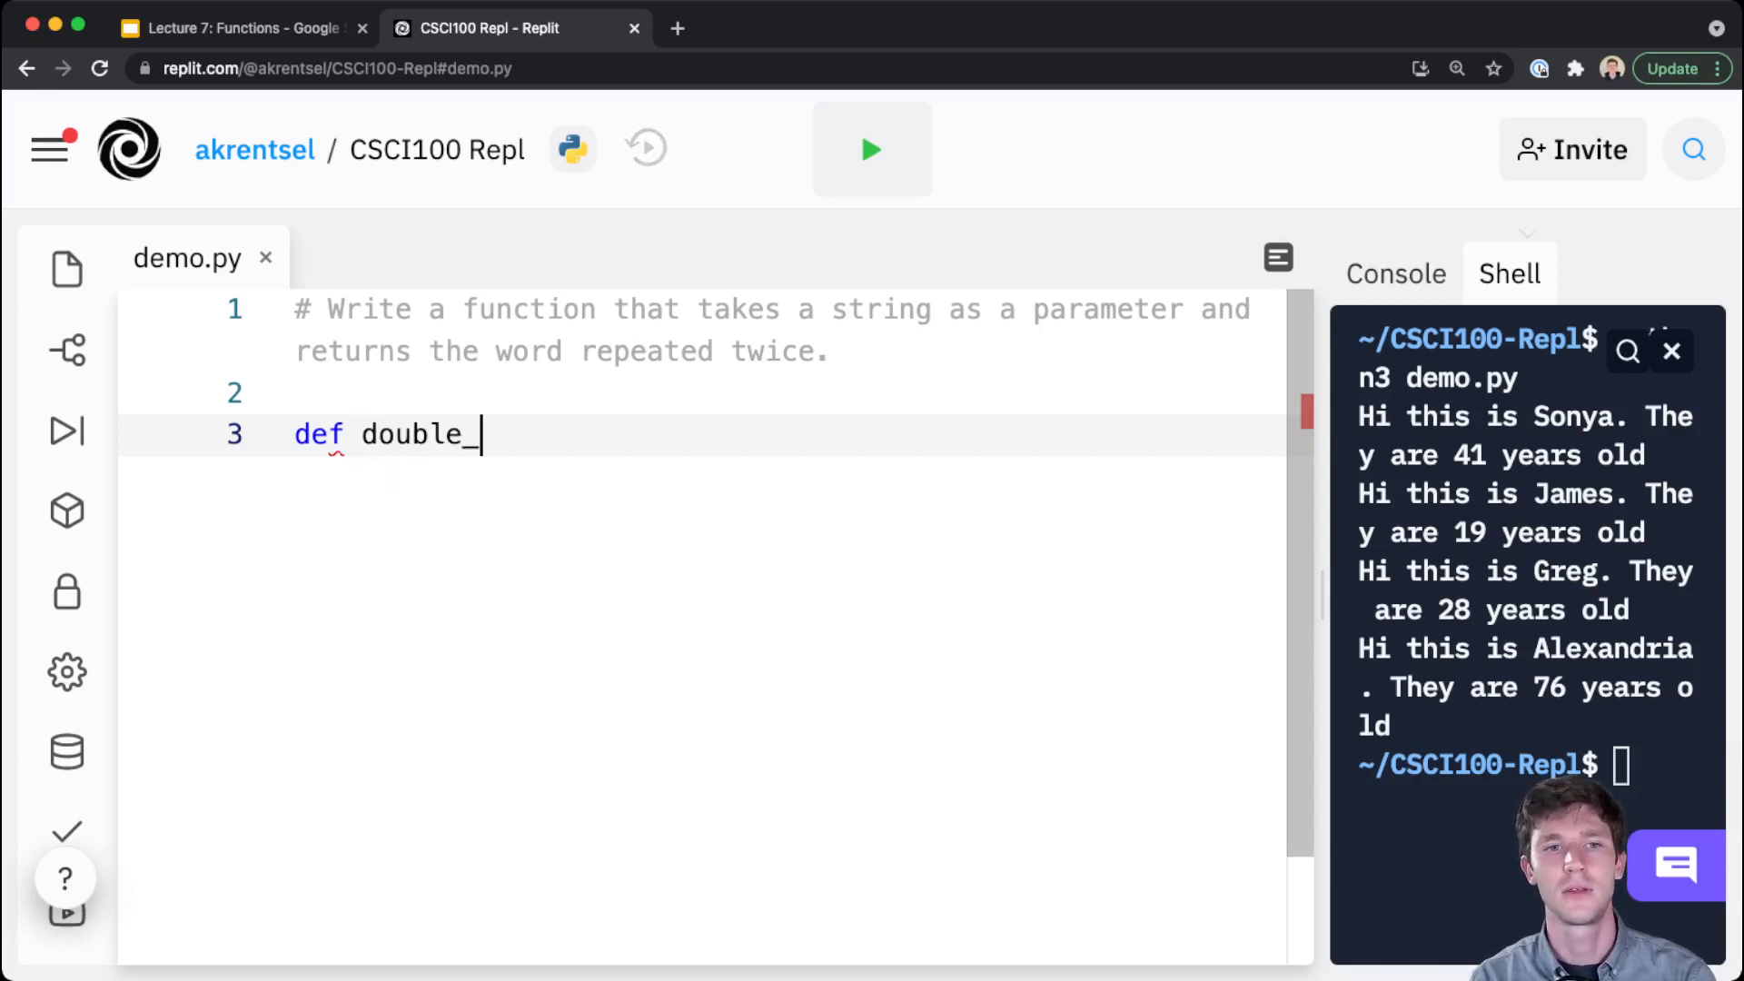
{"action": "type", "text": "string()"}
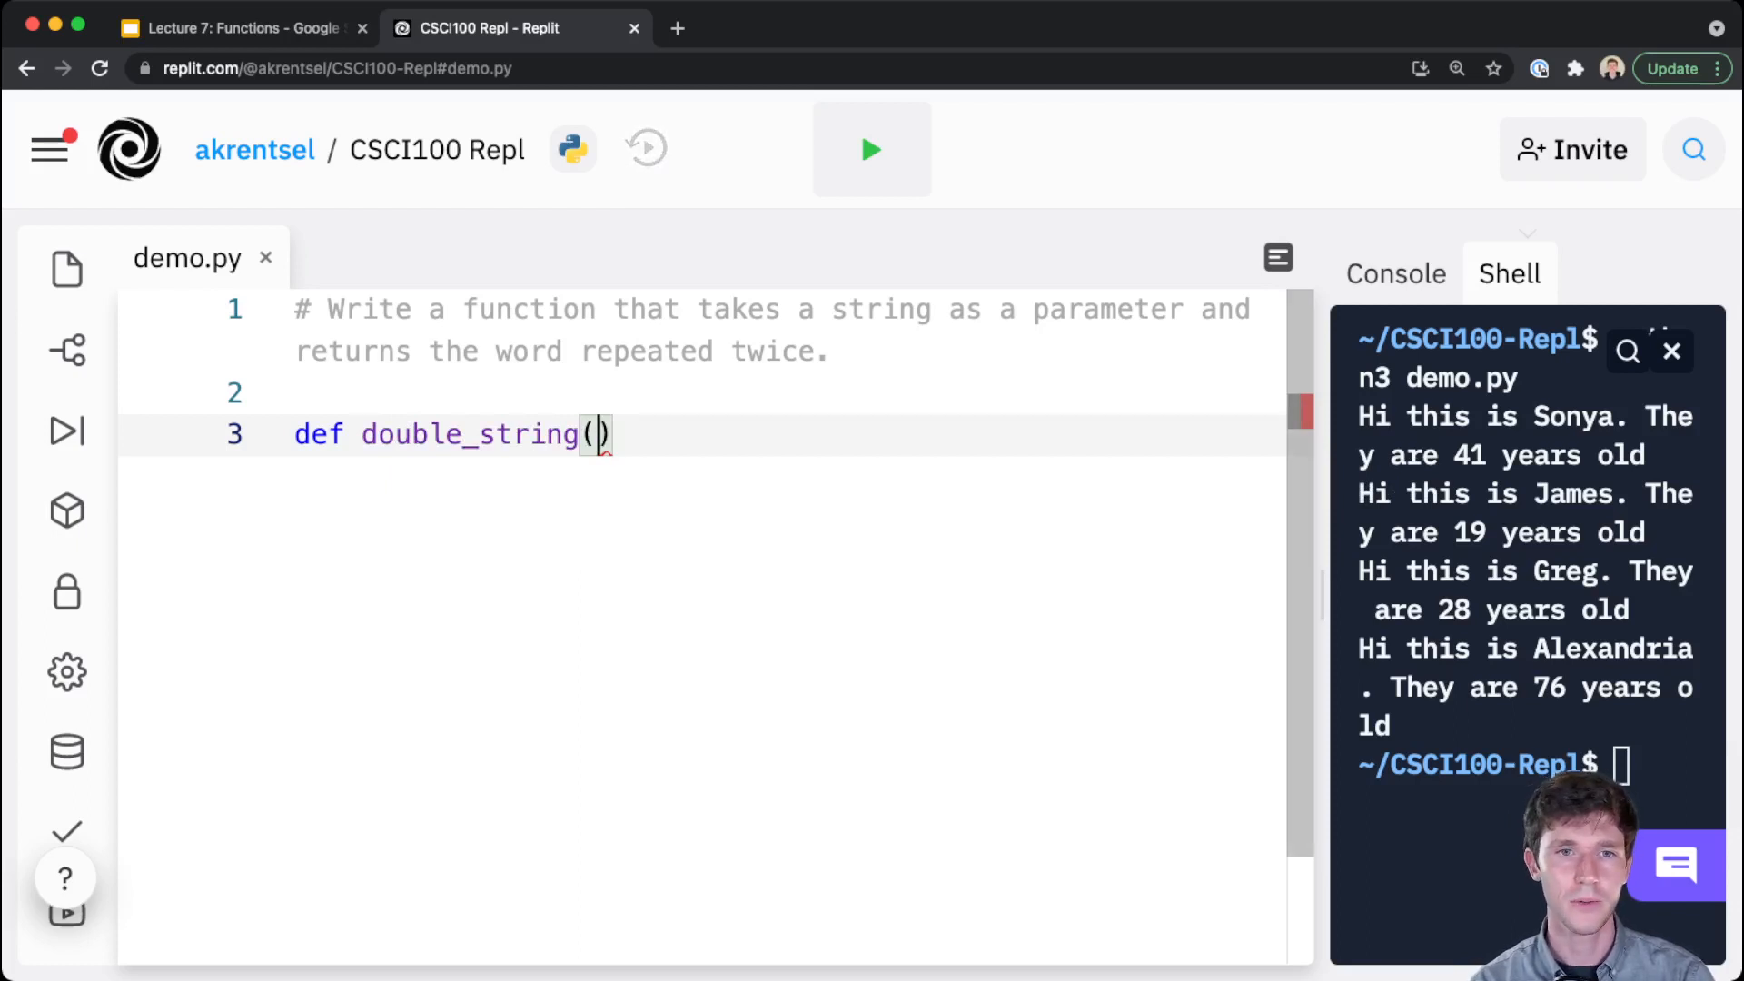
{"action": "double_click", "coordinate": [714, 309]}
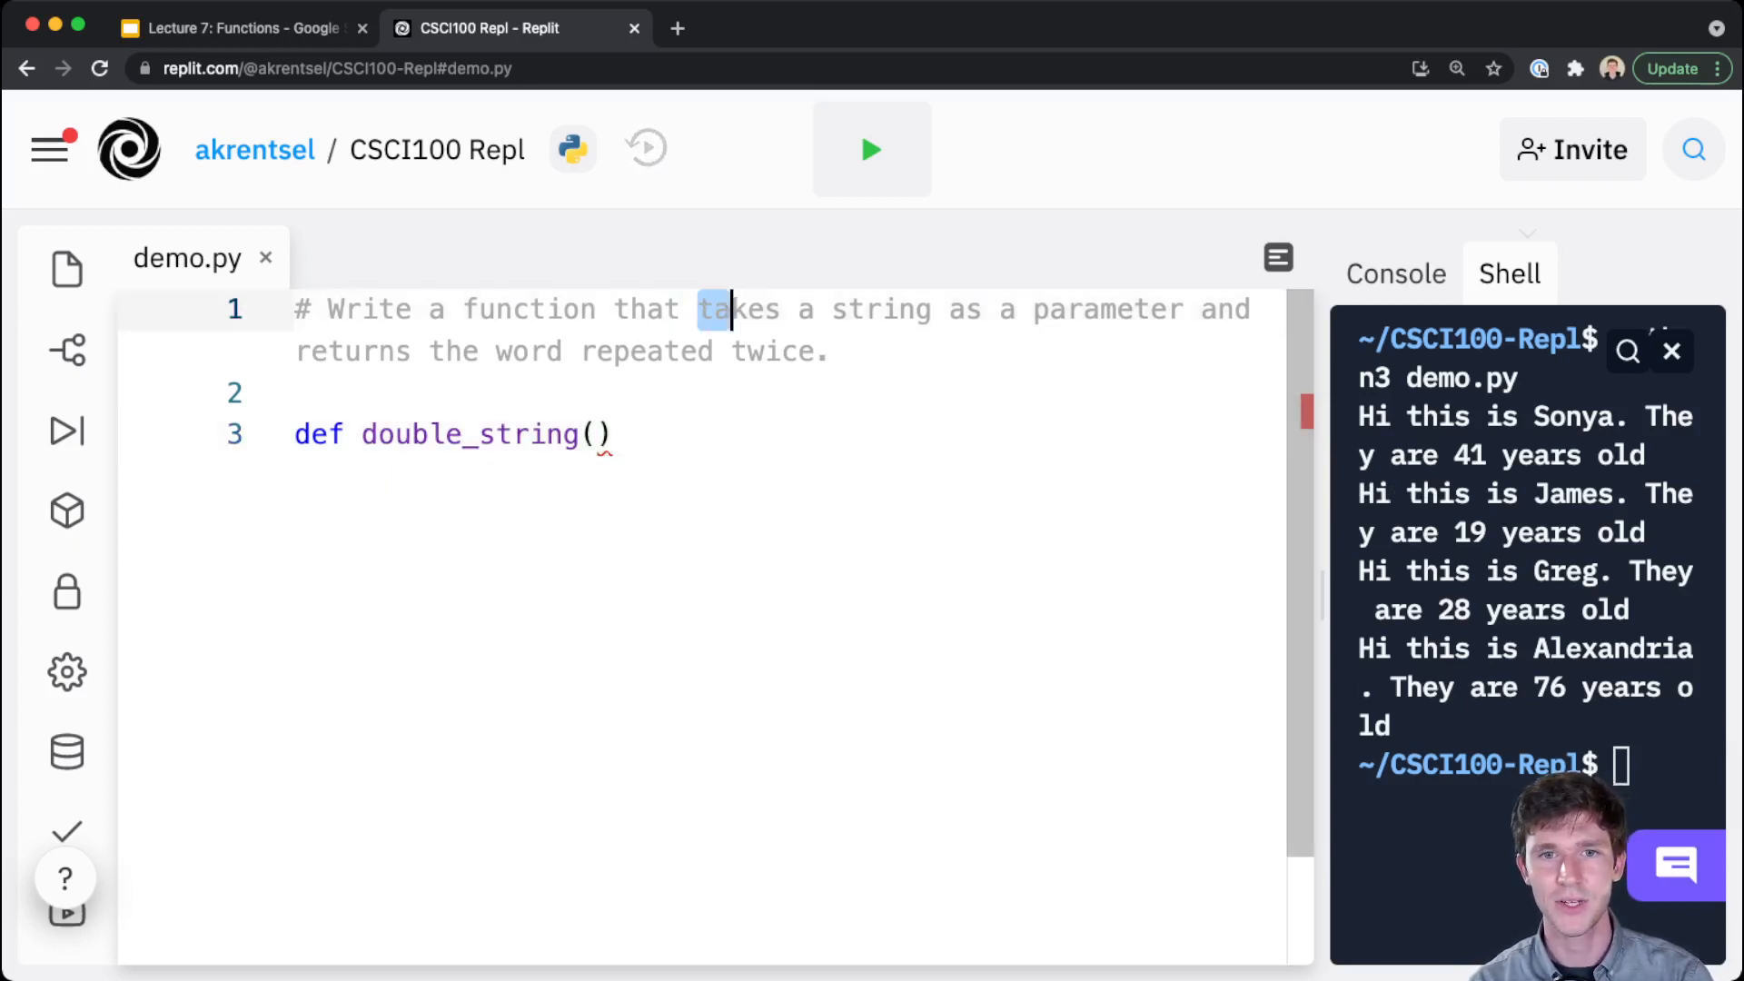
{"action": "left_click_drag", "start_coordinate": [697, 309], "coordinate": [1184, 308]}
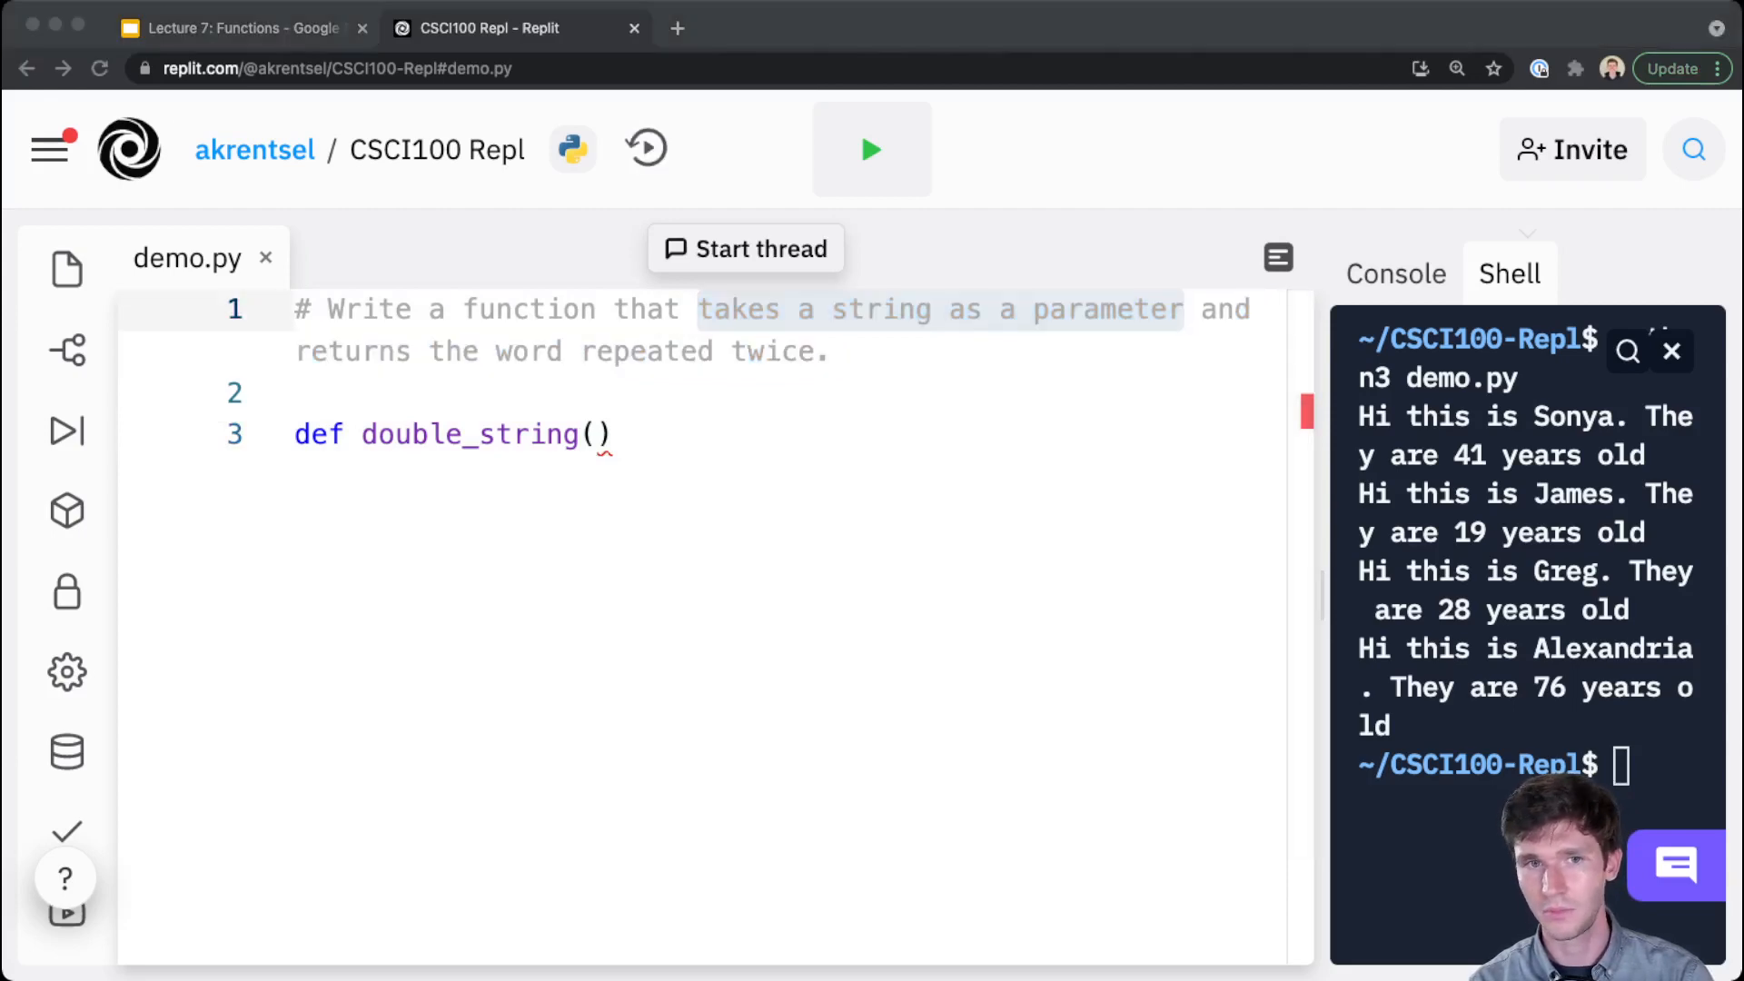
{"action": "left_click_drag", "start_coordinate": [702, 309], "coordinate": [1183, 309]}
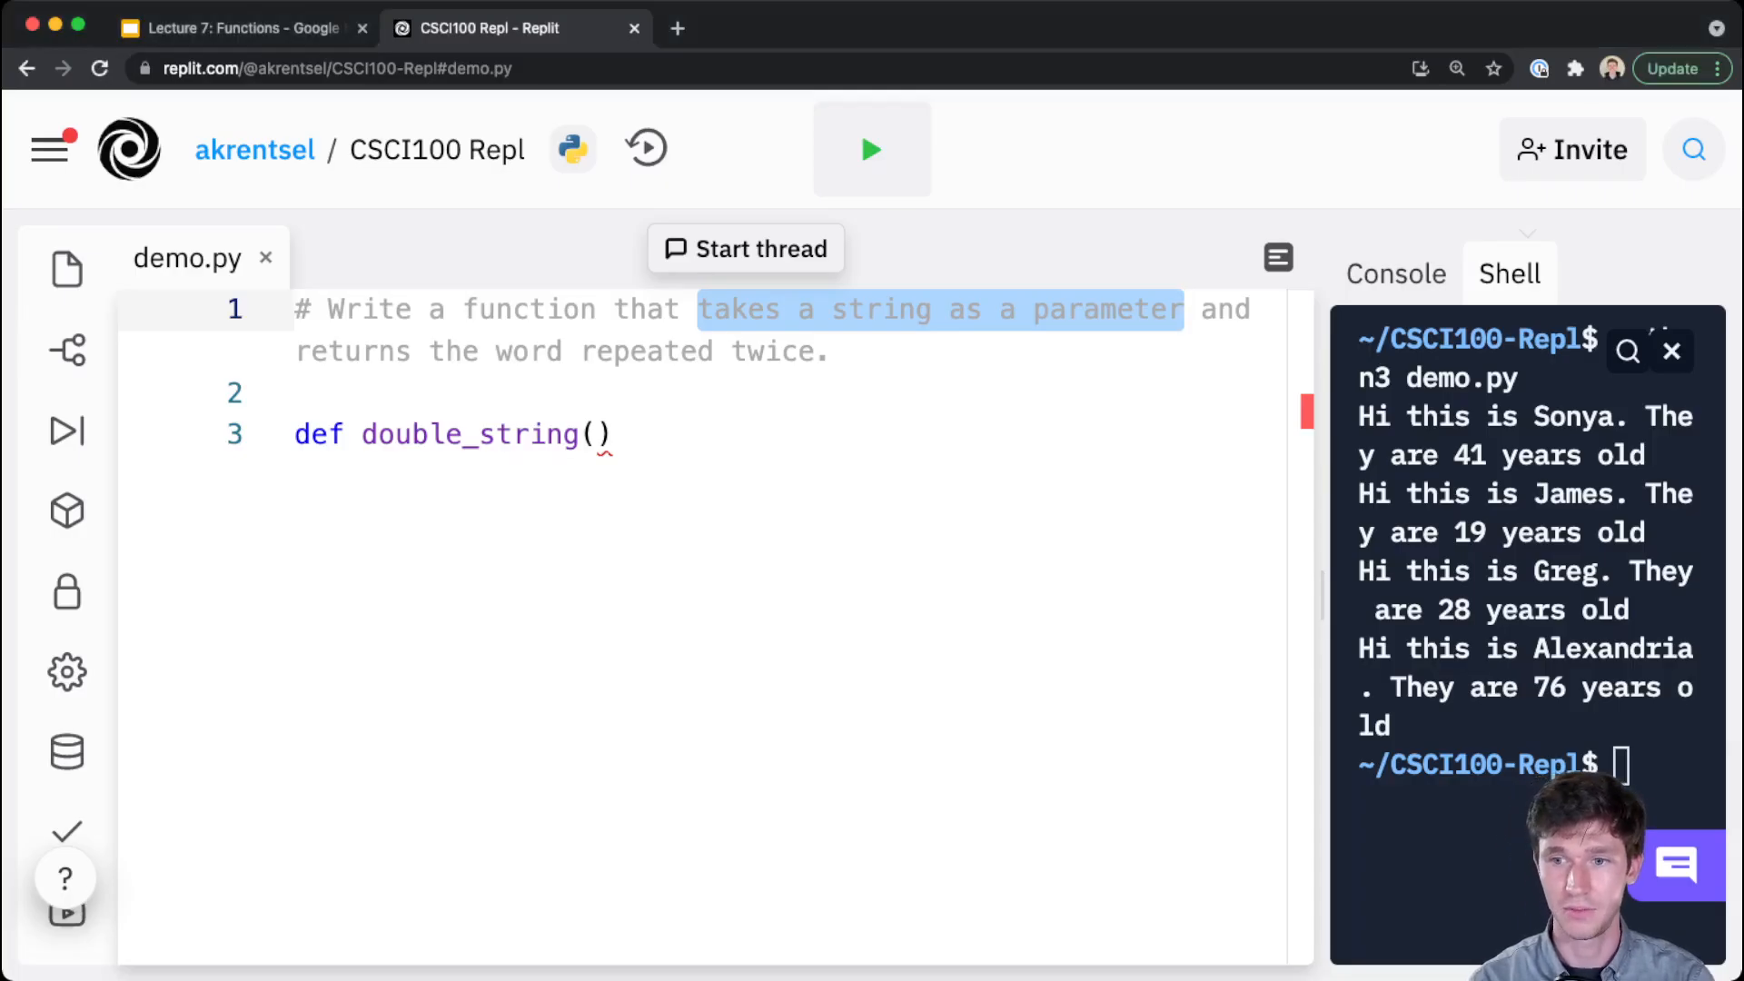
Complete the signature as def double_string(single_str): with an indented body line
{"action": "left_click", "coordinate": [598, 434]}
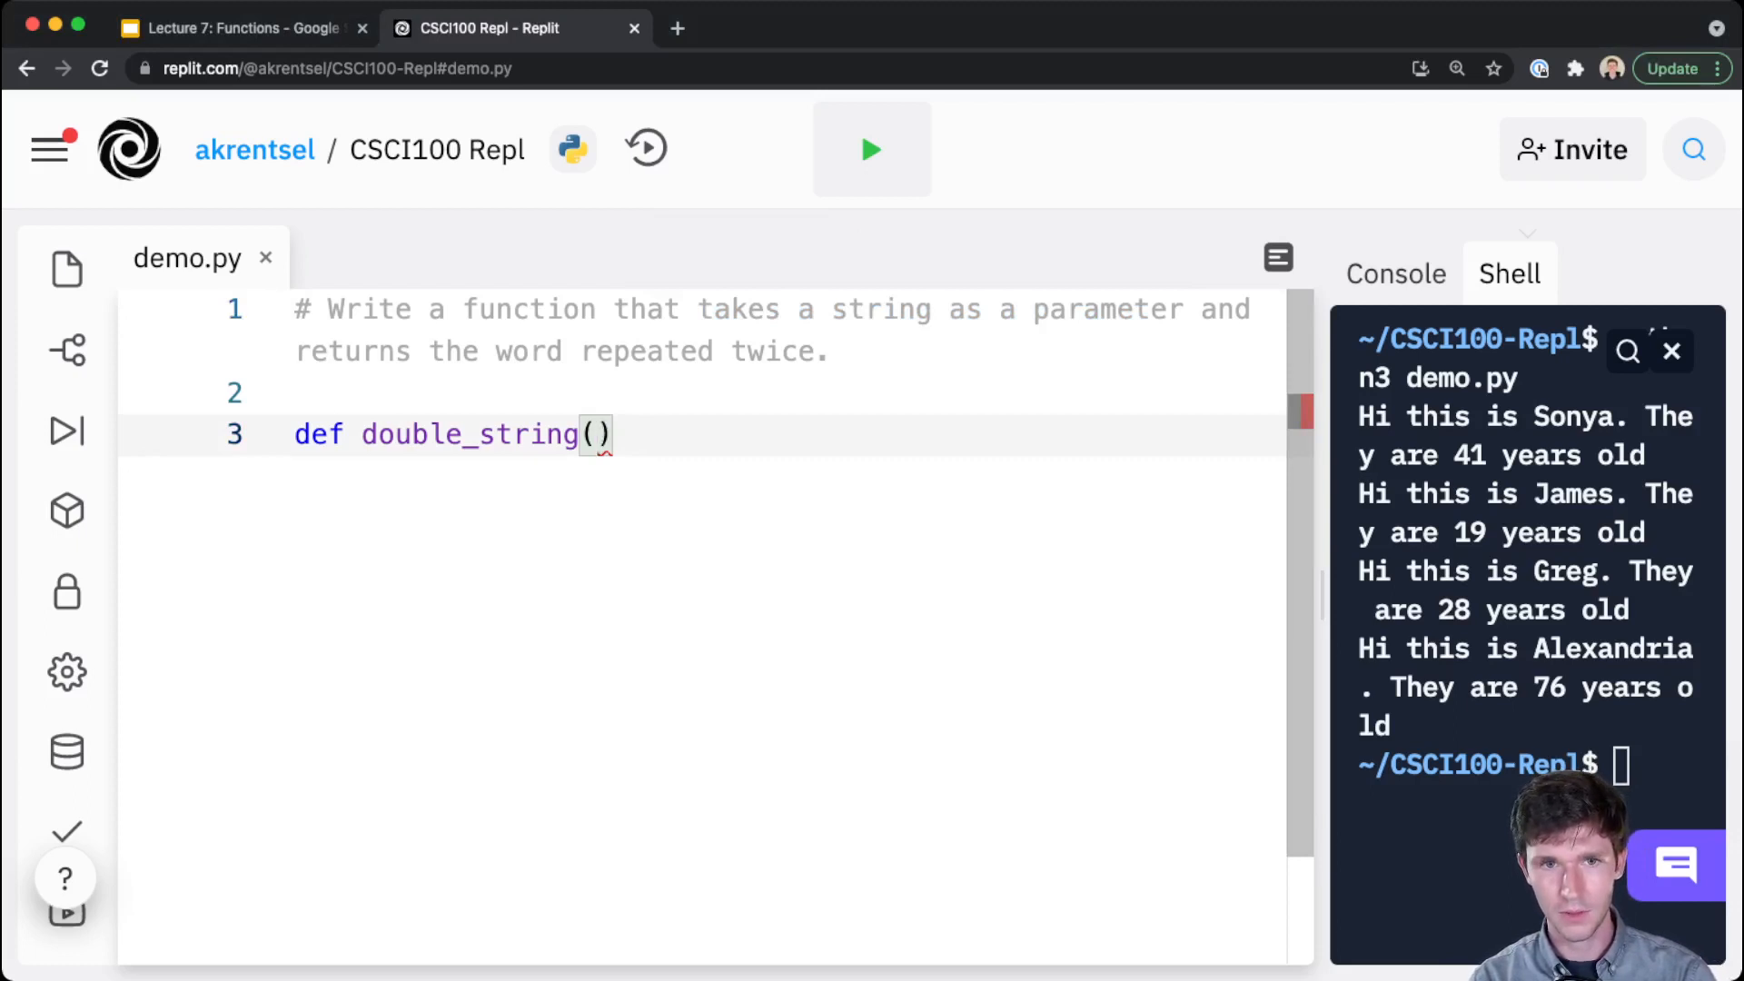
{"action": "type", "text": "input_"}
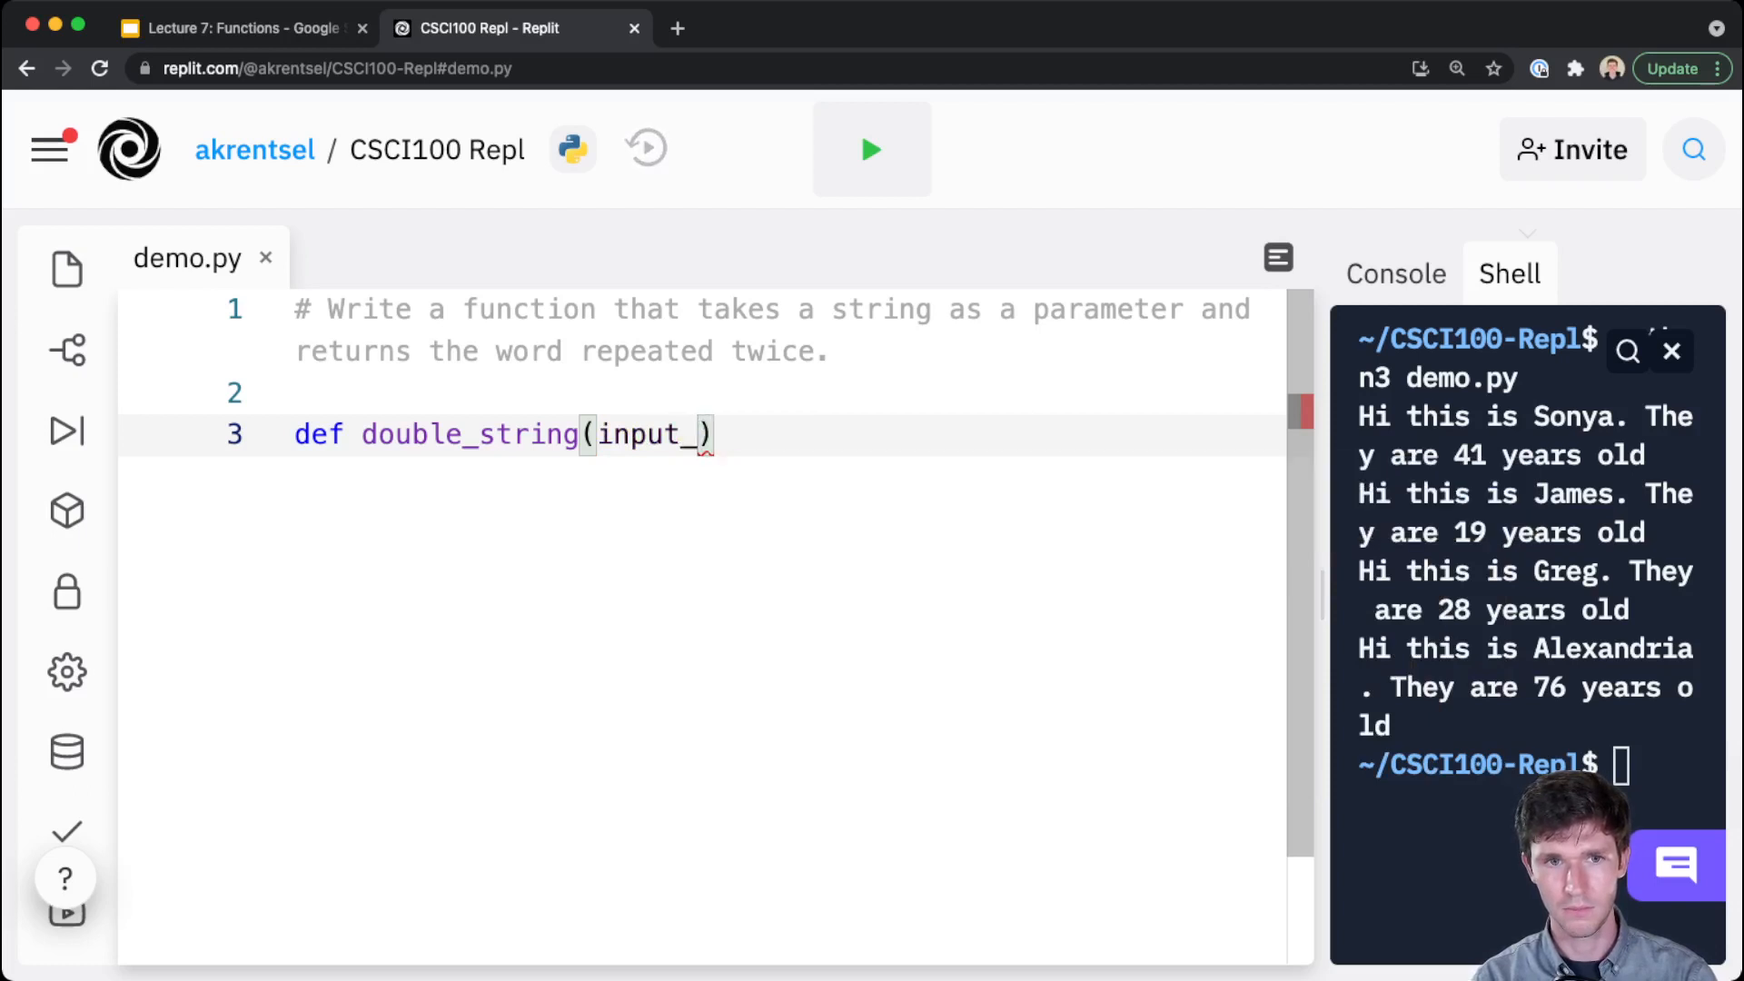
{"action": "type", "text": "single_str"}
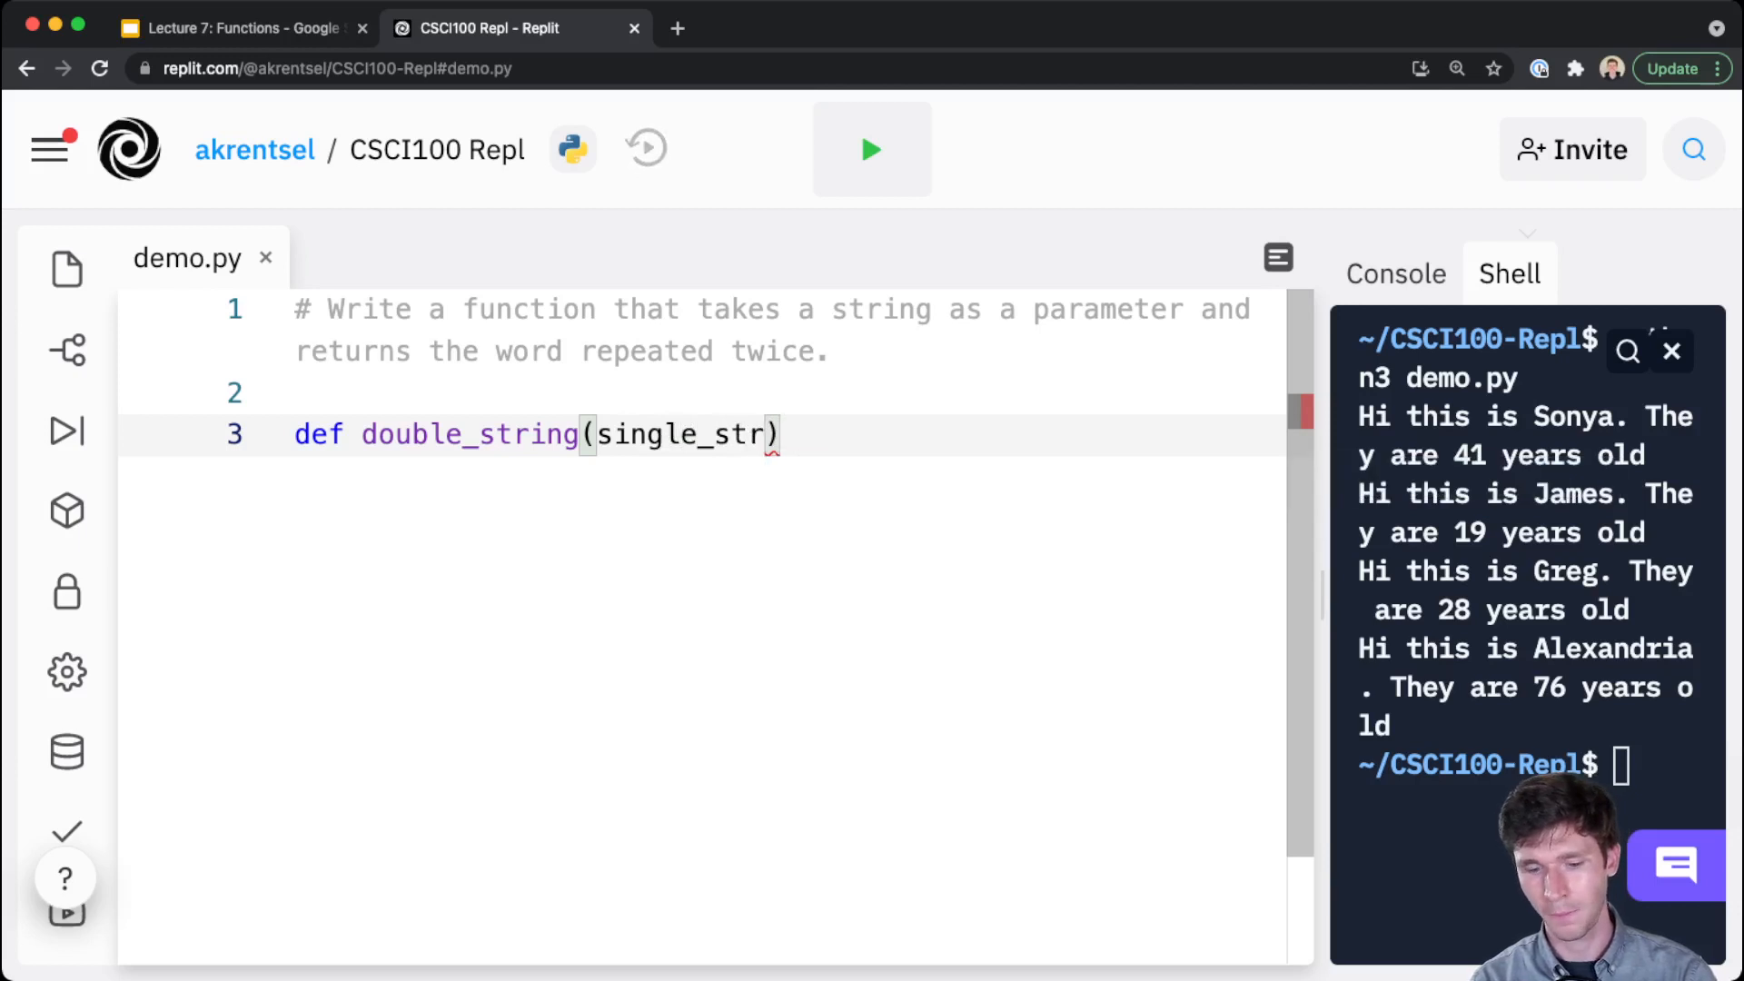
{"action": "type", "text": ":"}
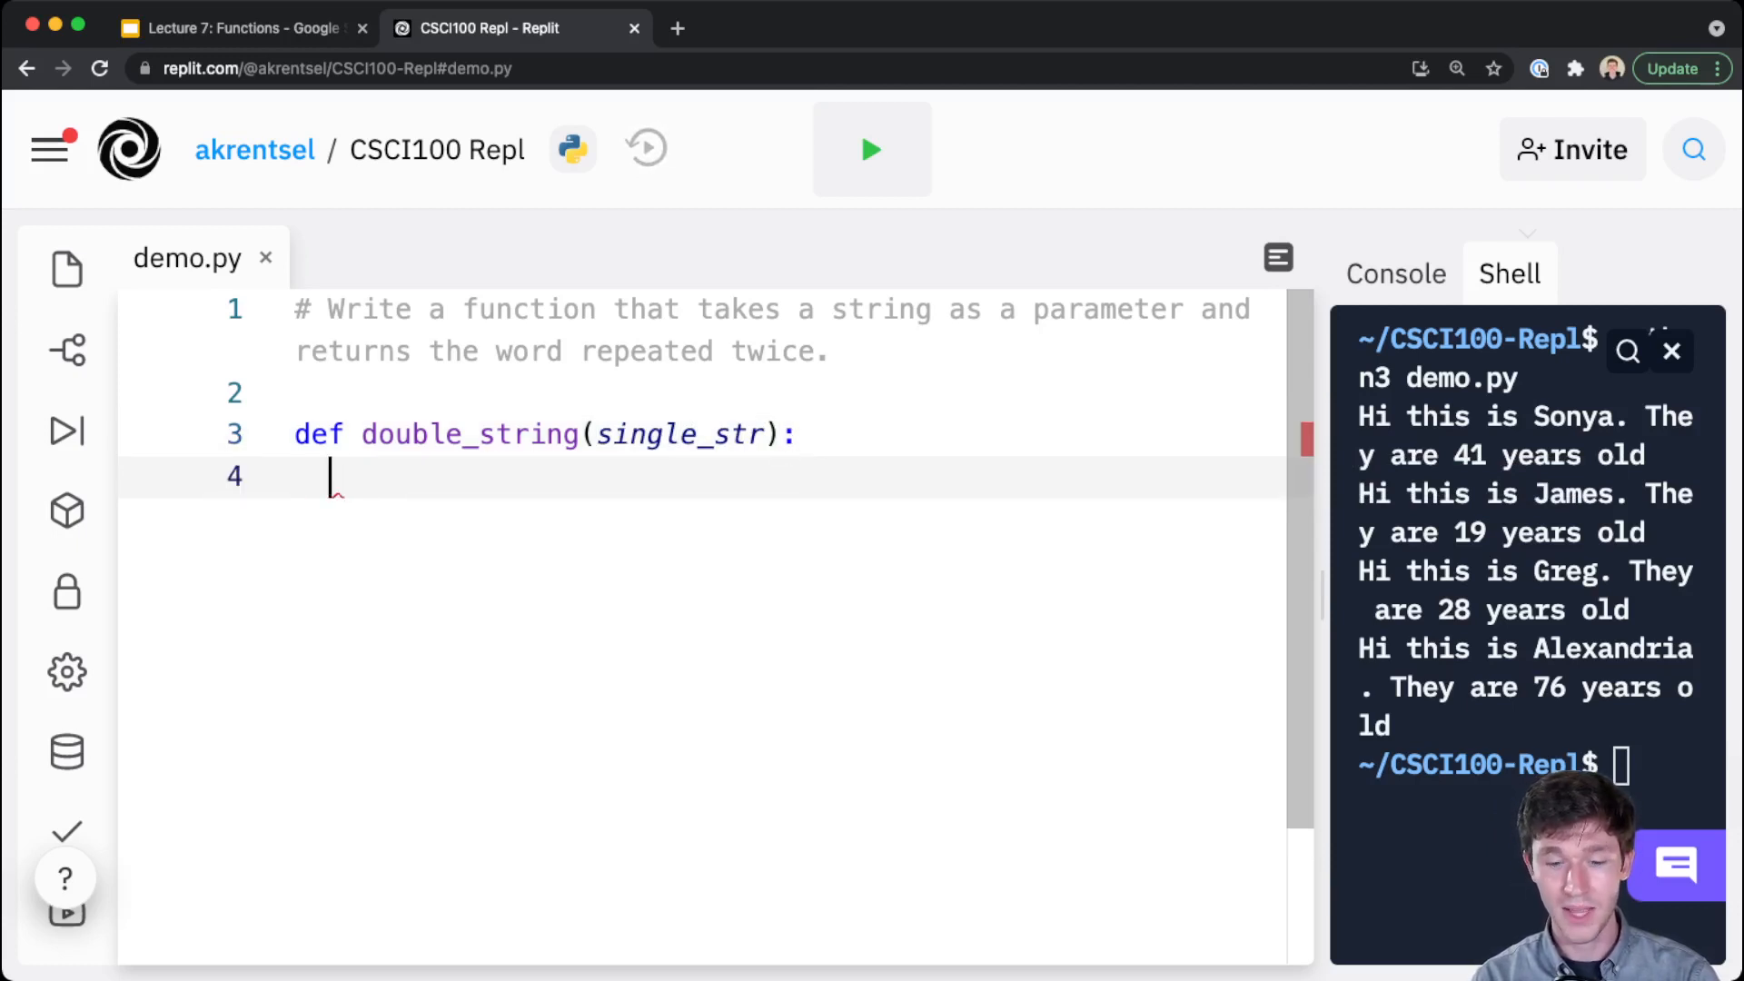
Remove the placeholder pass and run demo.py, producing an IndentationError for the empty body
{"action": "type", "text": "pass"}
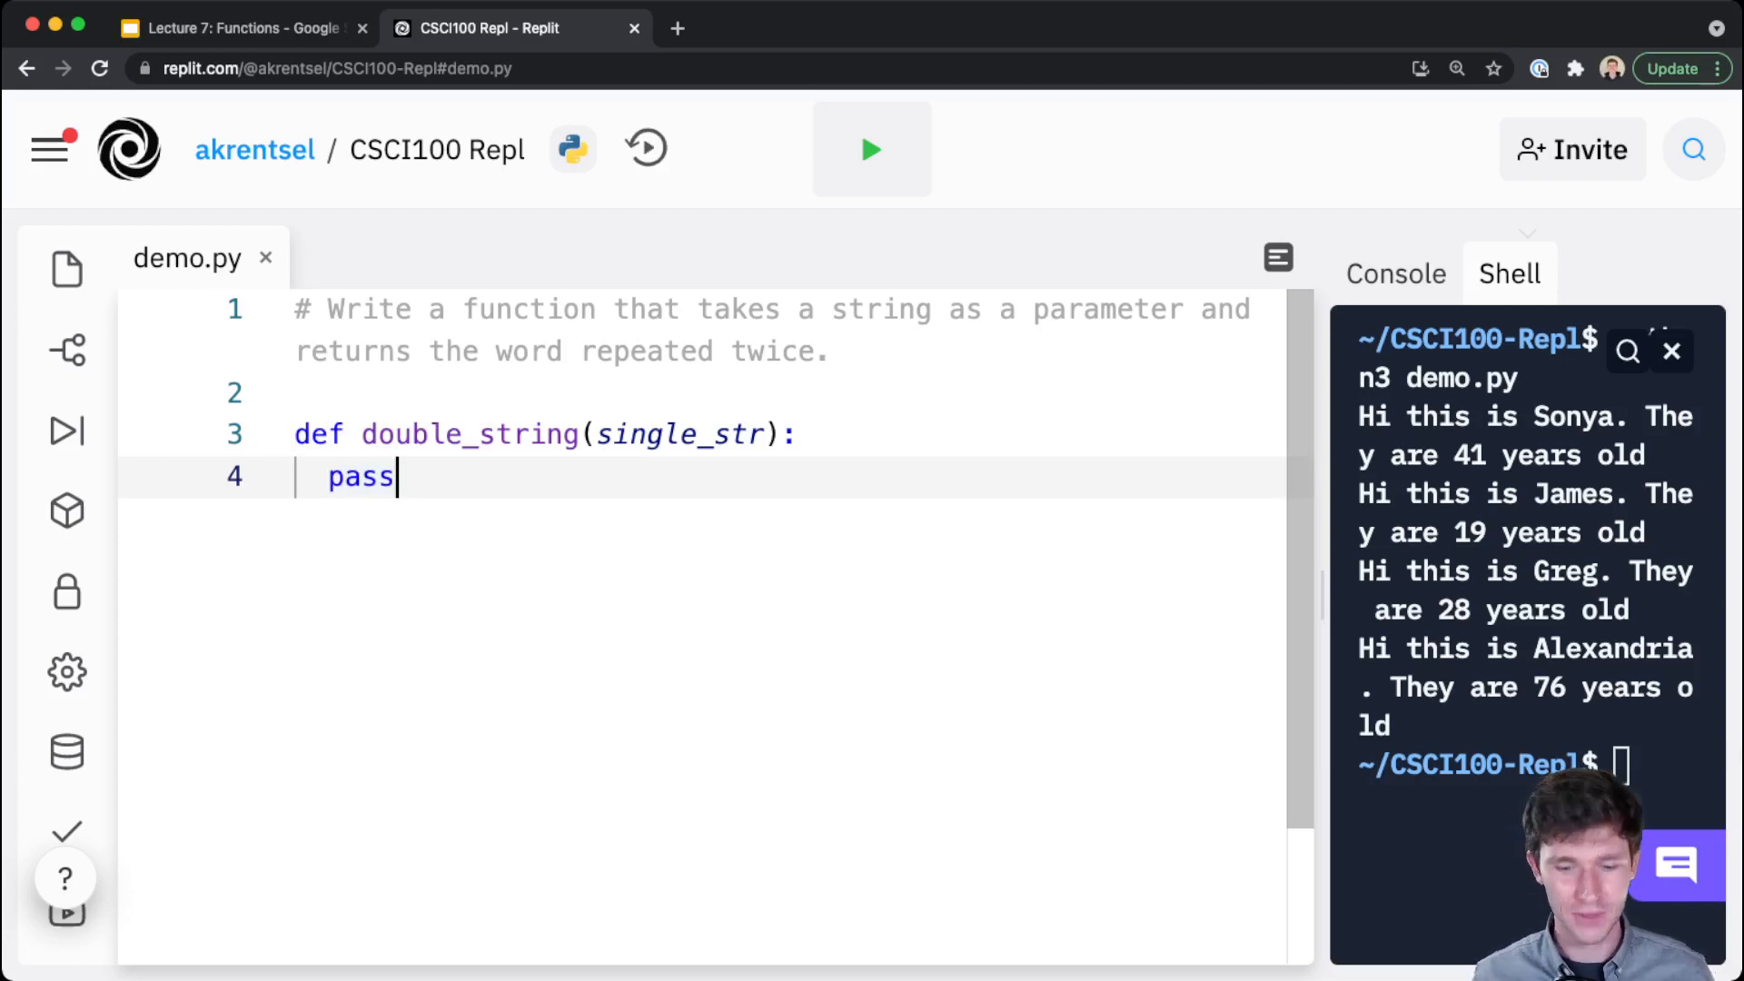
{"action": "key", "text": "backspace"}
{"action": "type", "text": "print(\"Hello world"}
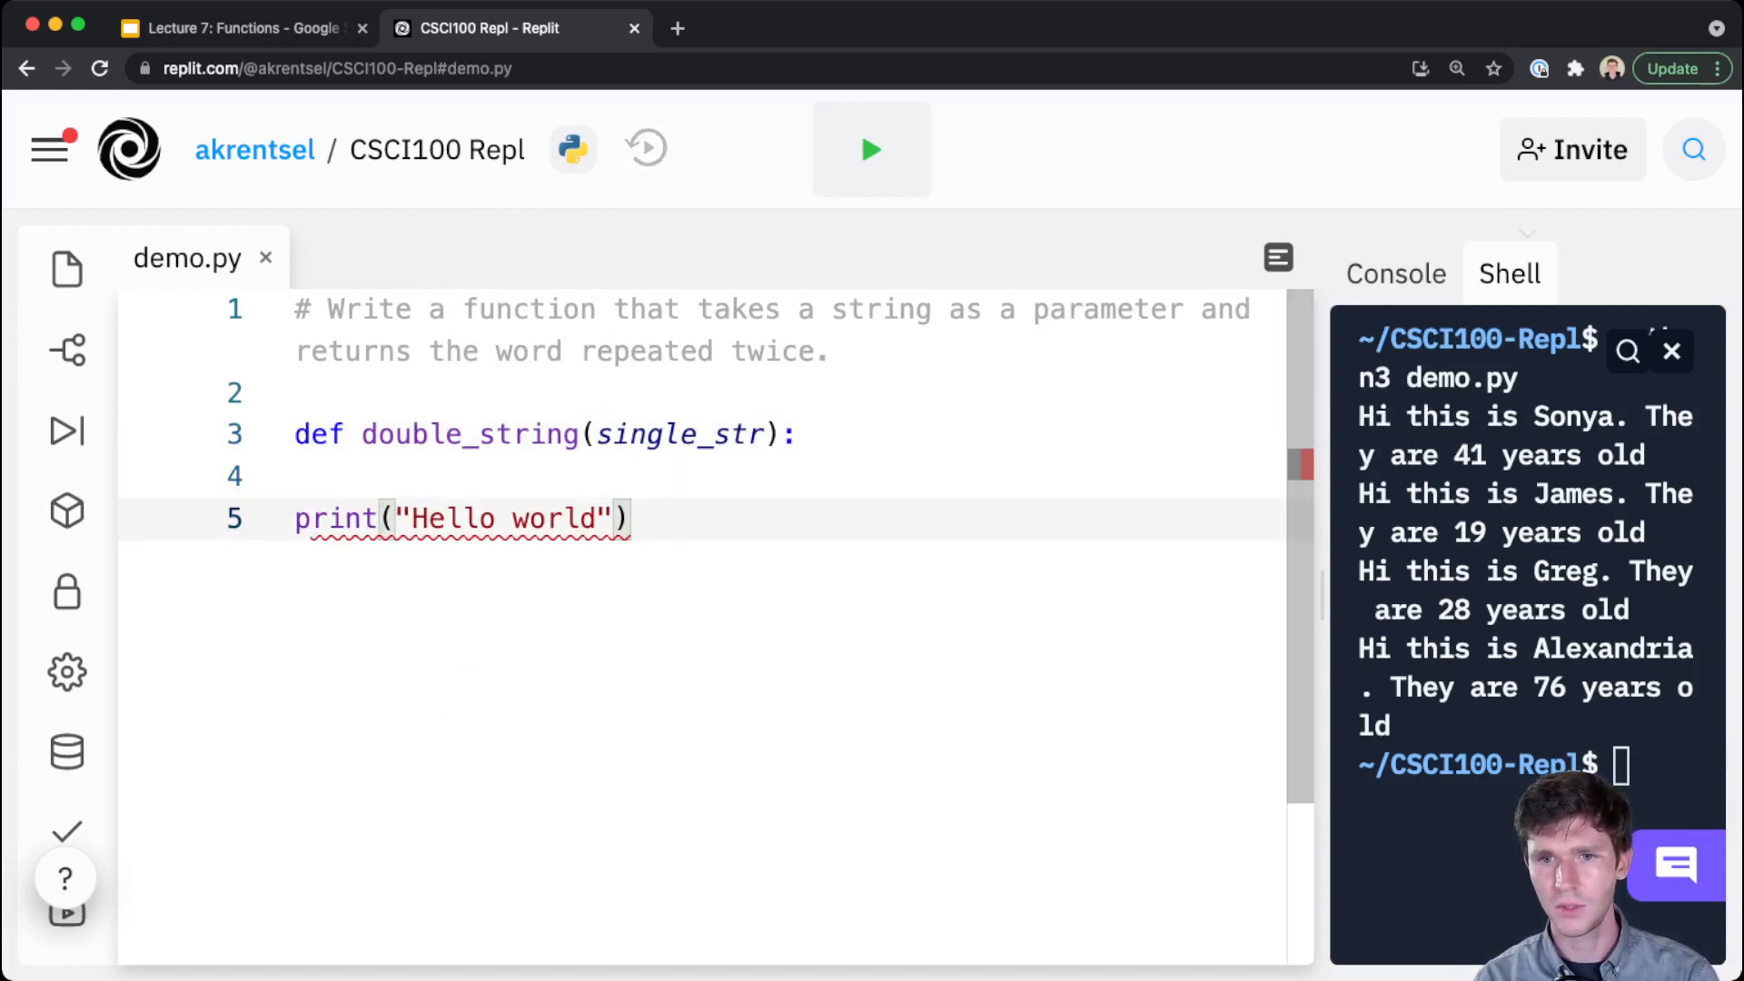
{"action": "type", "text": "cle"}
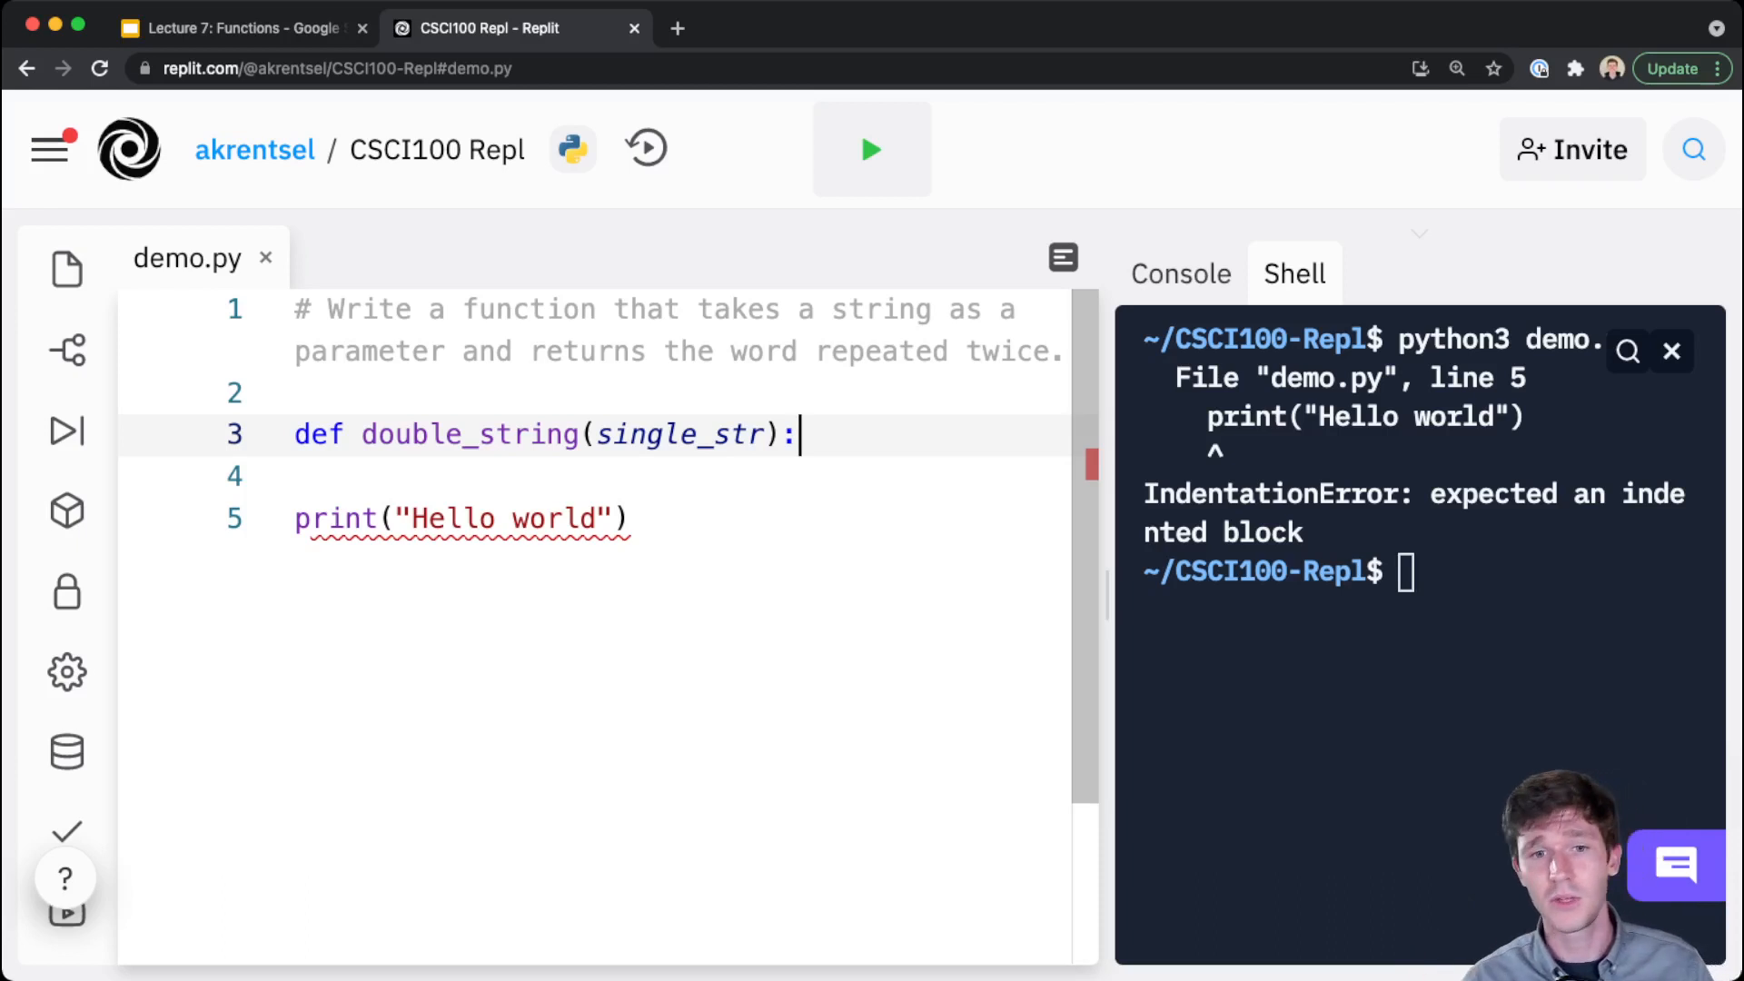
Clear the placeholder pass from the body and point out the single_str parameter
{"action": "type", "text": "p"}
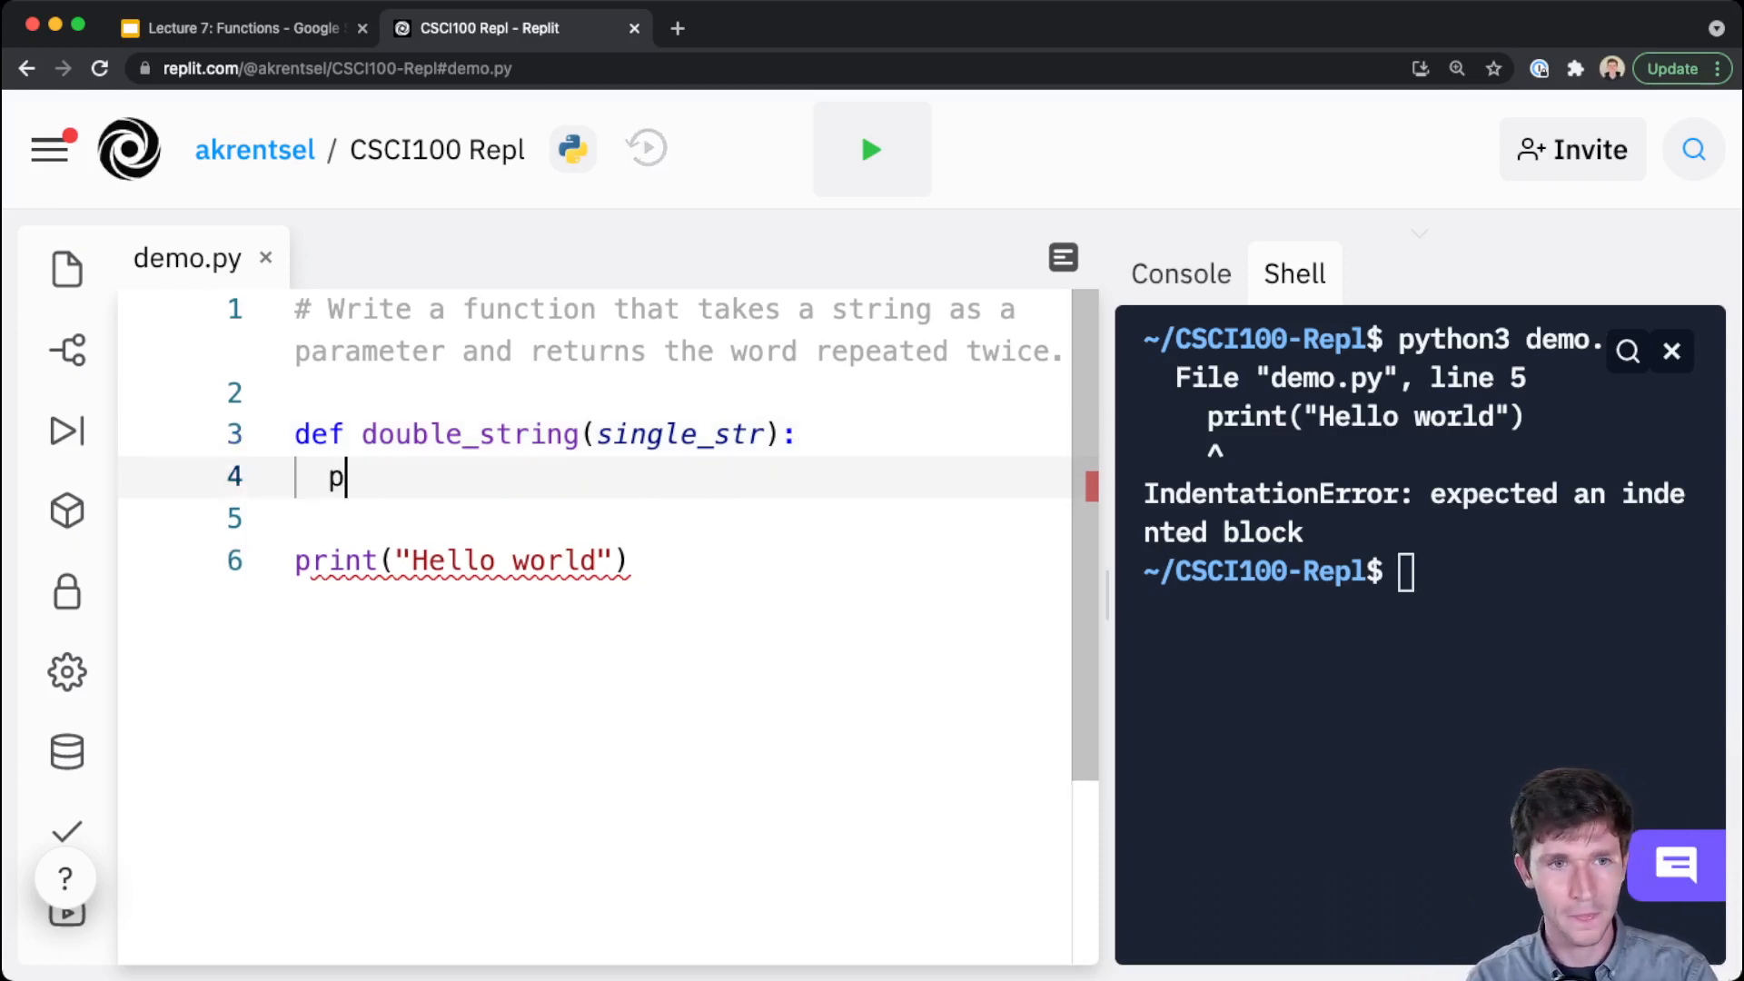
{"action": "key", "text": "backspace"}
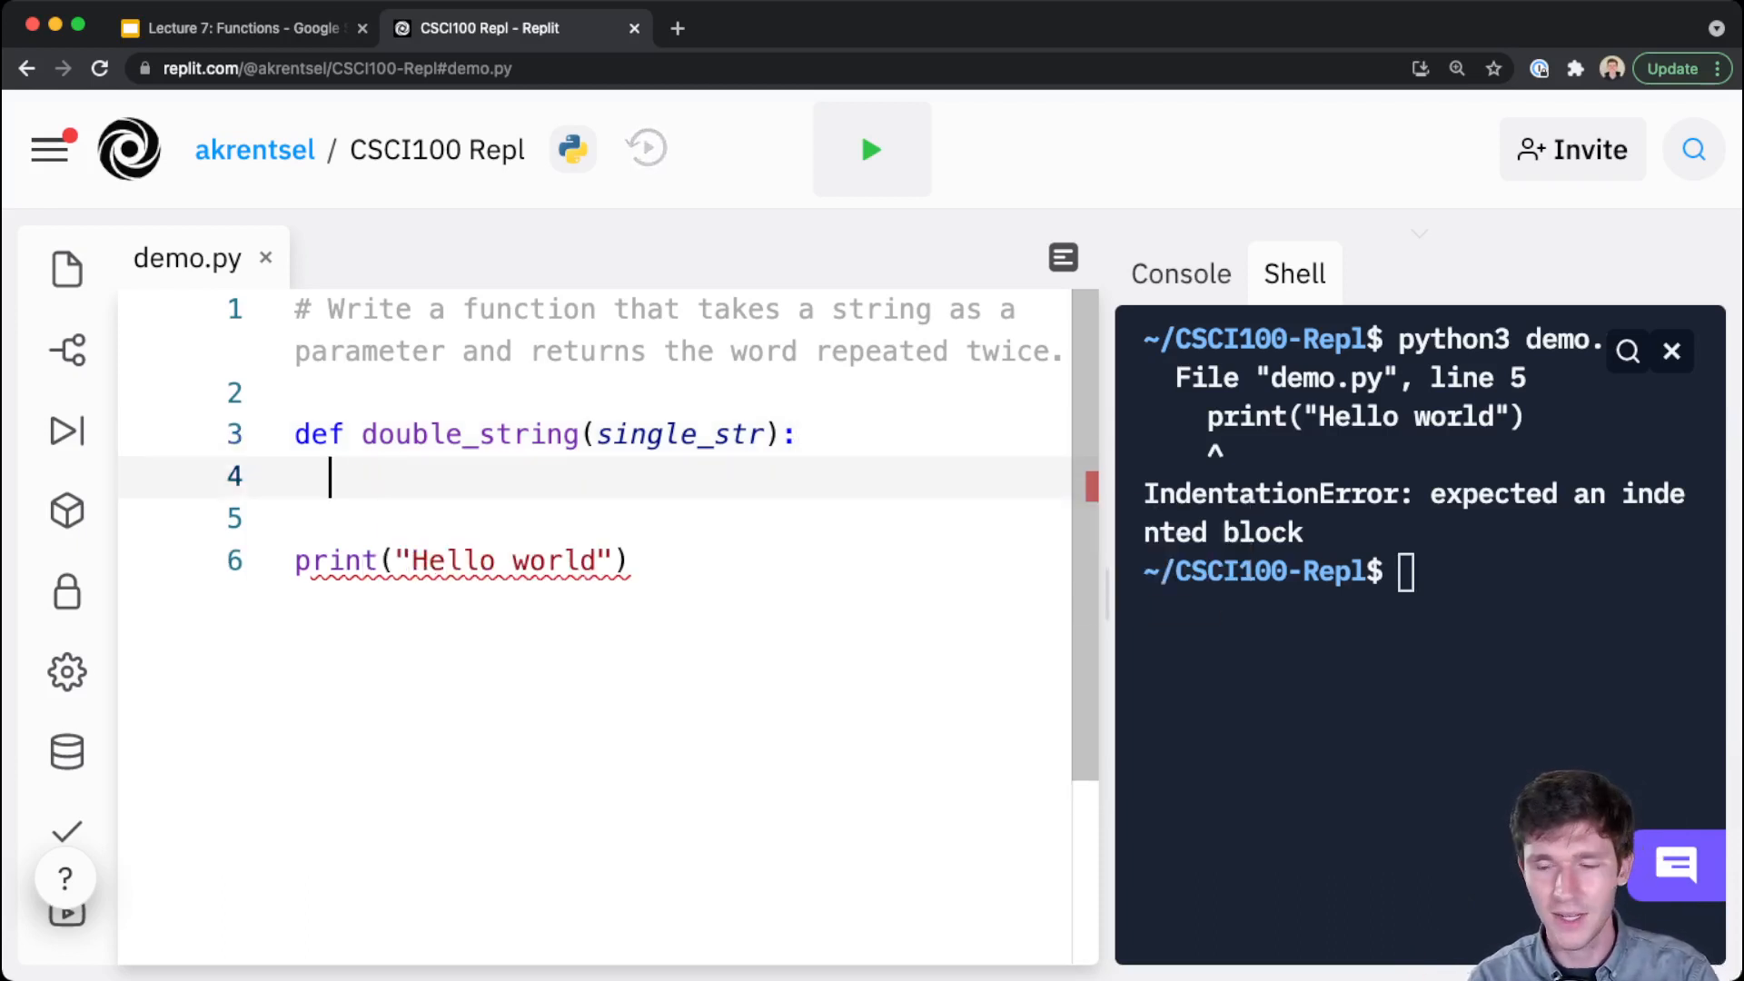
{"action": "type", "text": "pass"}
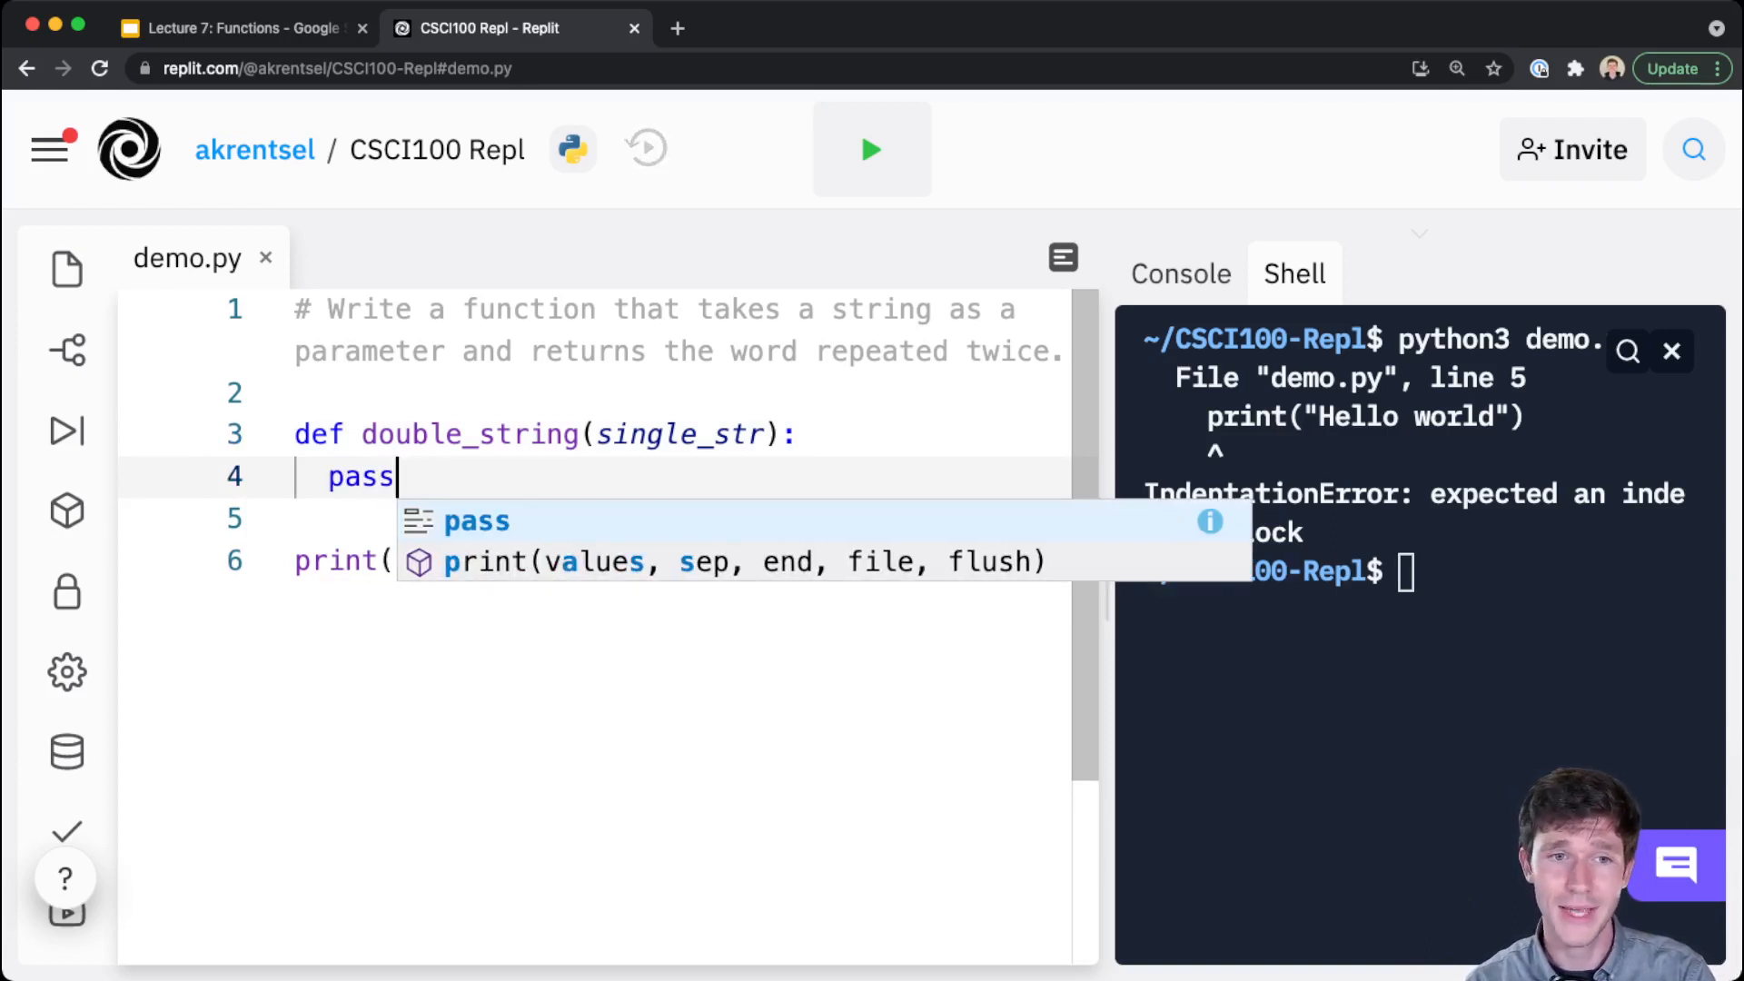
{"action": "double_click", "coordinate": [360, 476]}
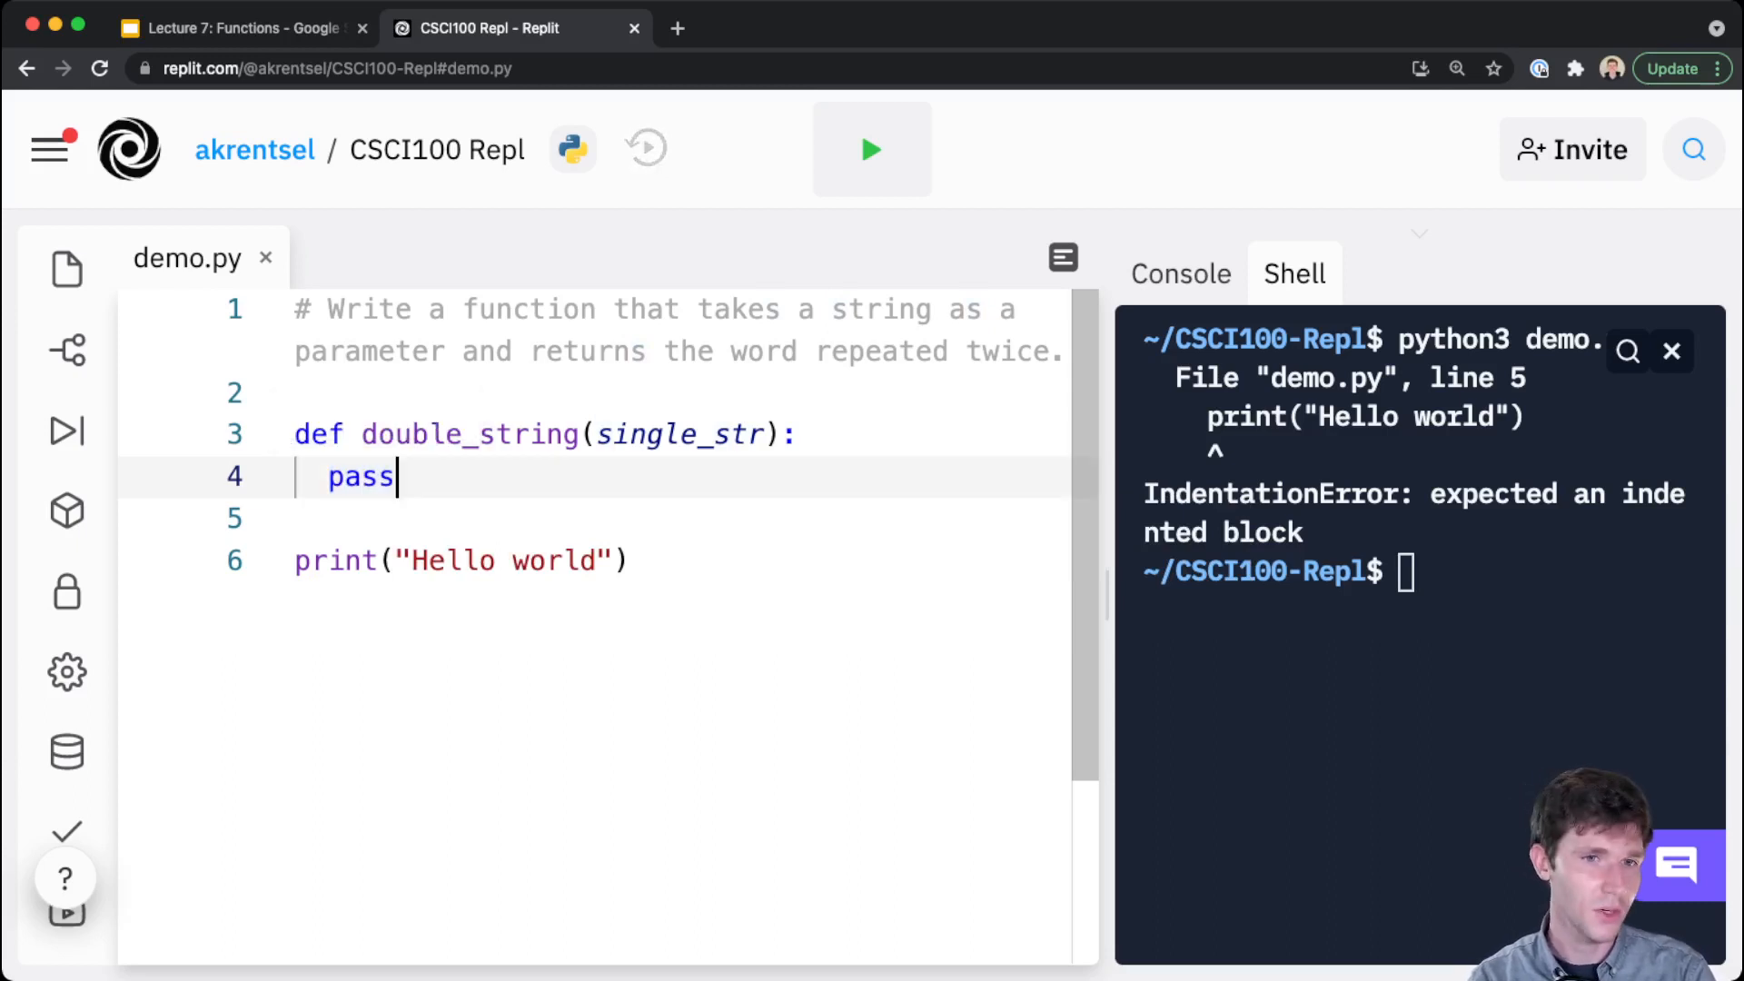
{"action": "double_click", "coordinate": [360, 476]}
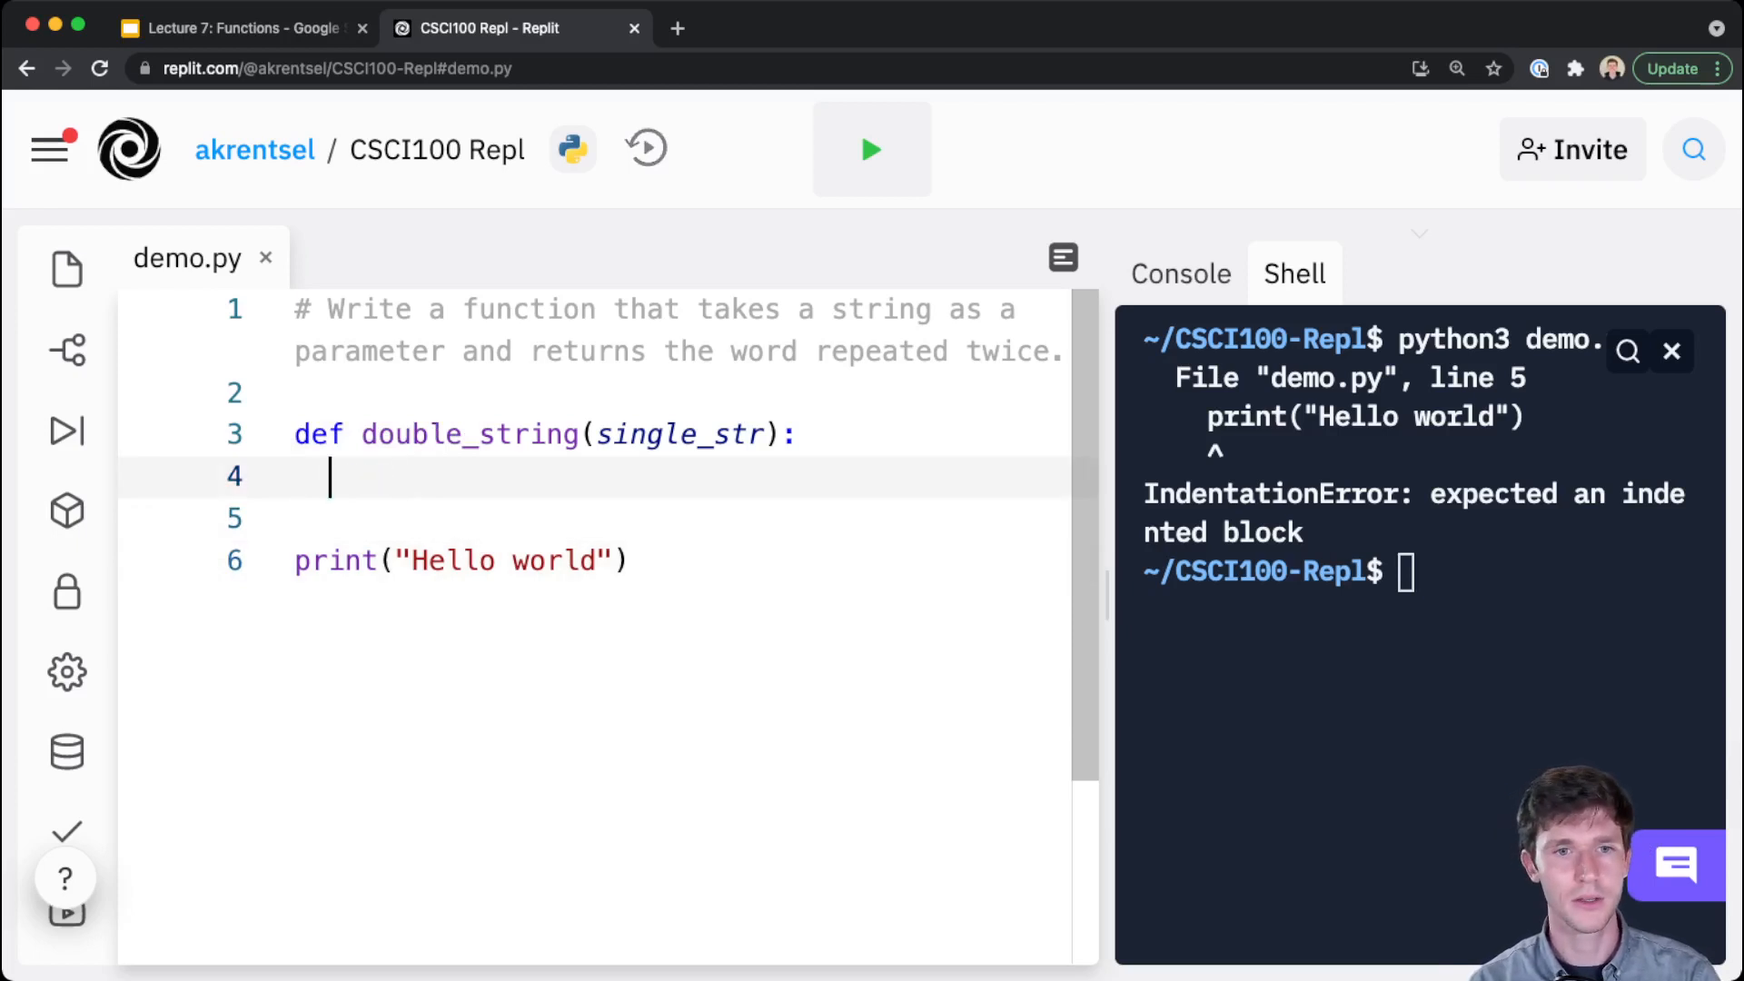
{"action": "double_click", "coordinate": [680, 434]}
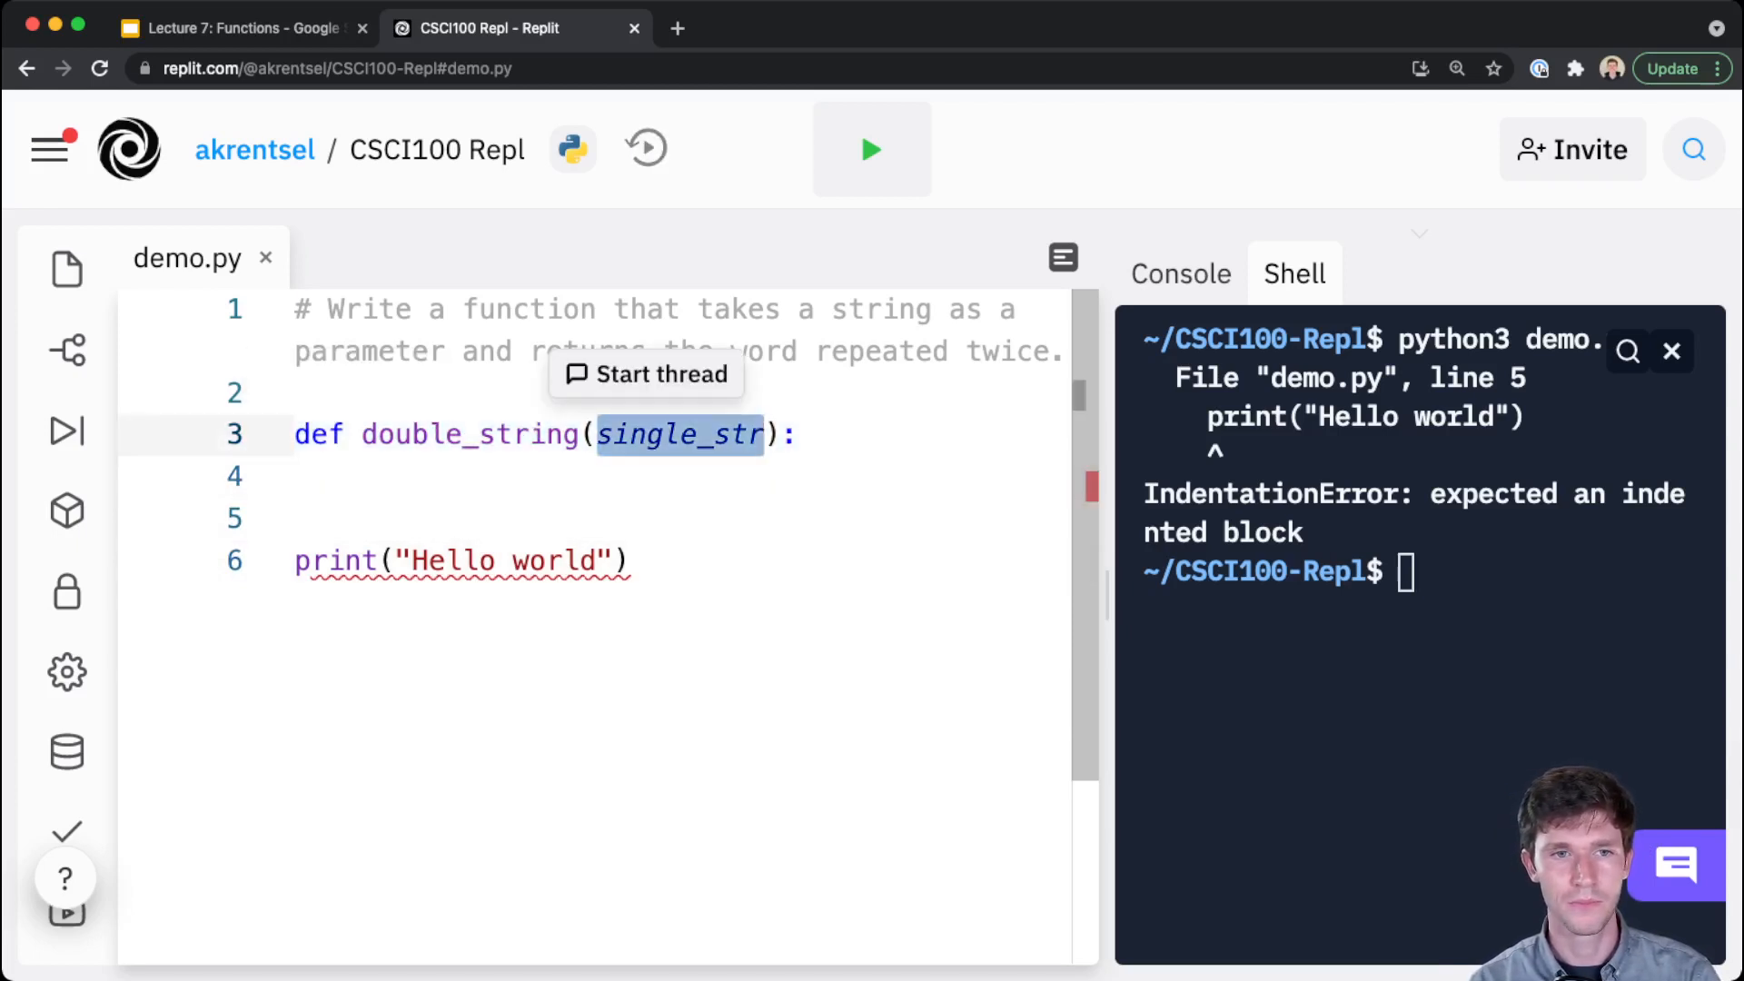
{"action": "left_click", "coordinate": [596, 434]}
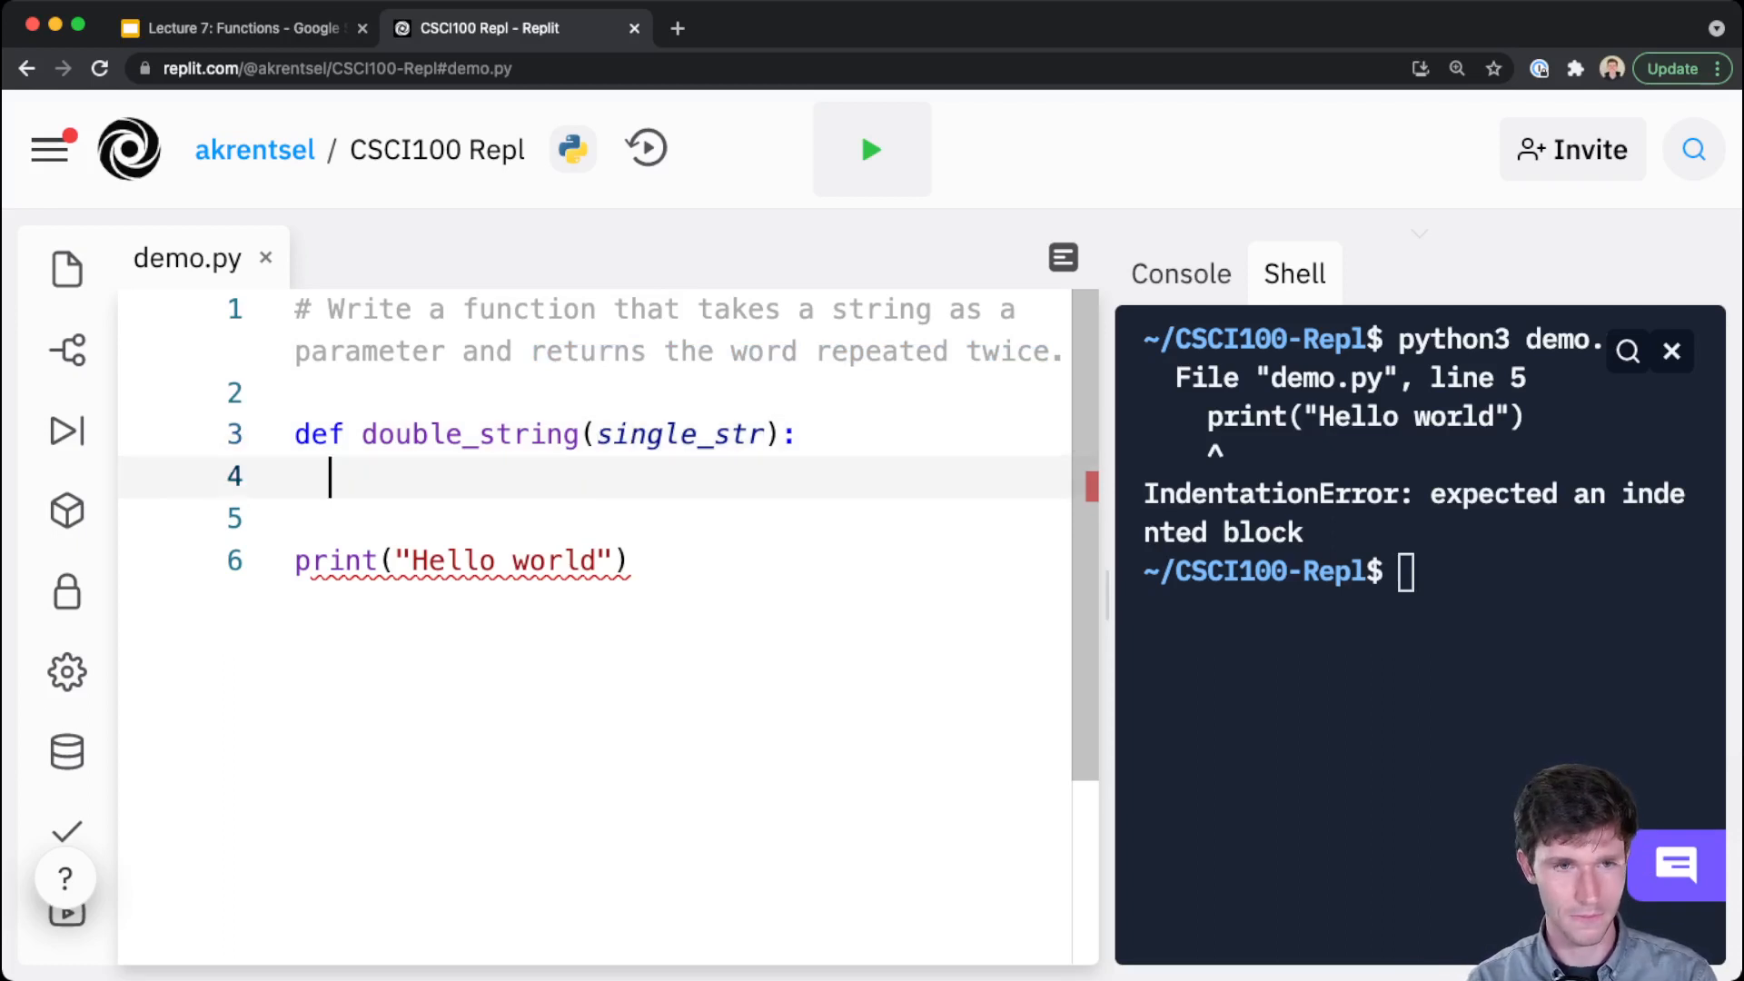
Write the body doubled_str = single_str + single_str (also shown as single_str * 2) and return doubled_str
{"action": "type", "text": "doubled_str"}
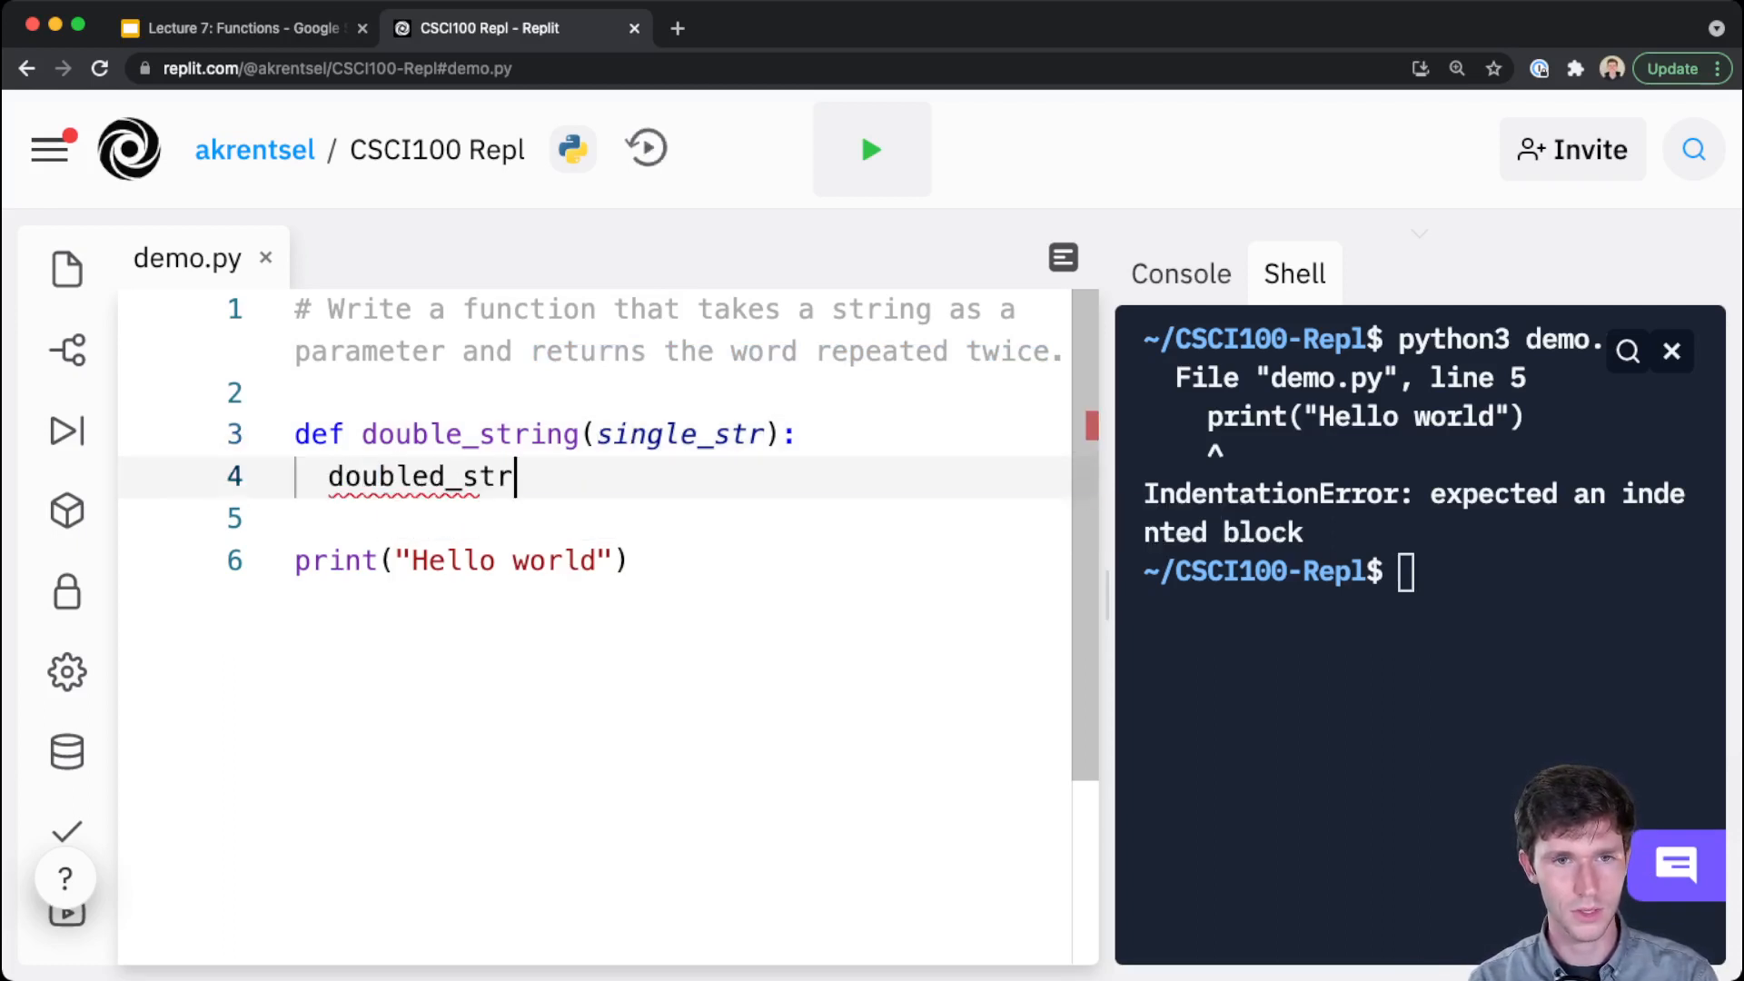
{"action": "type", "text": "= s"}
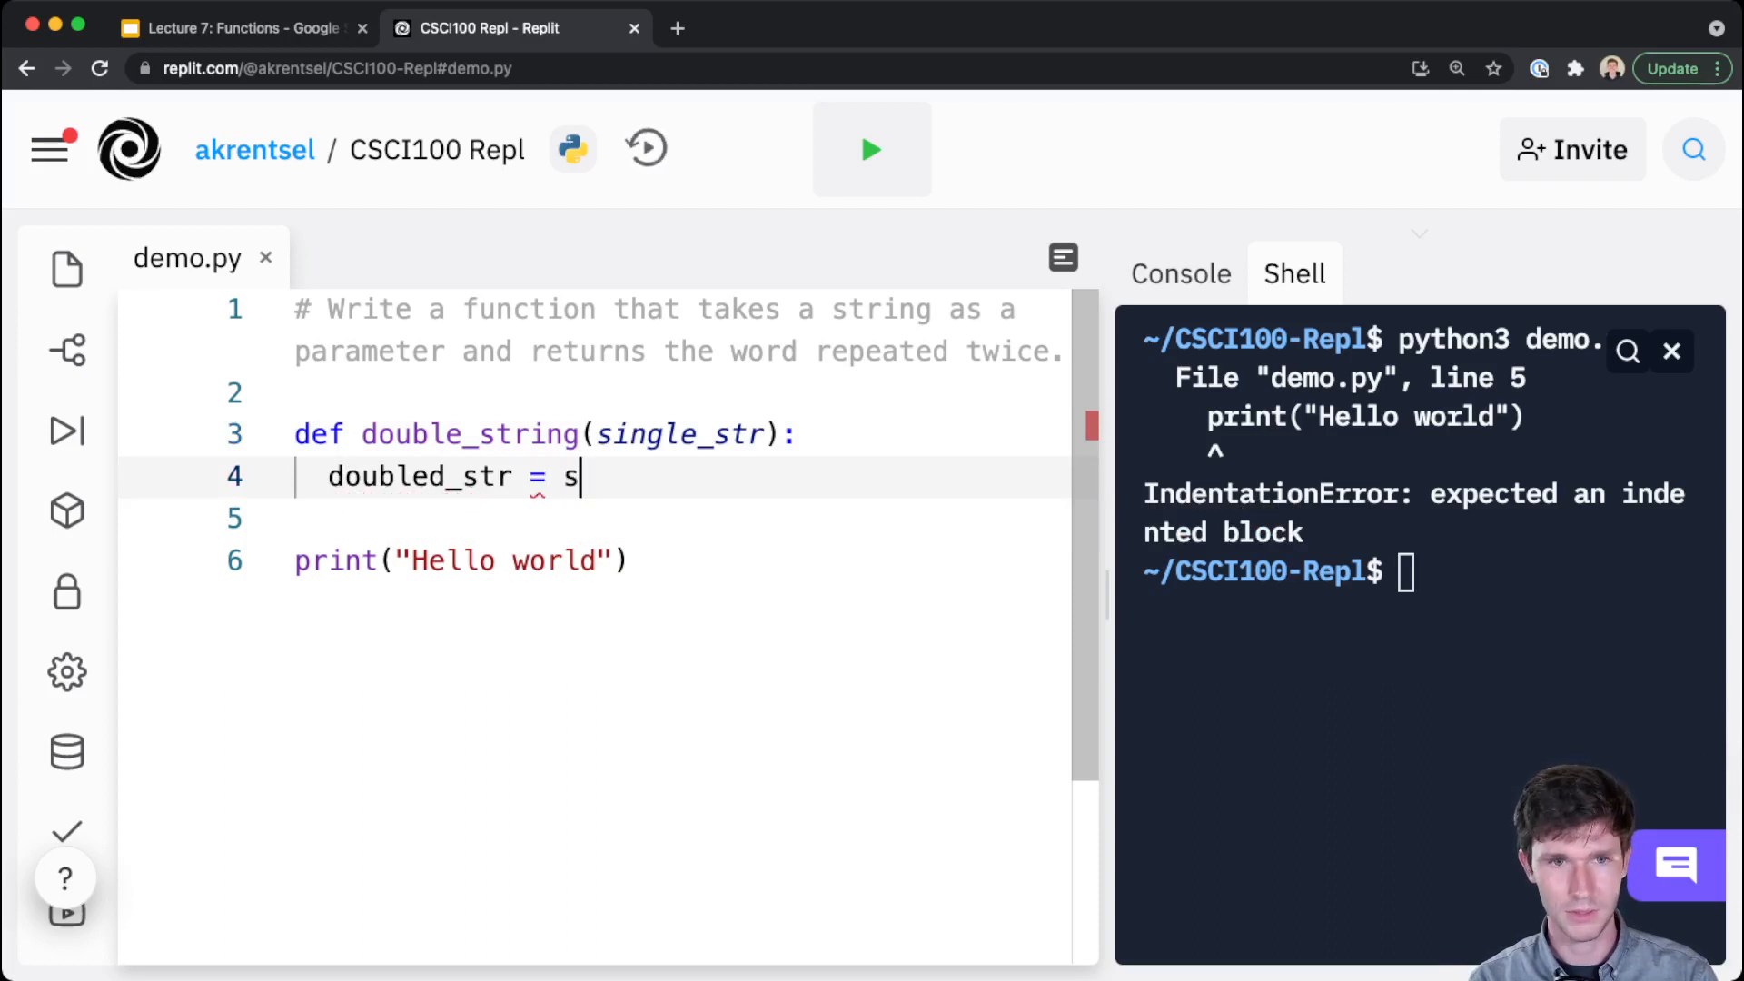
{"action": "type", "text": "ingle_str + single"}
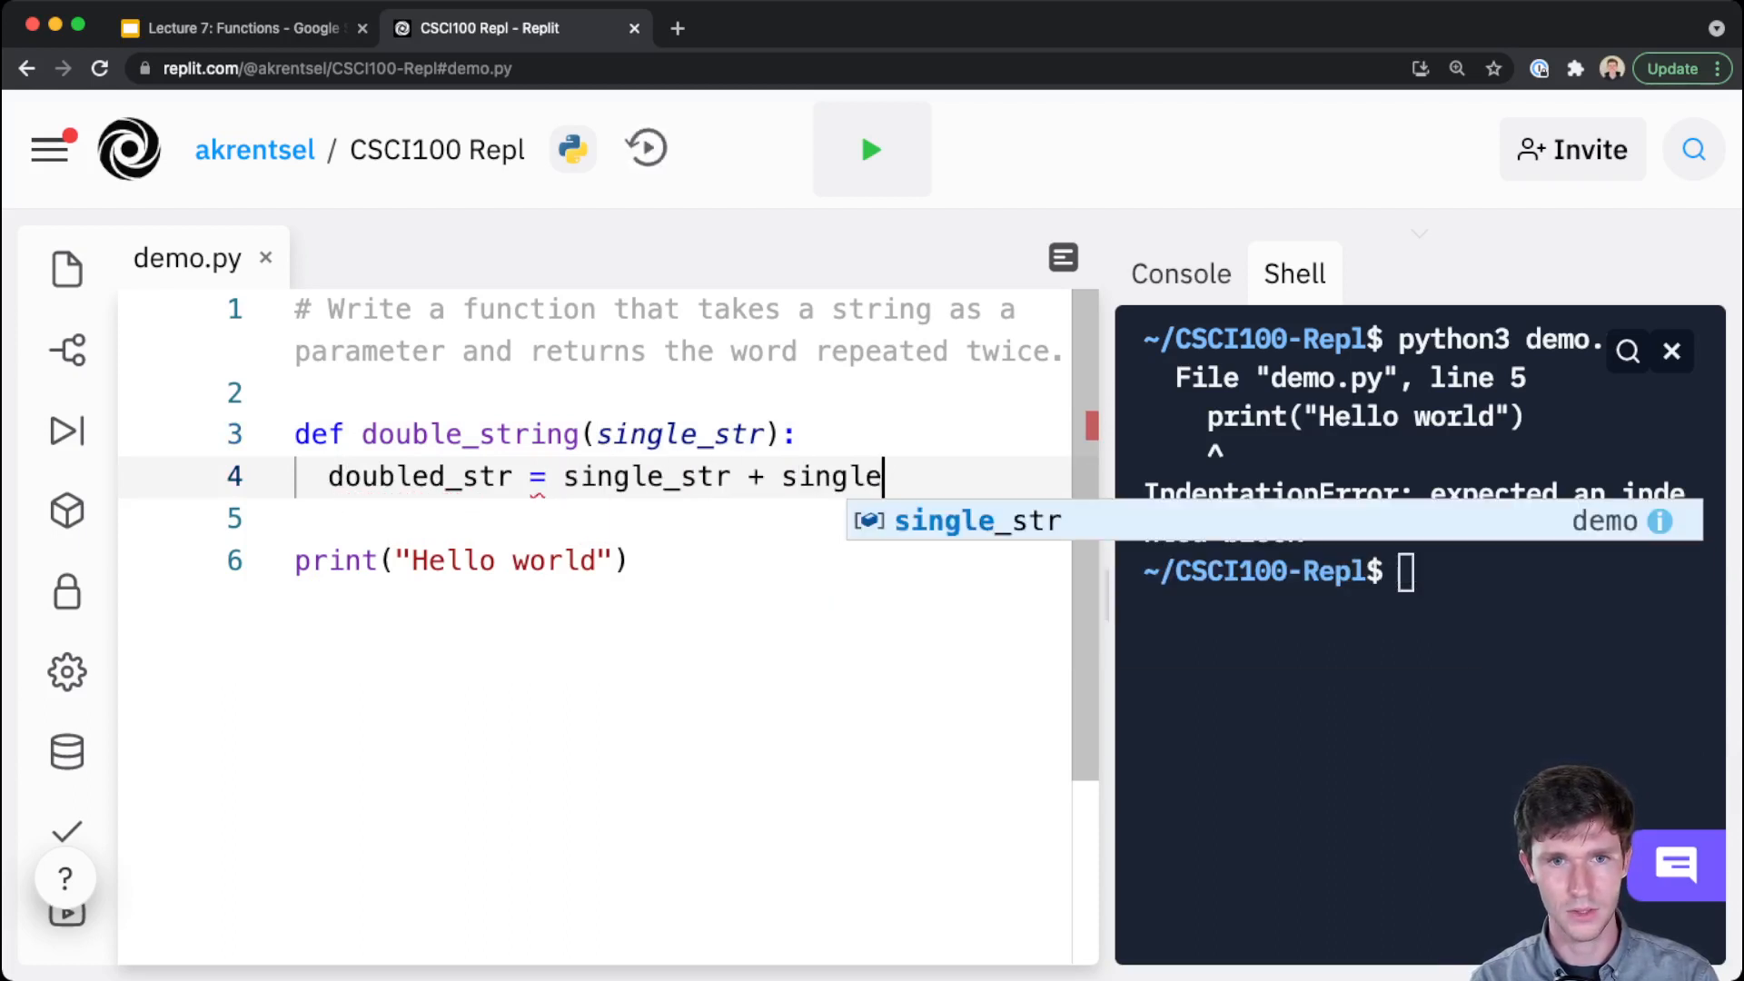
{"action": "type", "text": "_str"}
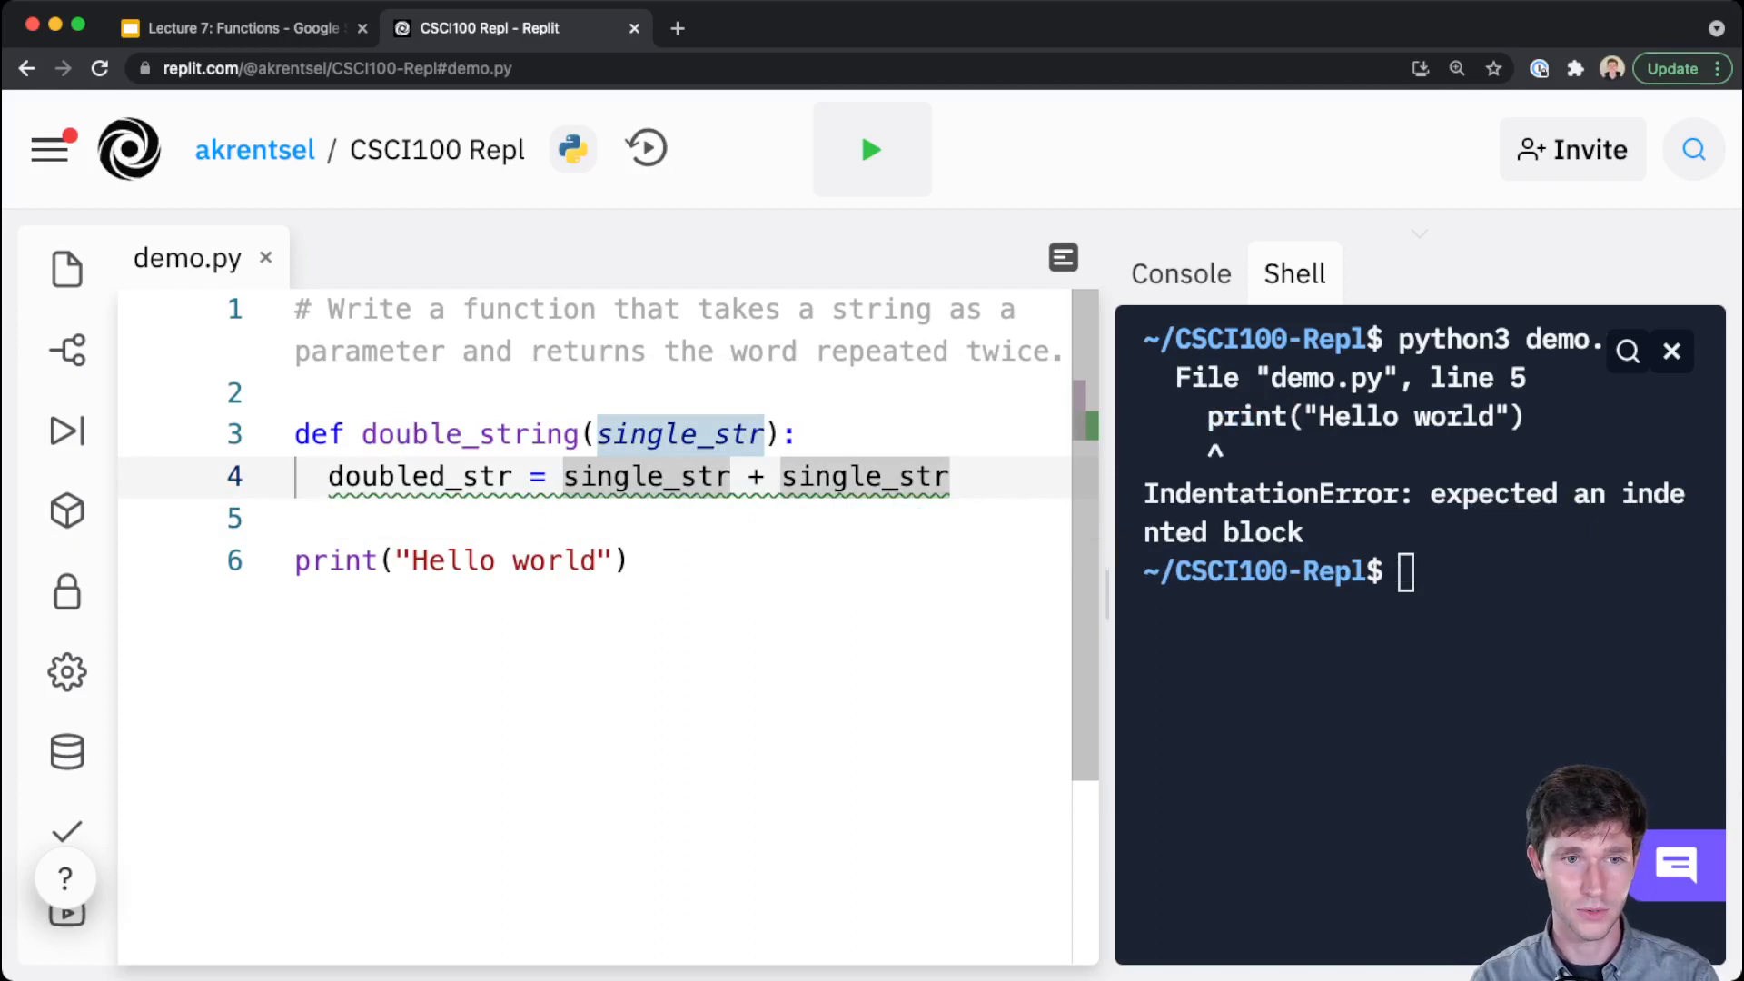
{"action": "type", "text": "doubled_str"}
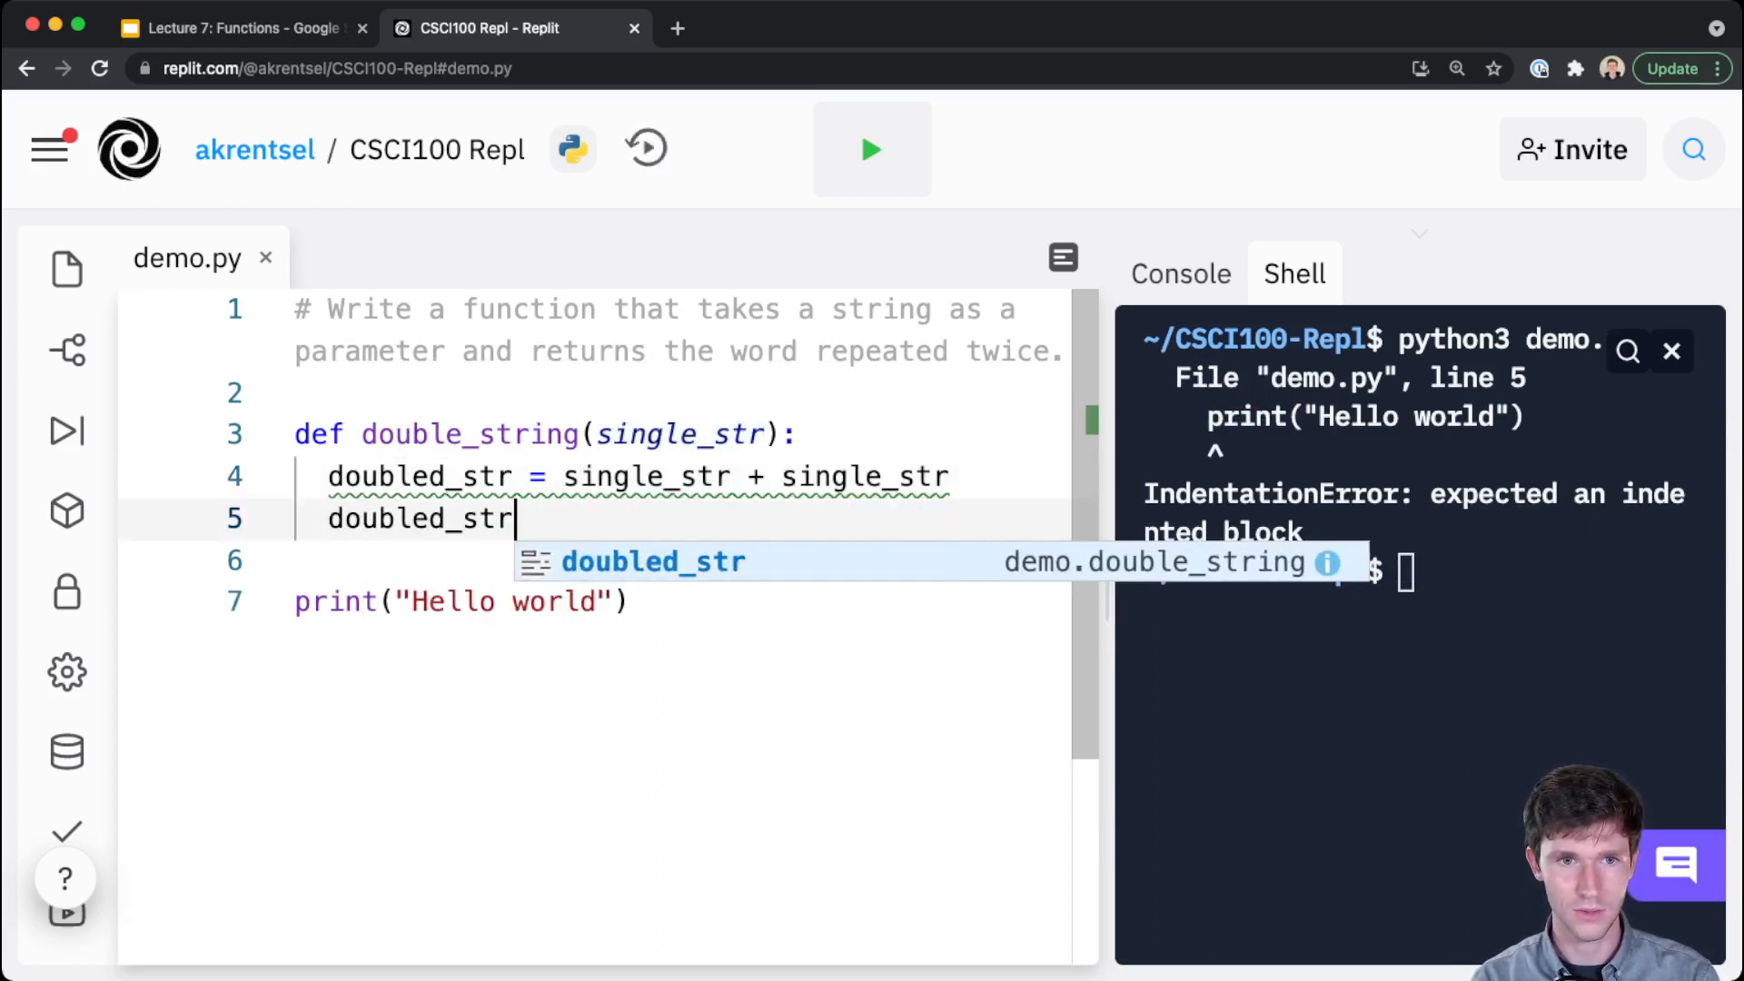
{"action": "type", "text": "= single_str * 2"}
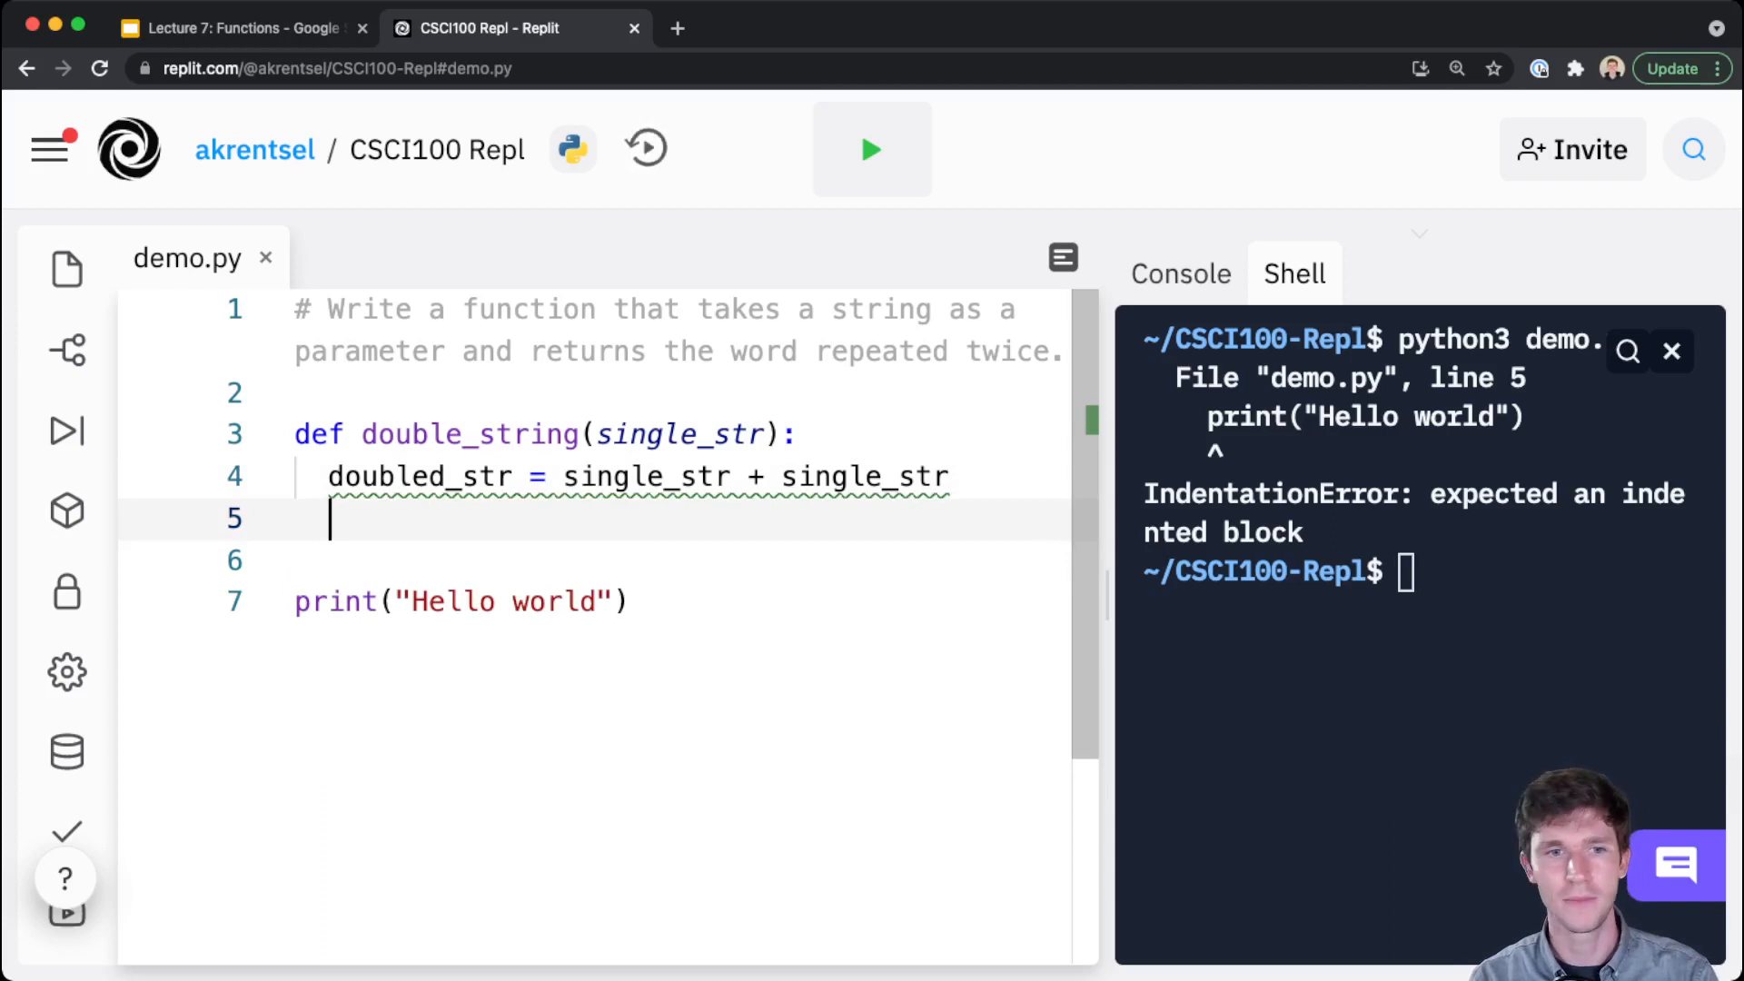
{"action": "type", "text": "retur"}
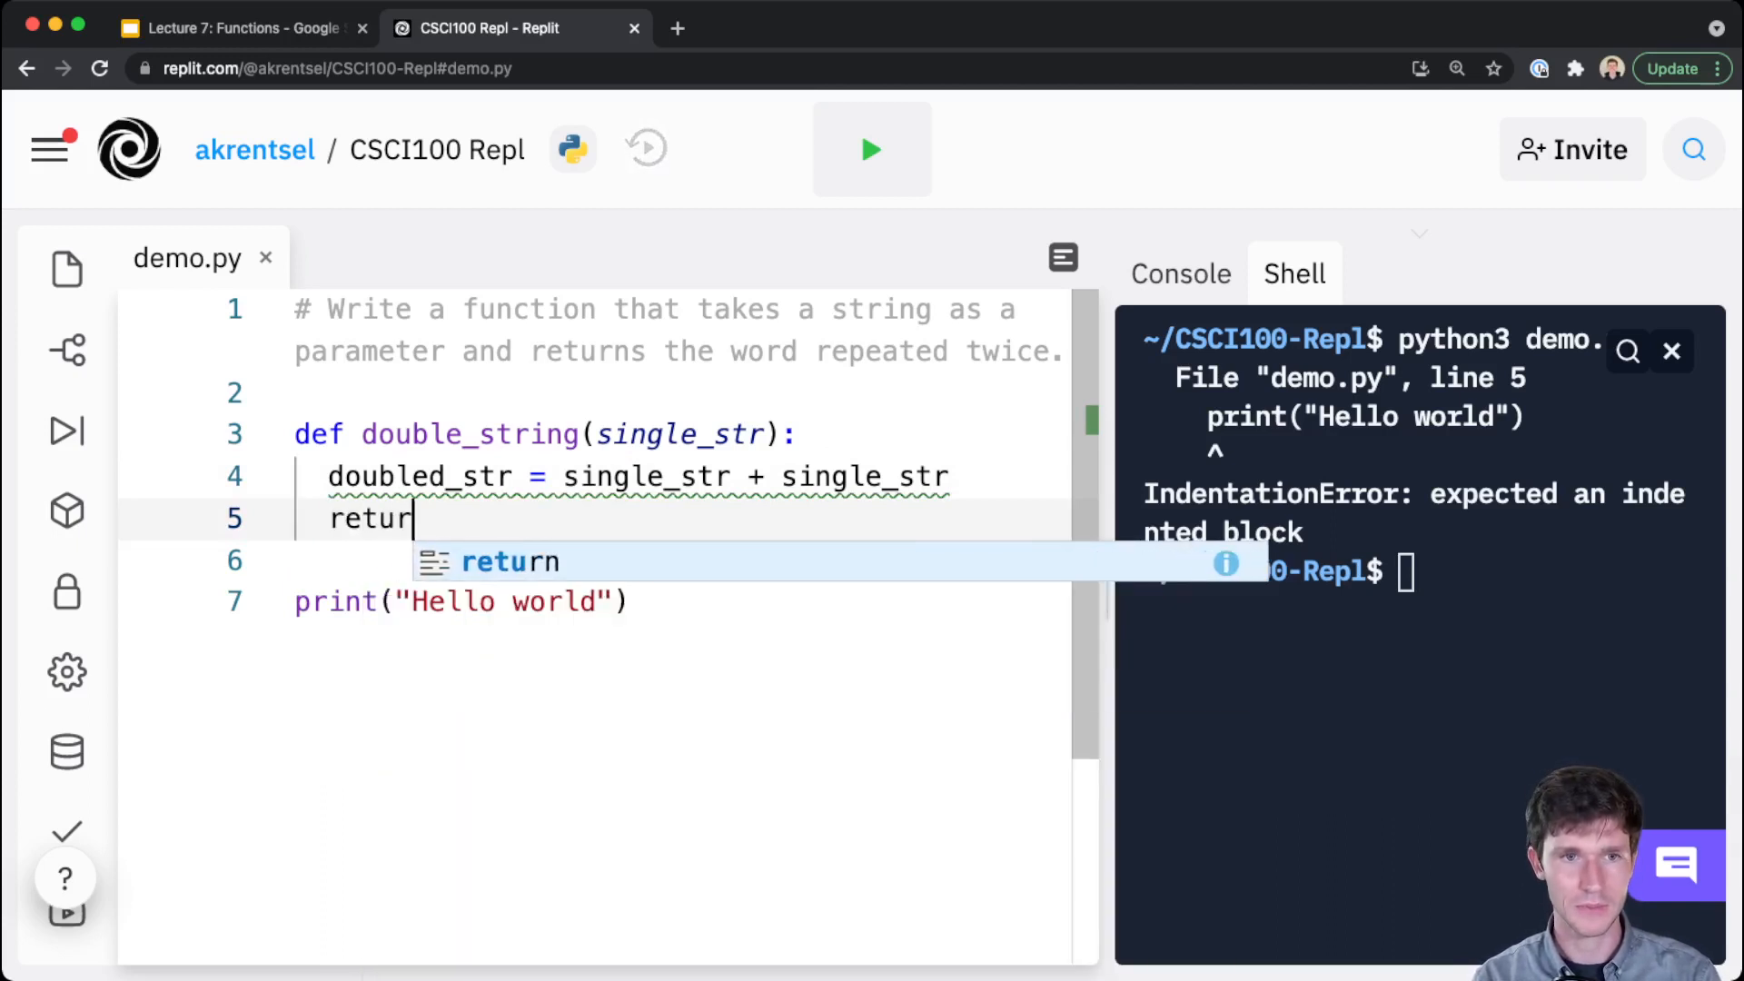
{"action": "type", "text": "n doubl"}
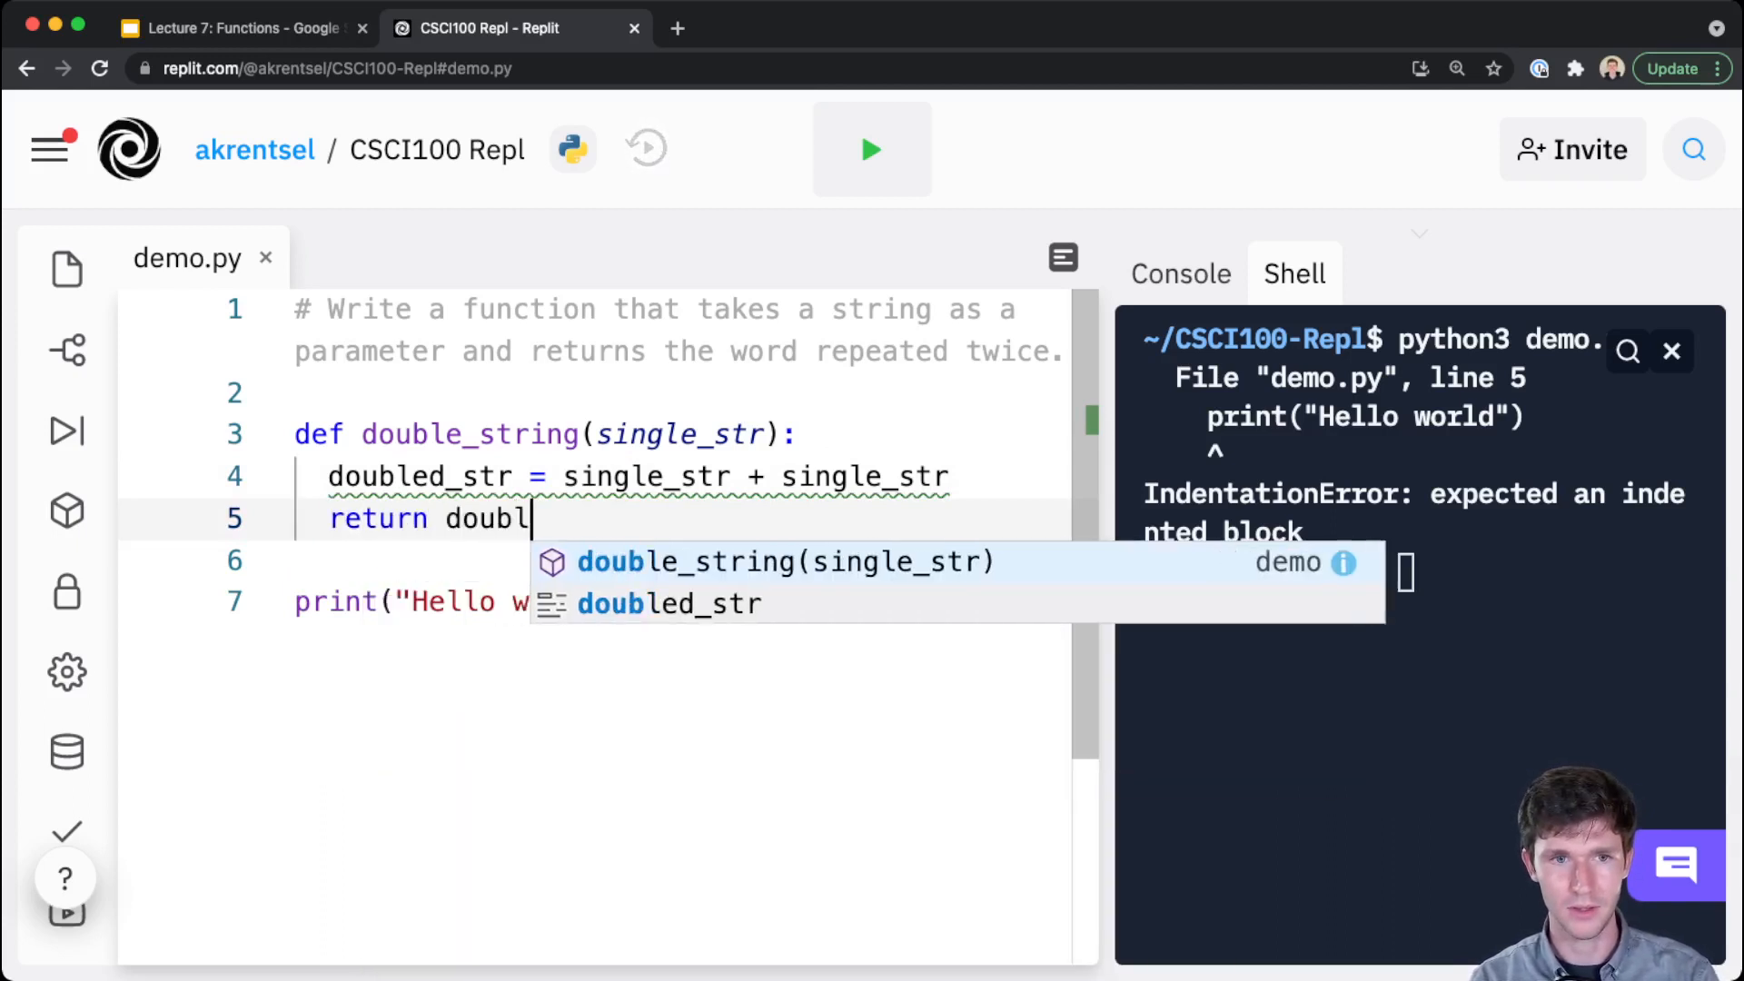
{"action": "type", "text": "e_str"}
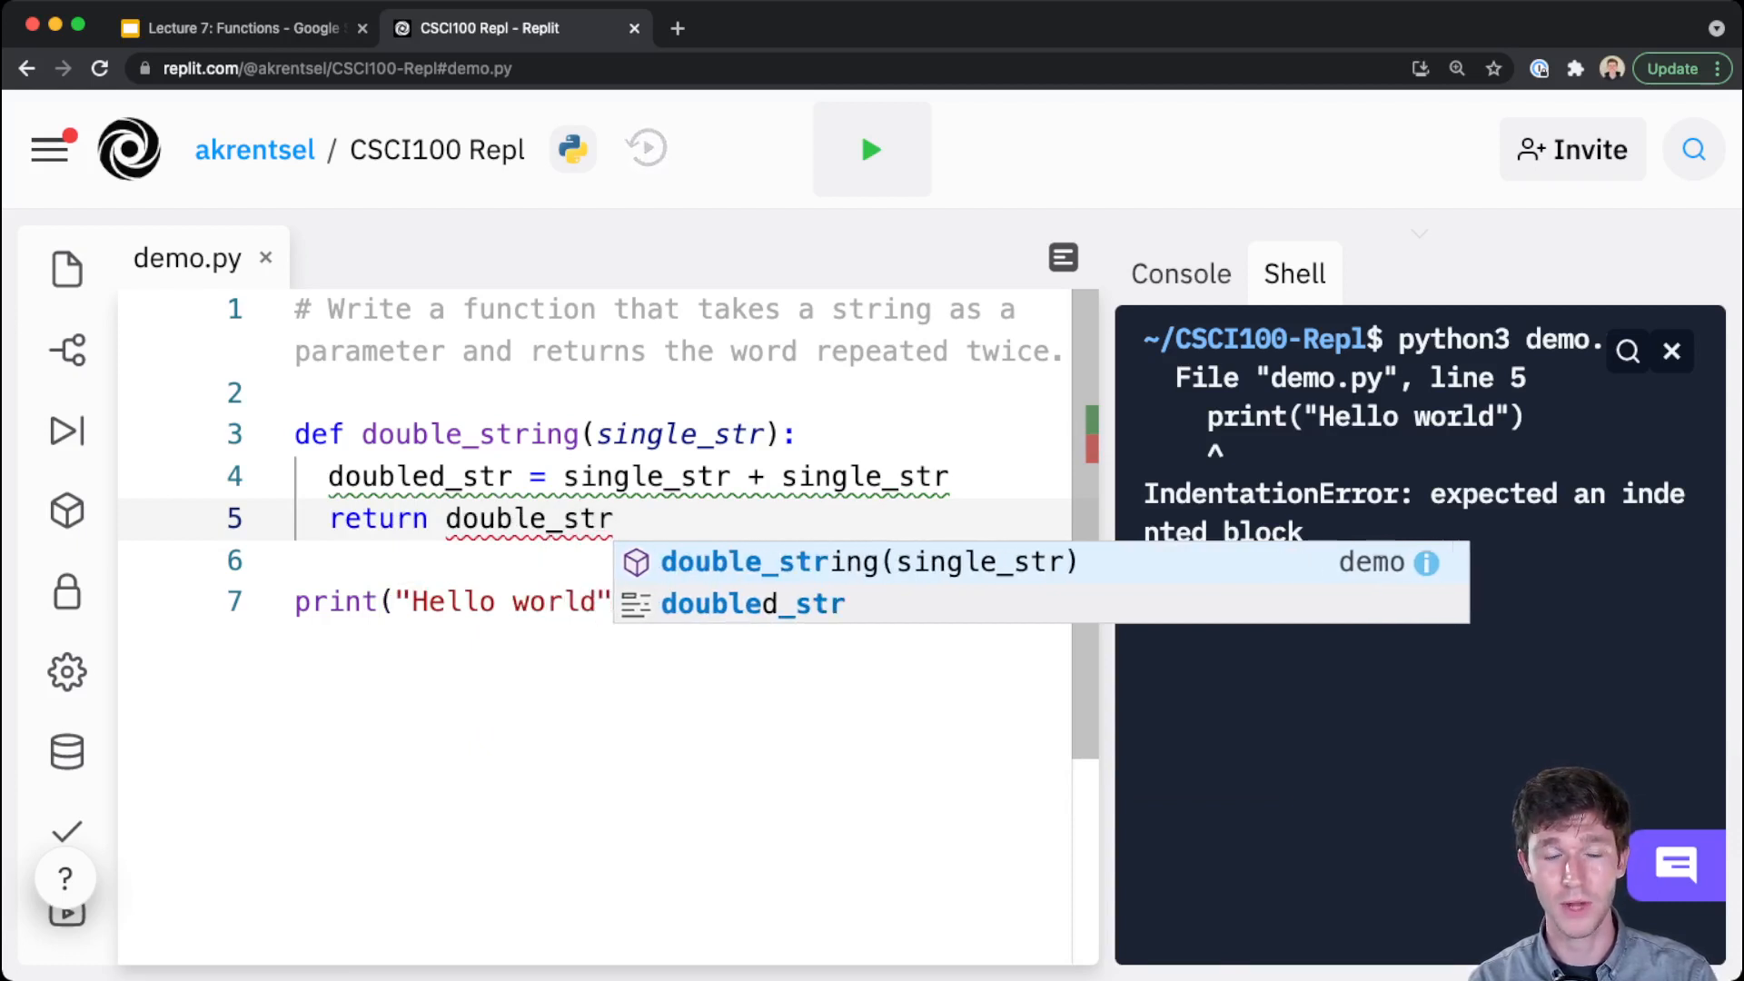
{"action": "key", "text": "Backspace"}
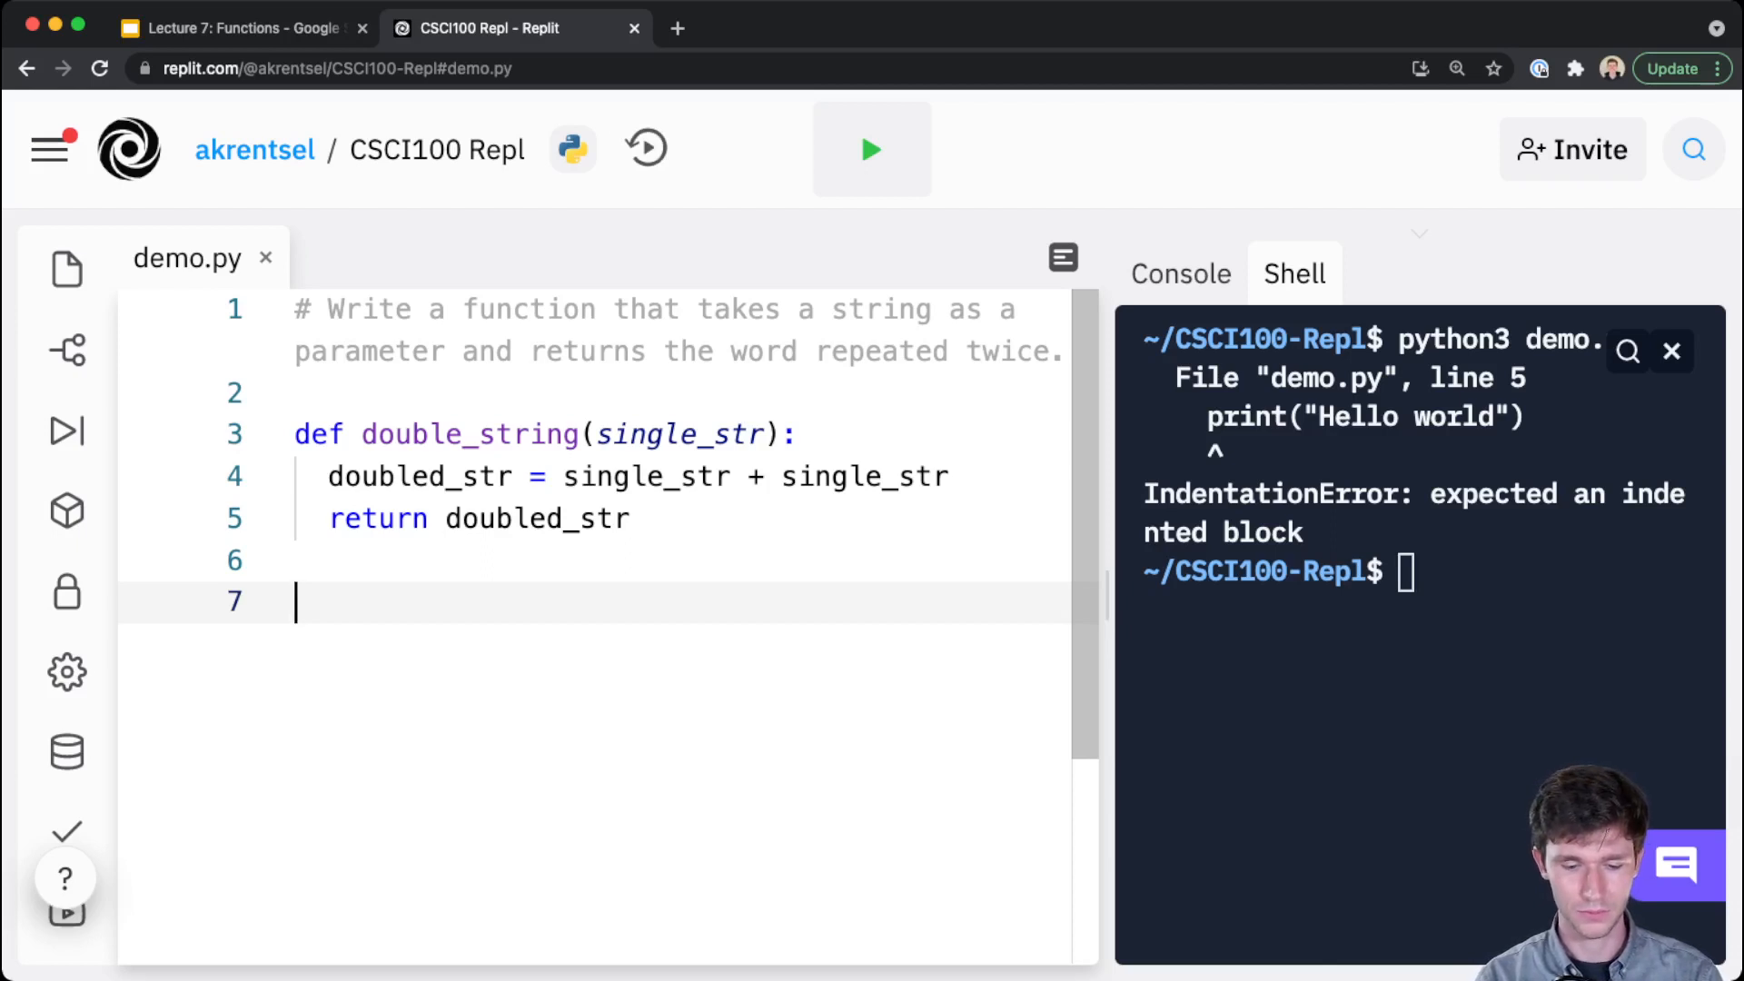
Read given_str from input with the prompt "Enter a string: "
{"action": "type", "text": "input("}
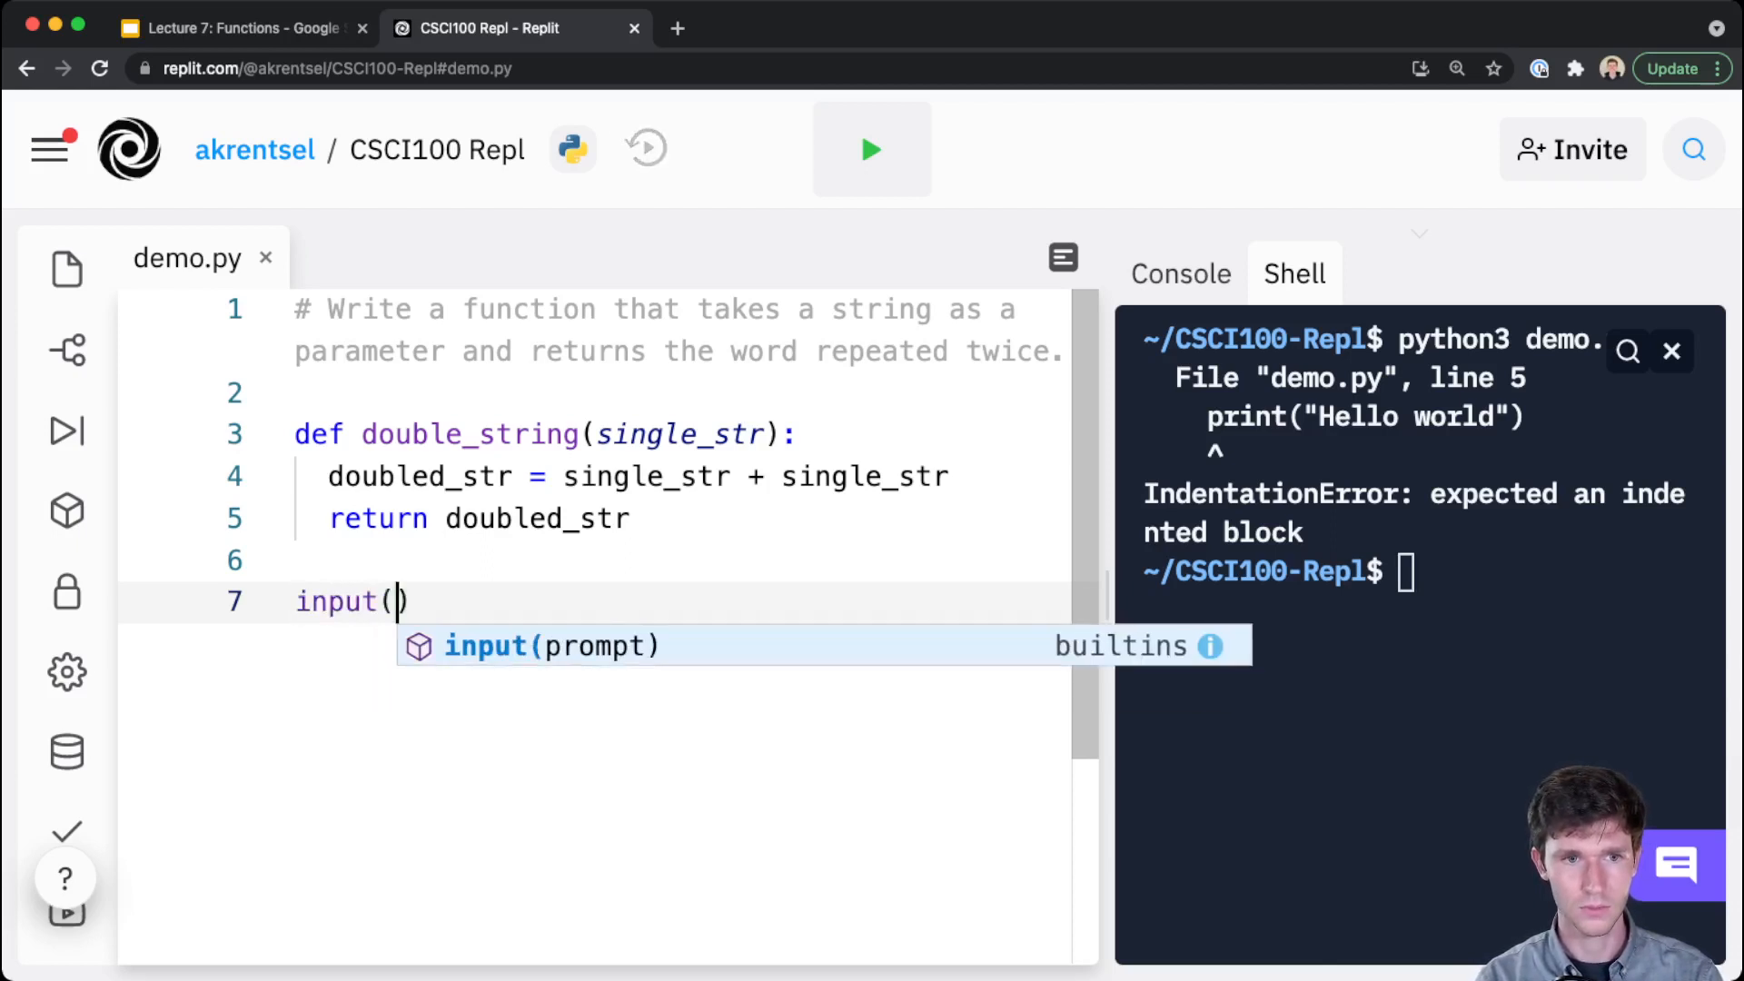
{"action": "type", "text": "given_str ="}
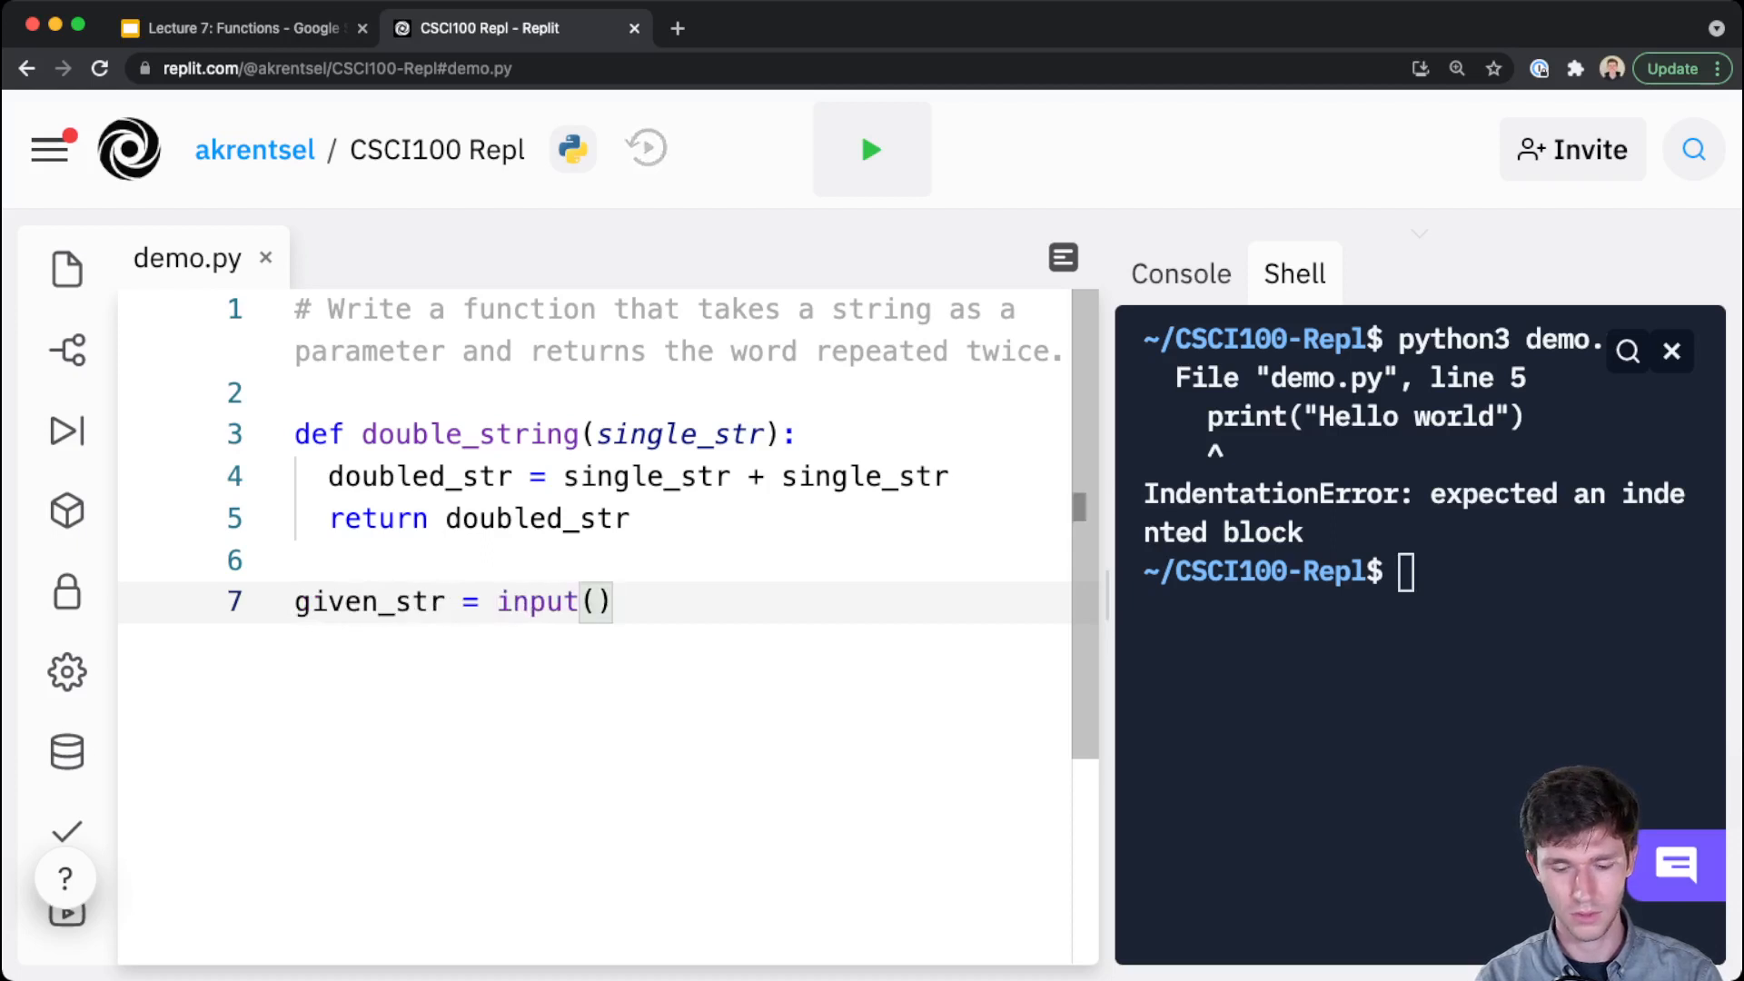
{"action": "type", "text": "\"Enter a string\""}
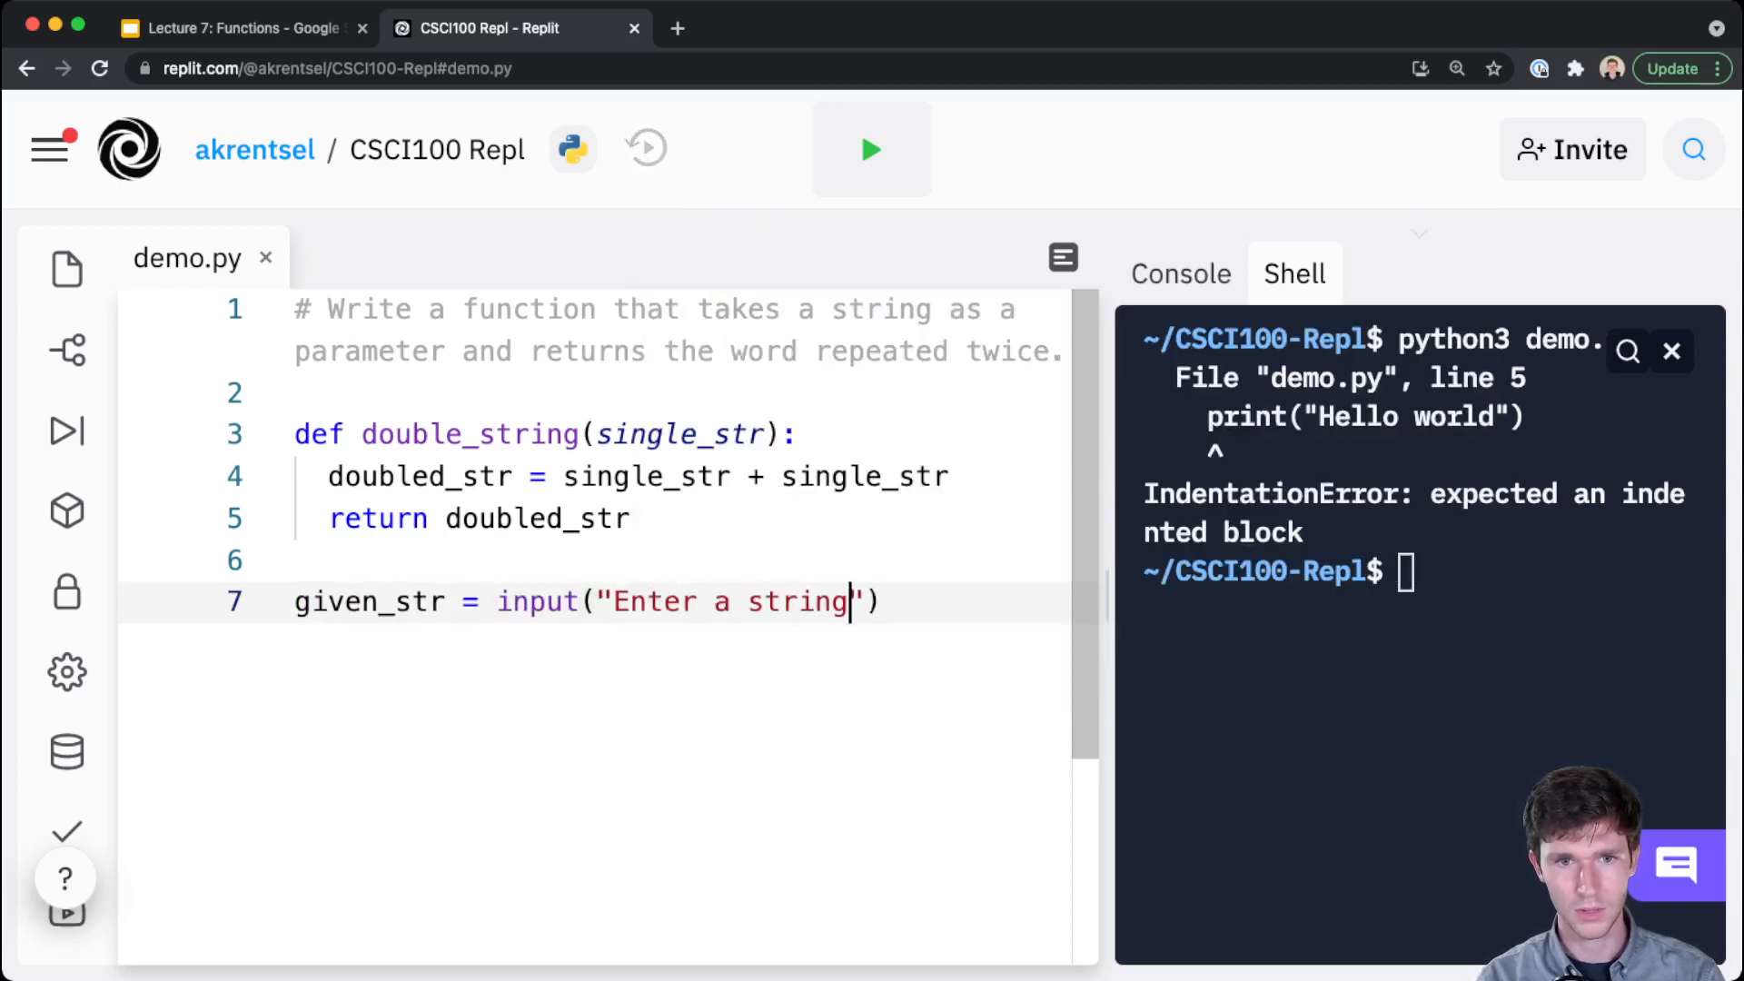
{"action": "type", "text": ":"}
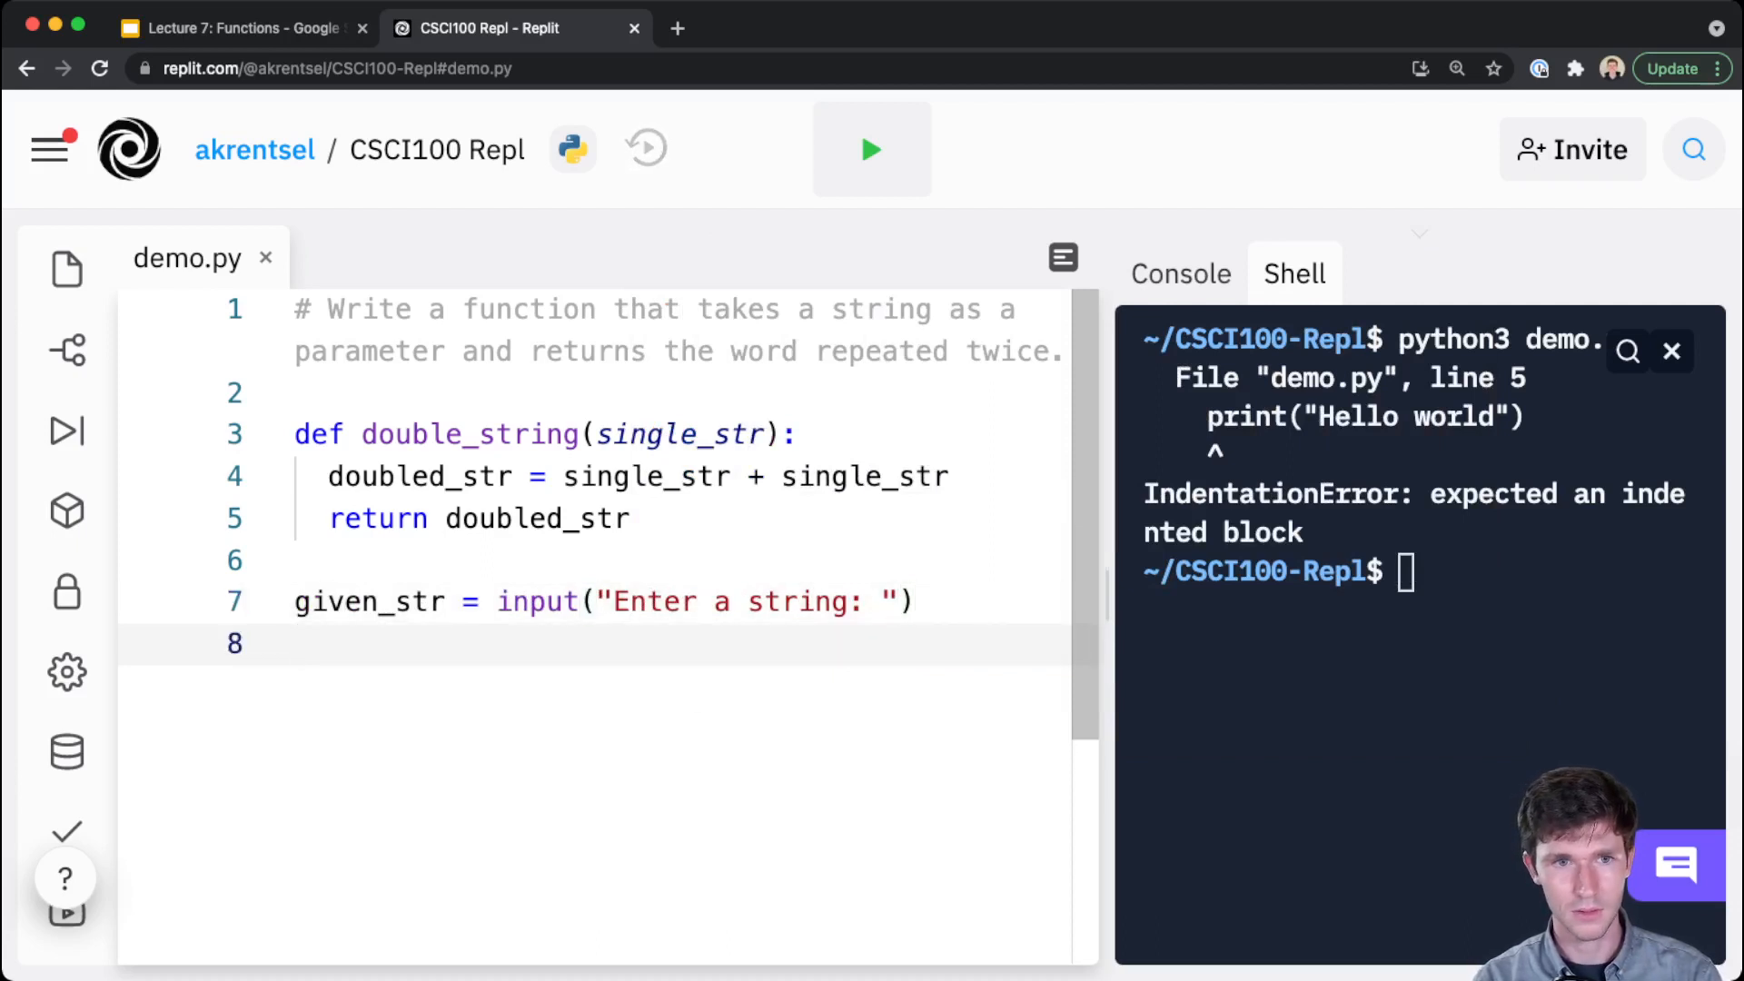
Print "That twice is" followed by double_string(given_str)
{"action": "type", "text": "print(\"That twice is\"."}
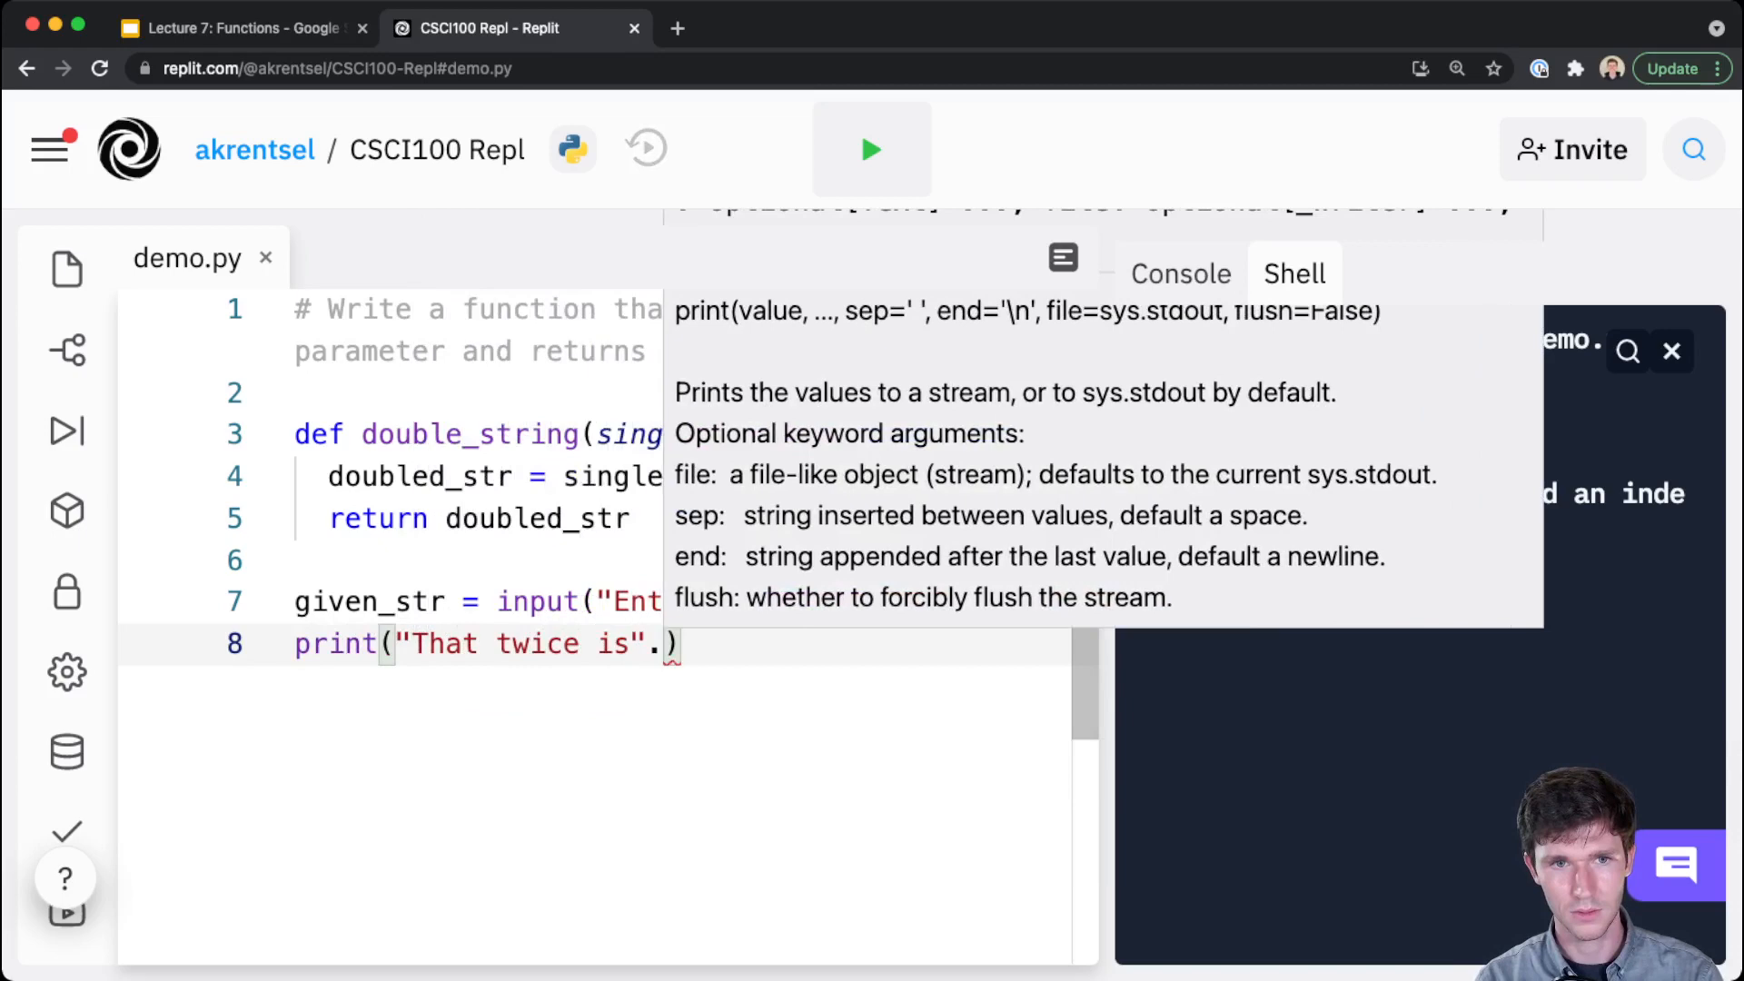
{"action": "type", "text": ", double_string"}
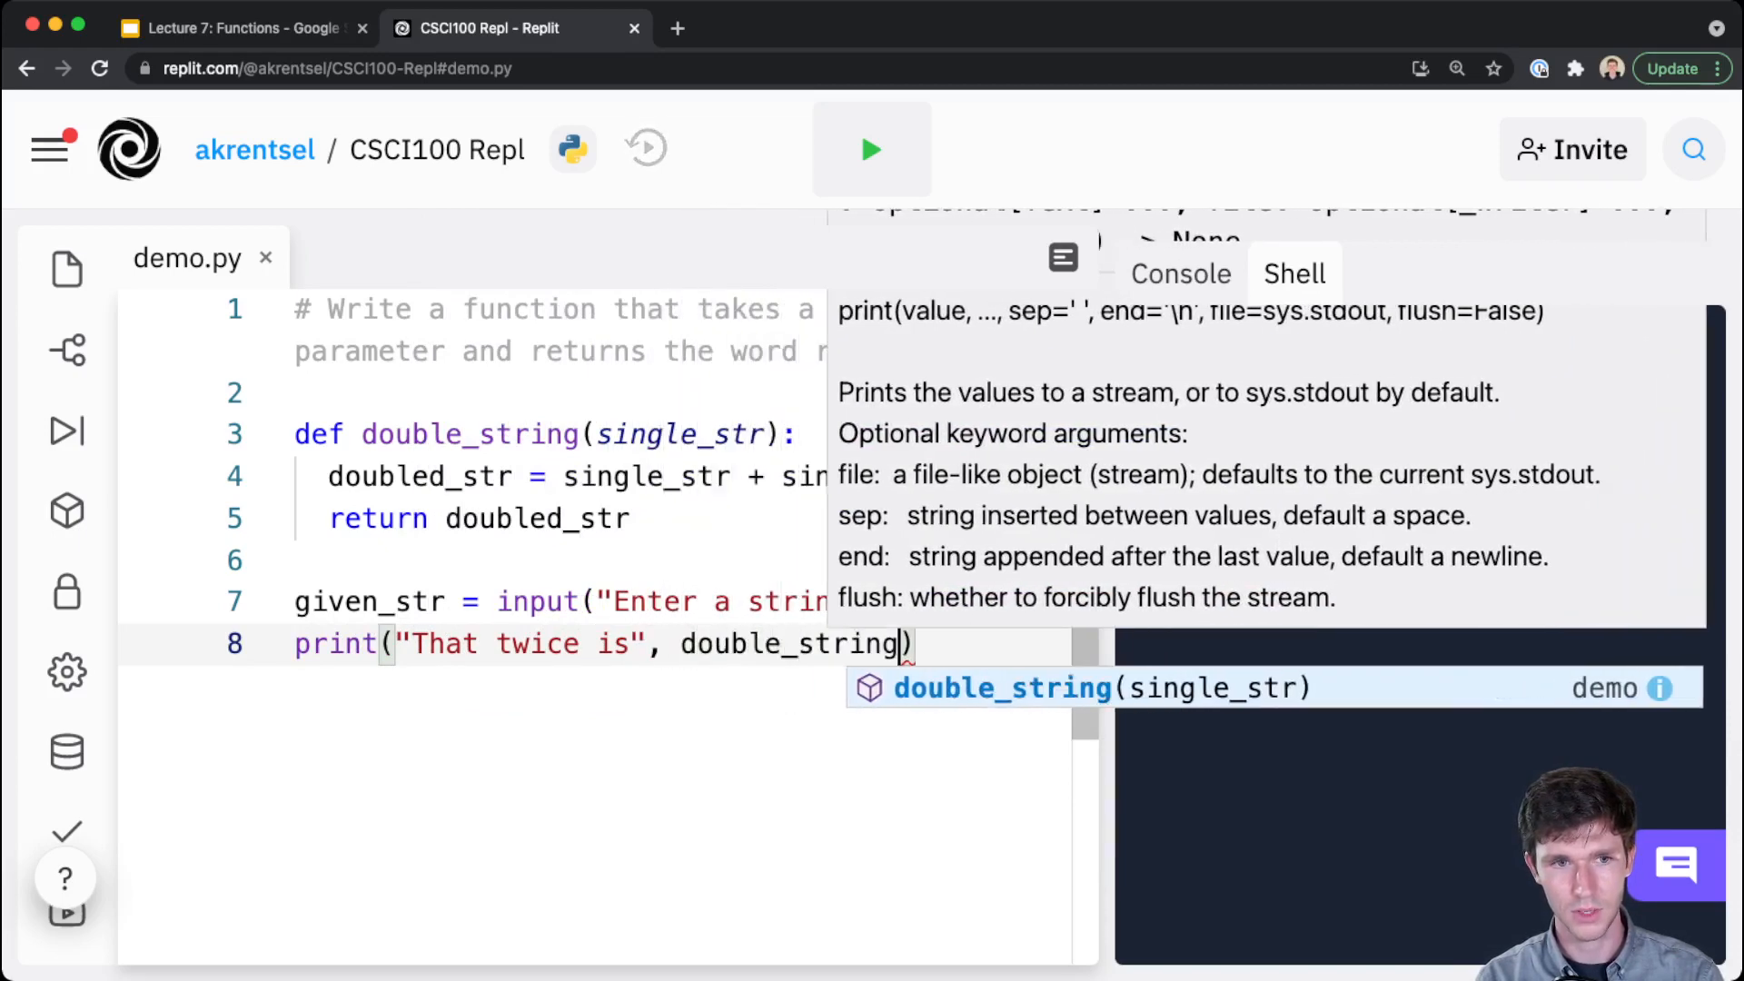
{"action": "type", "text": "g"}
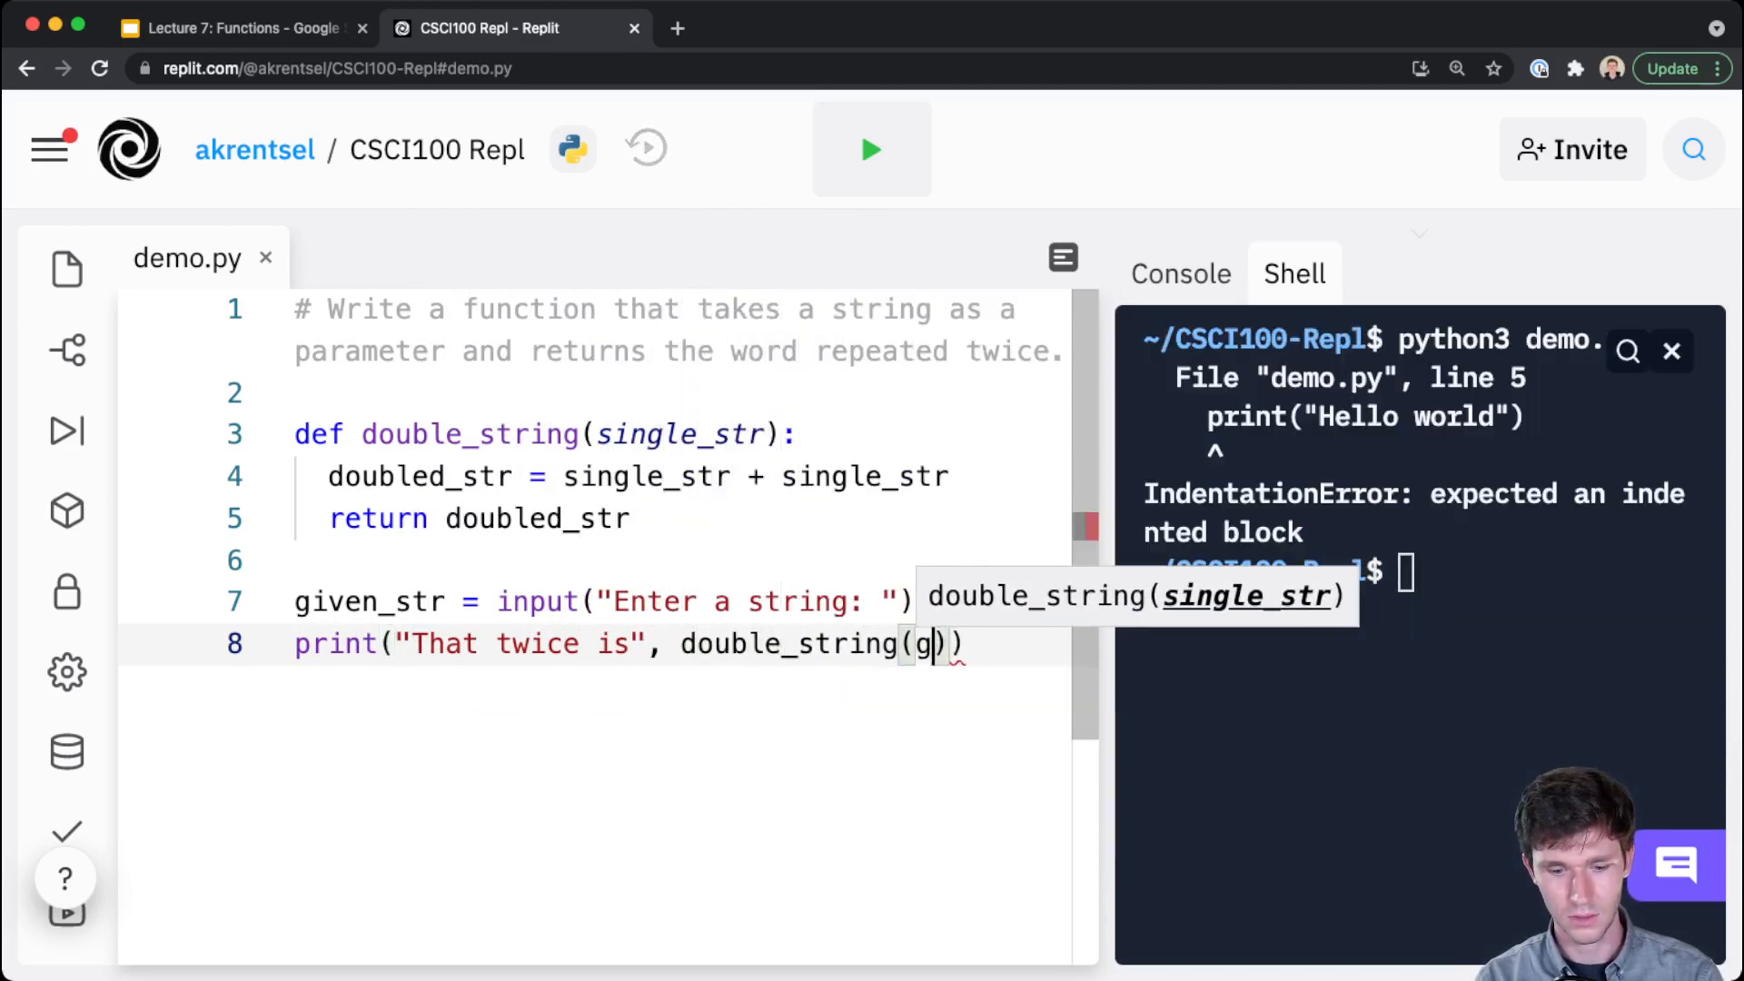
{"action": "type", "text": "iven_str"}
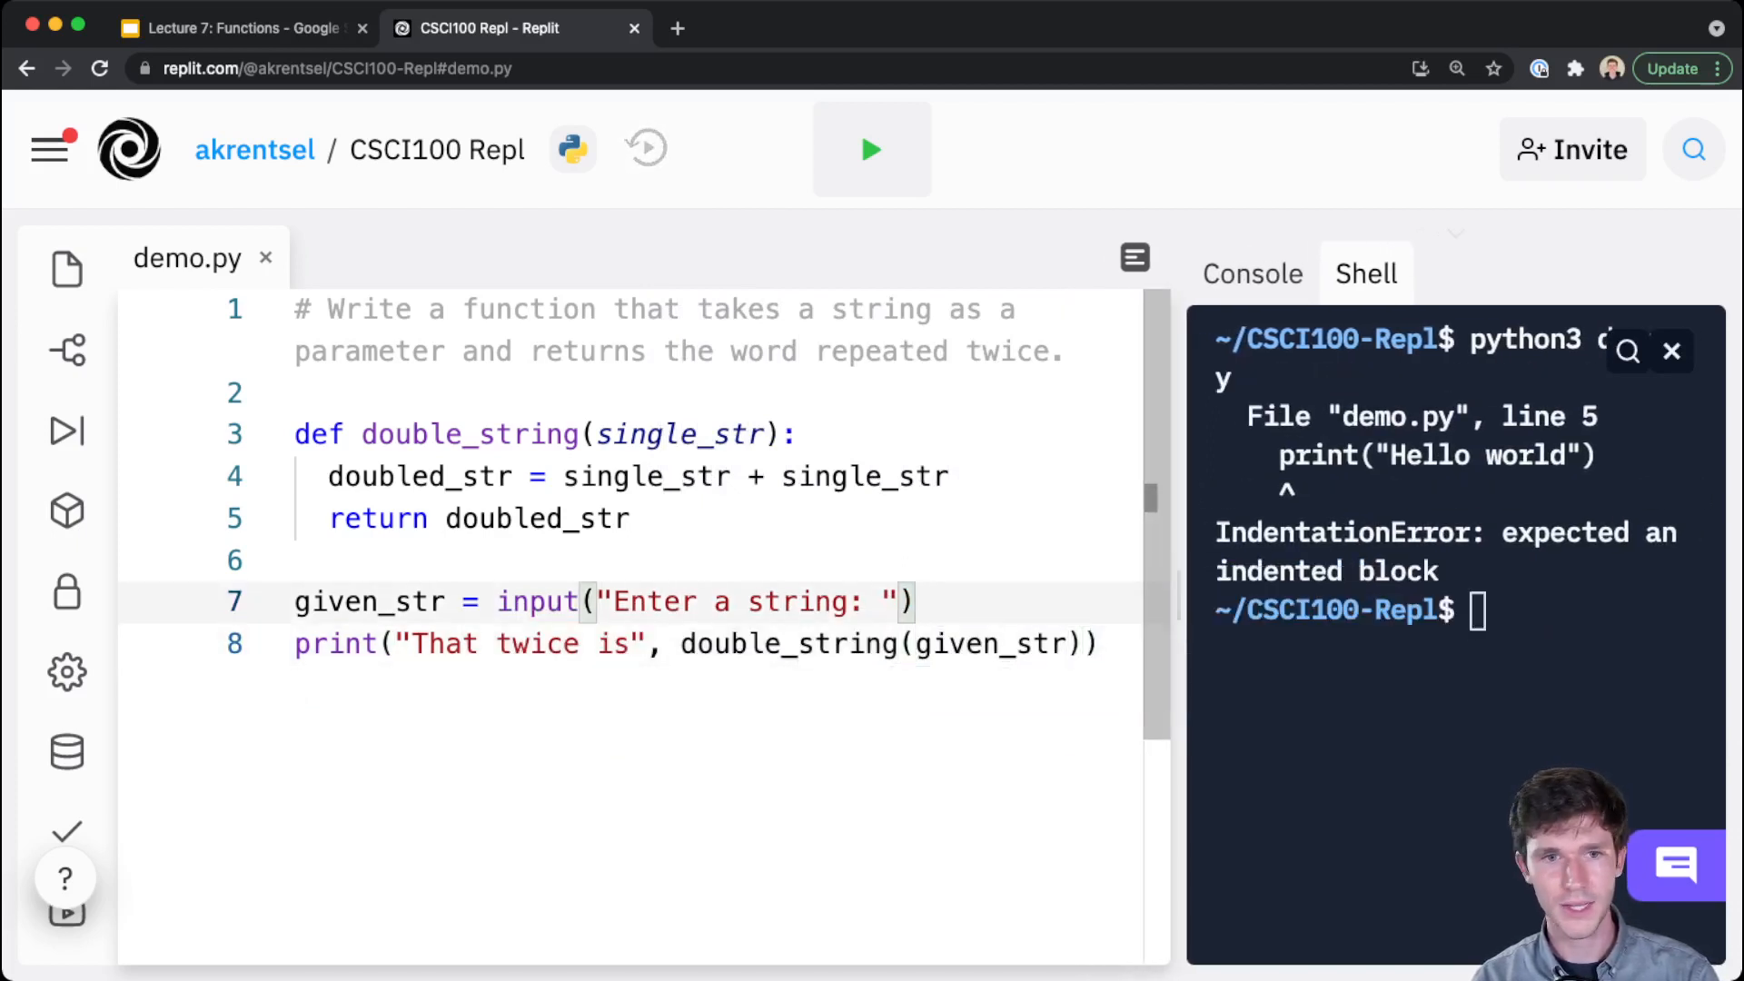
{"action": "double_click", "coordinate": [467, 435]}
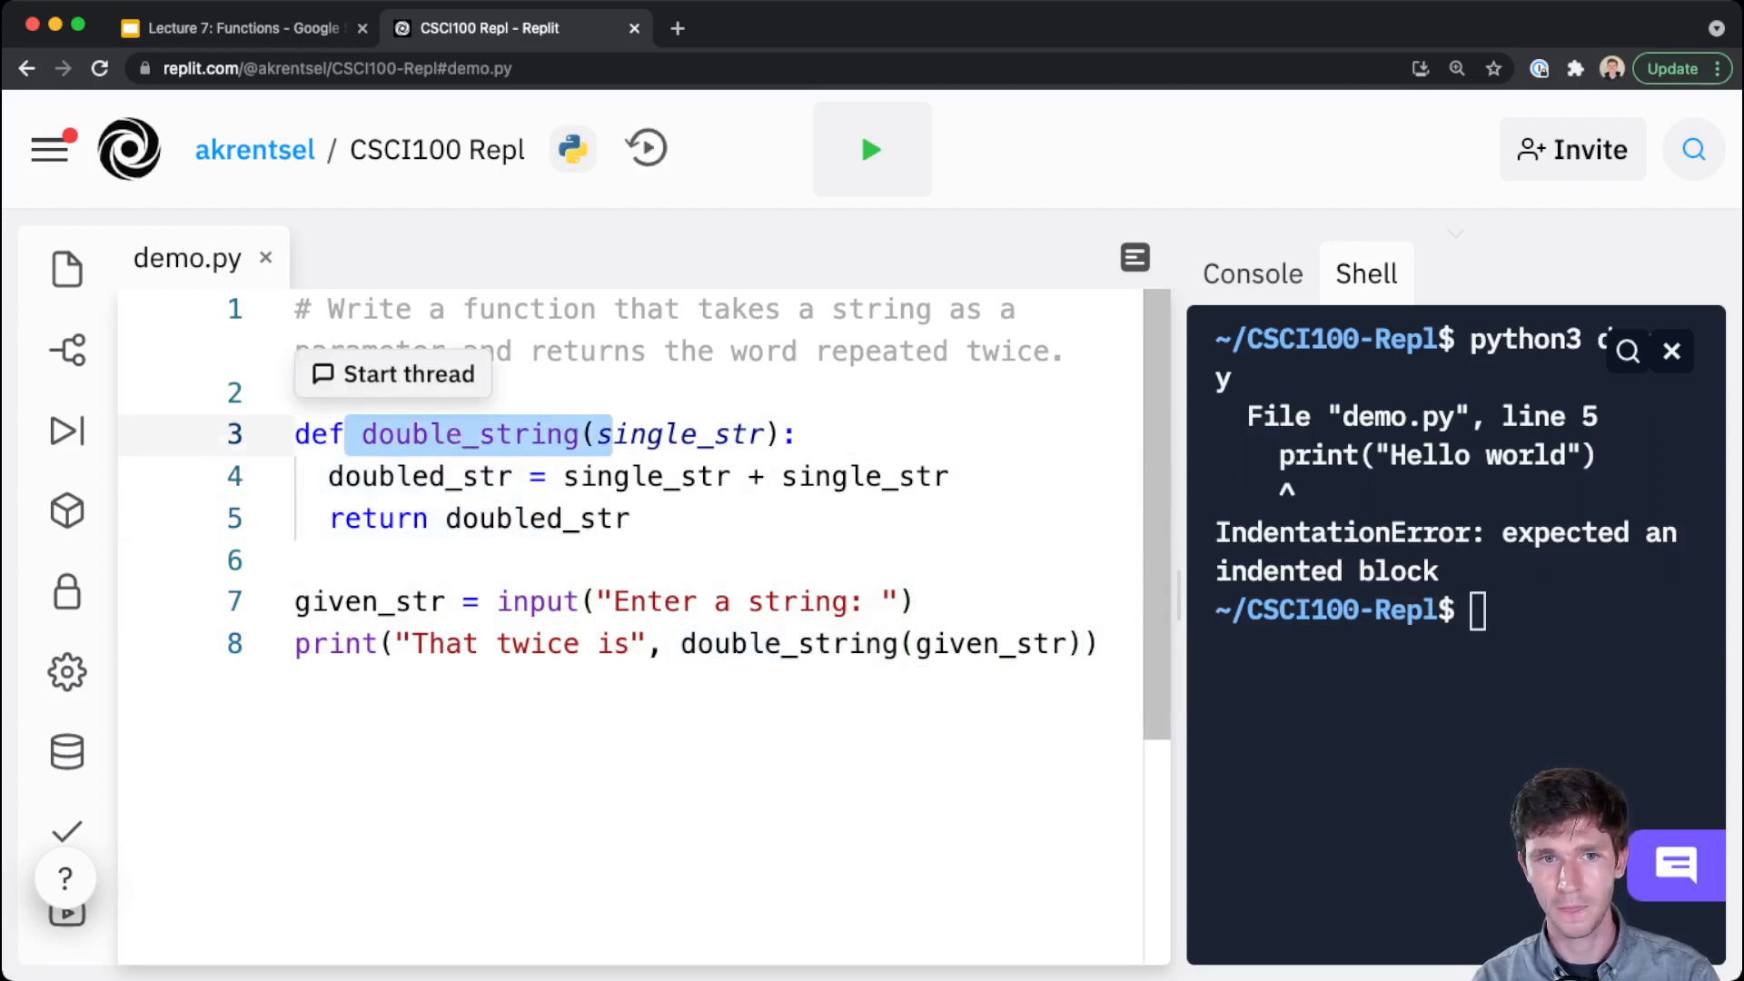
{"action": "left_click", "coordinate": [611, 602]}
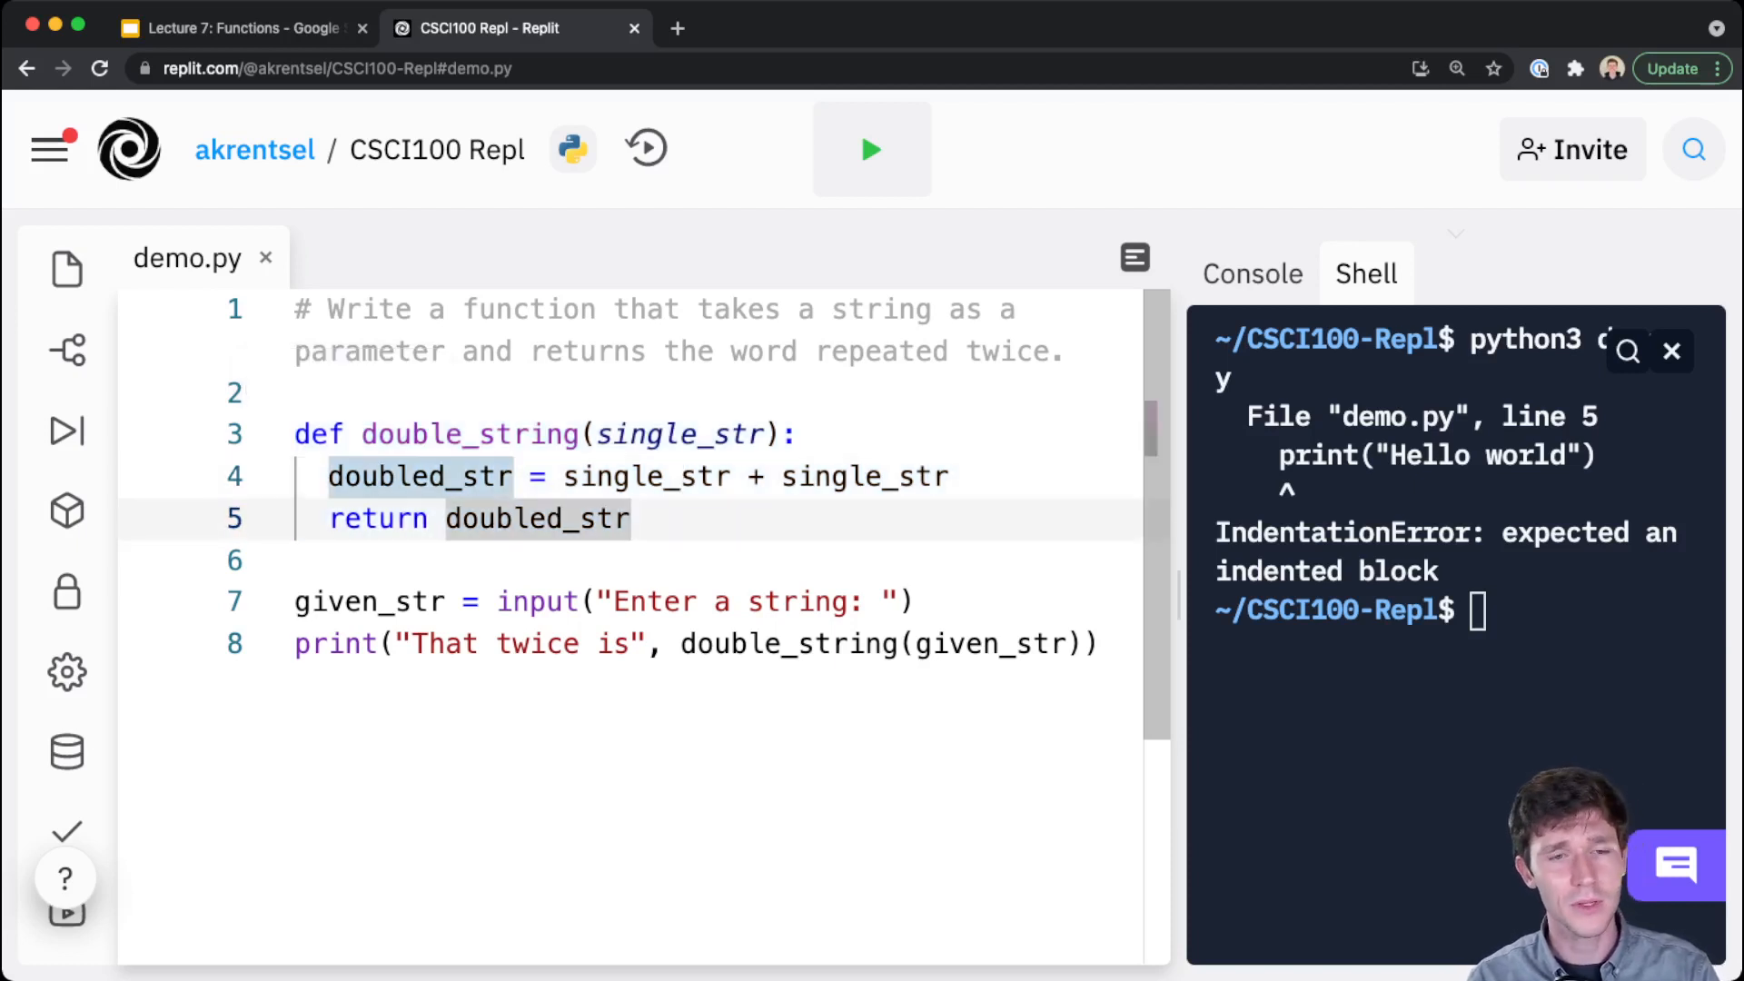
{"action": "double_click", "coordinate": [410, 434]}
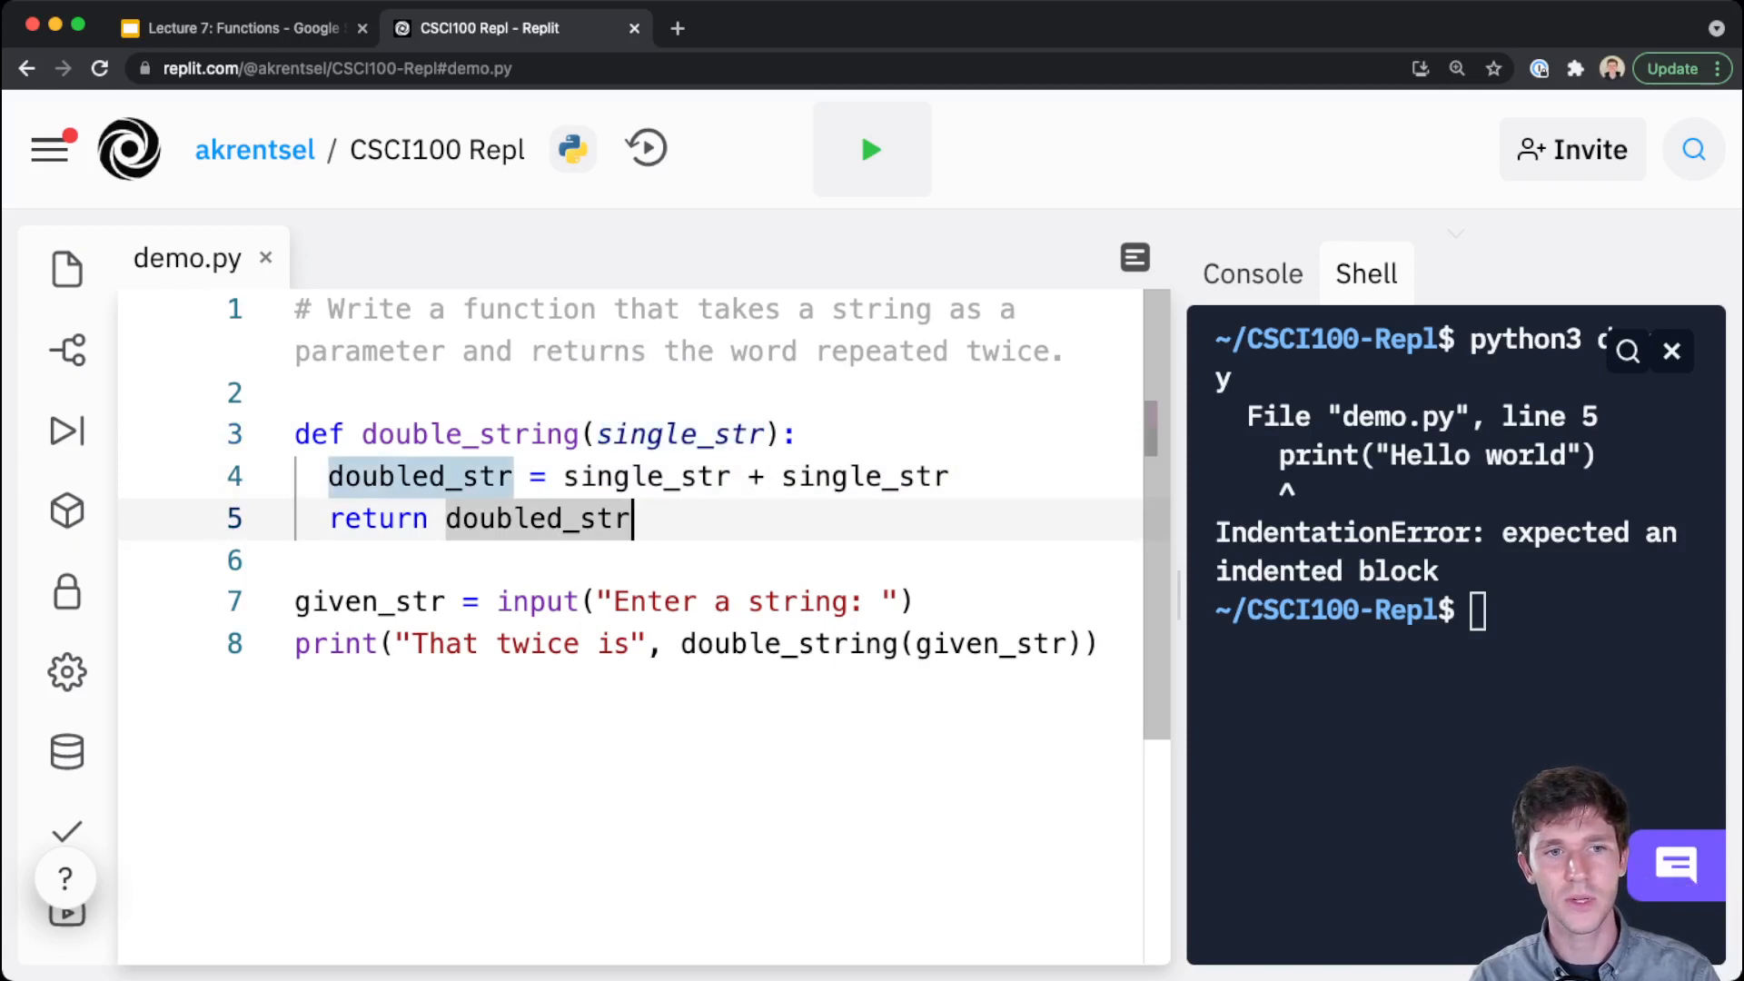
{"action": "left_click_drag", "start_coordinate": [328, 476], "coordinate": [632, 518]}
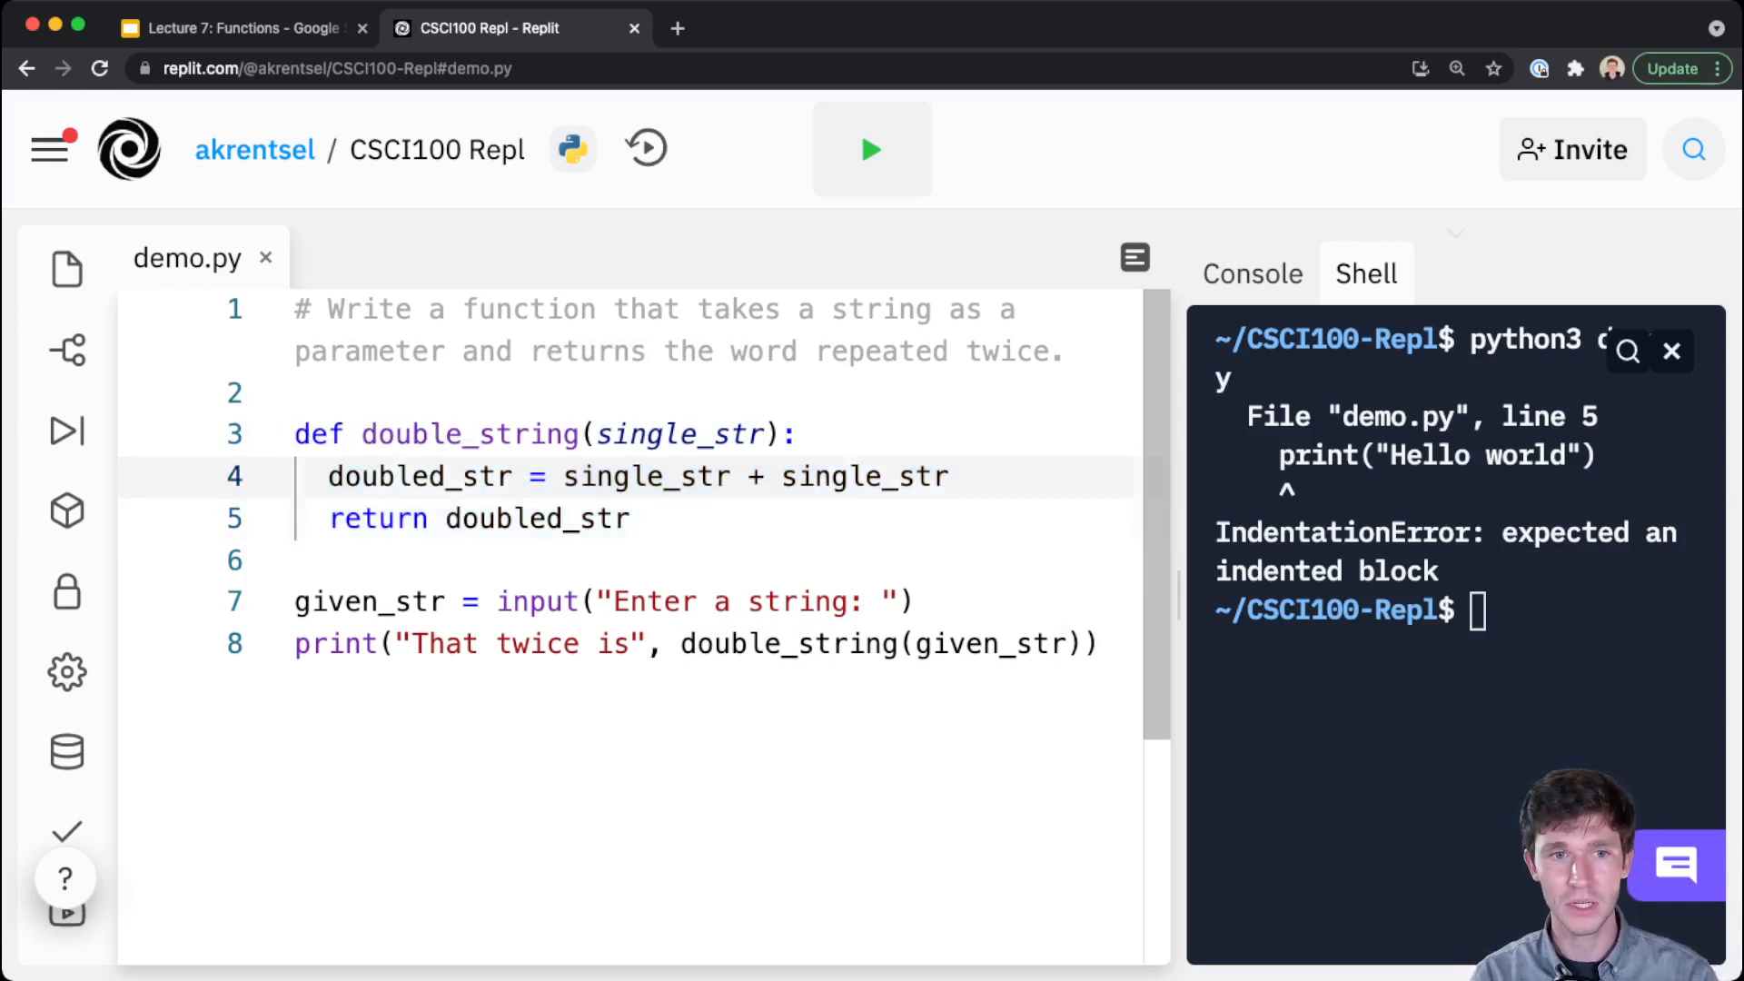
{"action": "left_click_drag", "start_coordinate": [295, 435], "coordinate": [631, 518]}
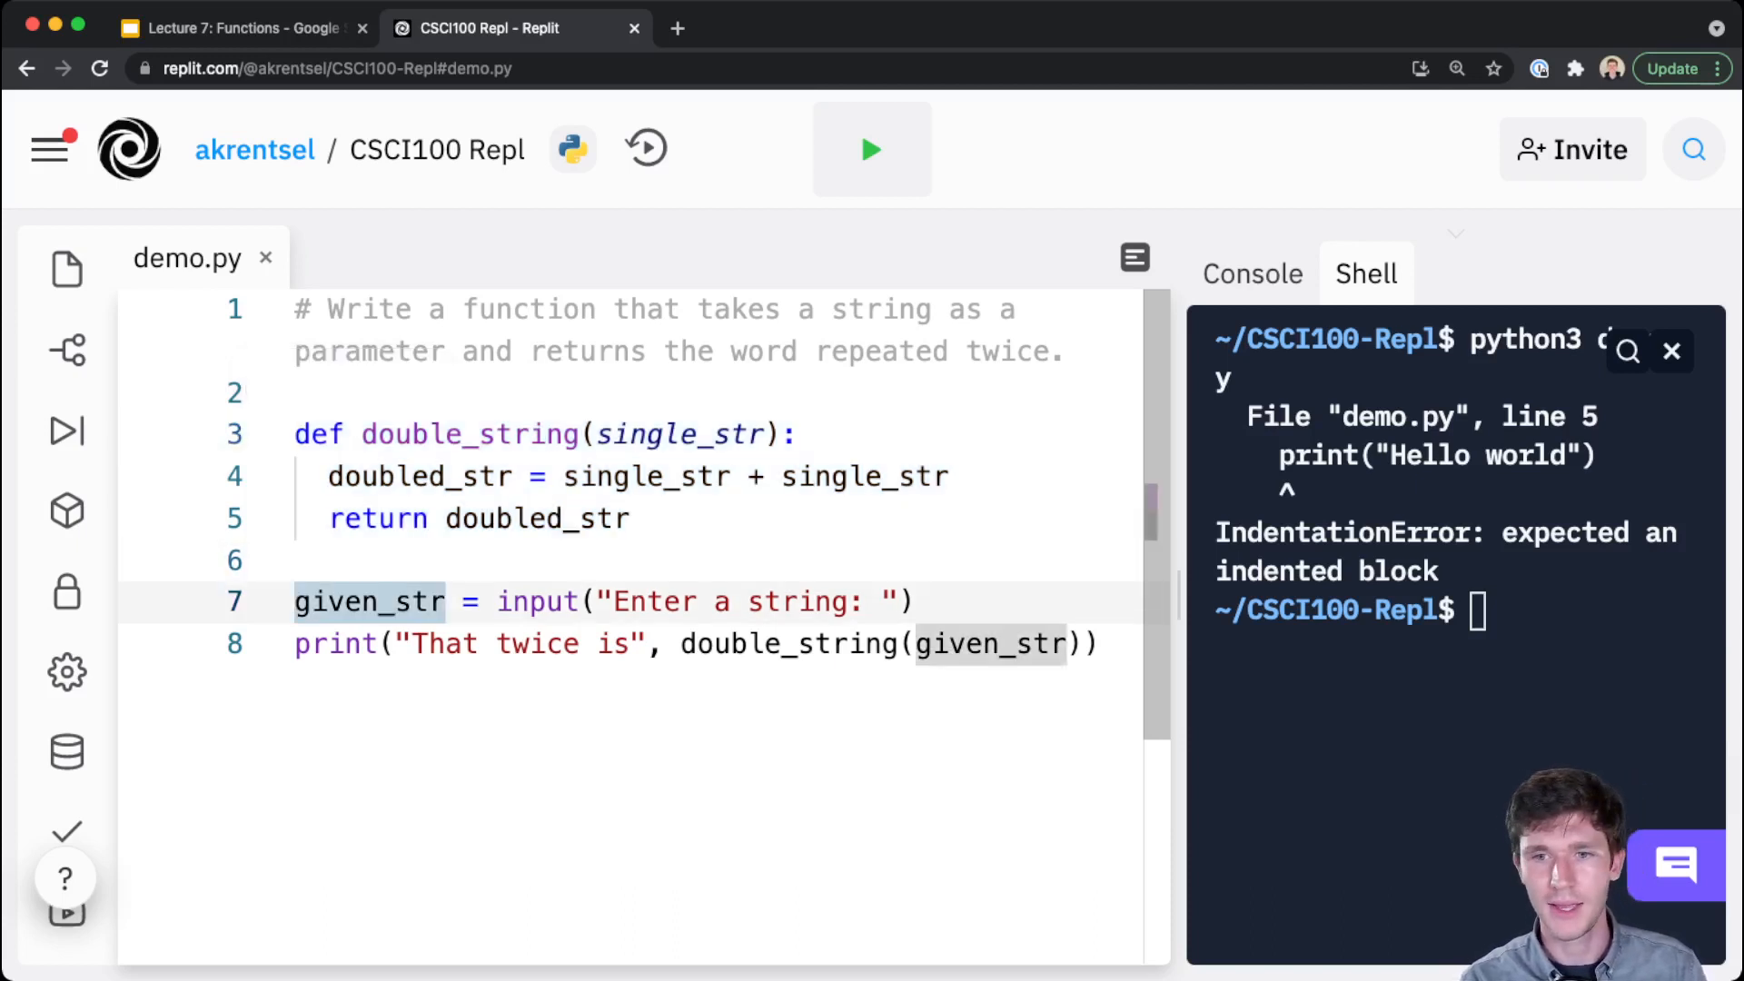
{"action": "left_click_drag", "start_coordinate": [294, 601], "coordinate": [494, 602]}
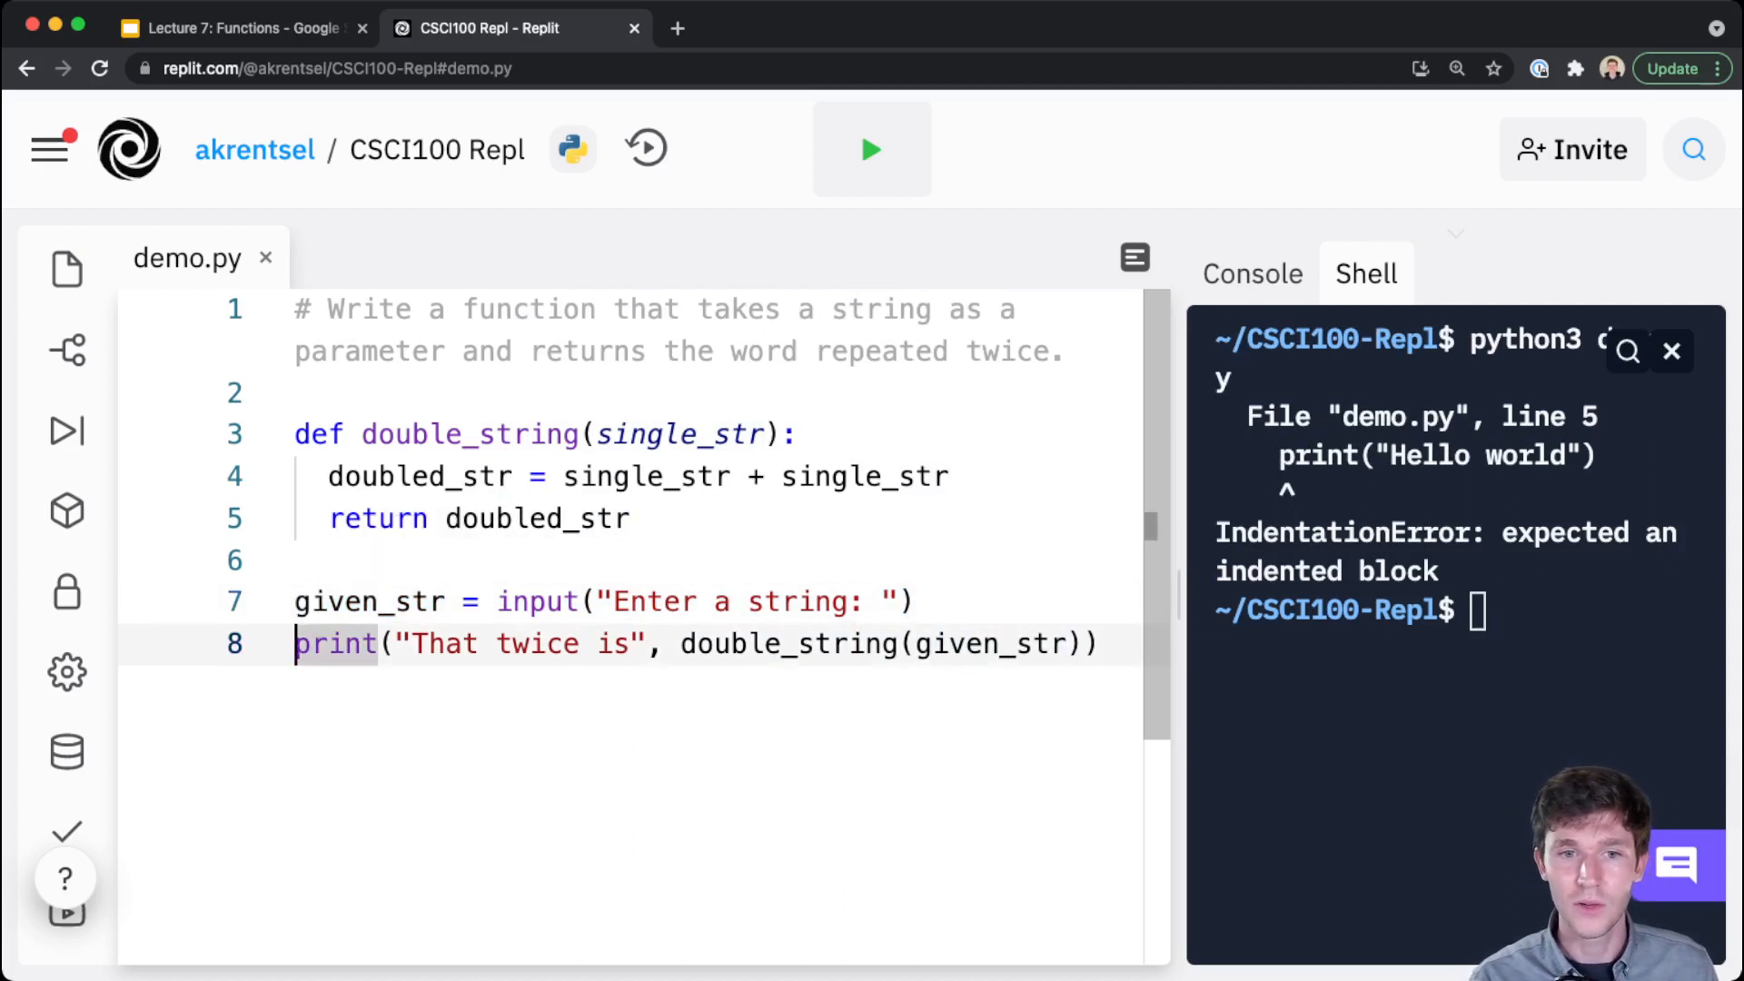
Join "That twice is " to double_string(given_str) with + and highlight the call and single_str parameter
{"action": "double_click", "coordinate": [367, 602]}
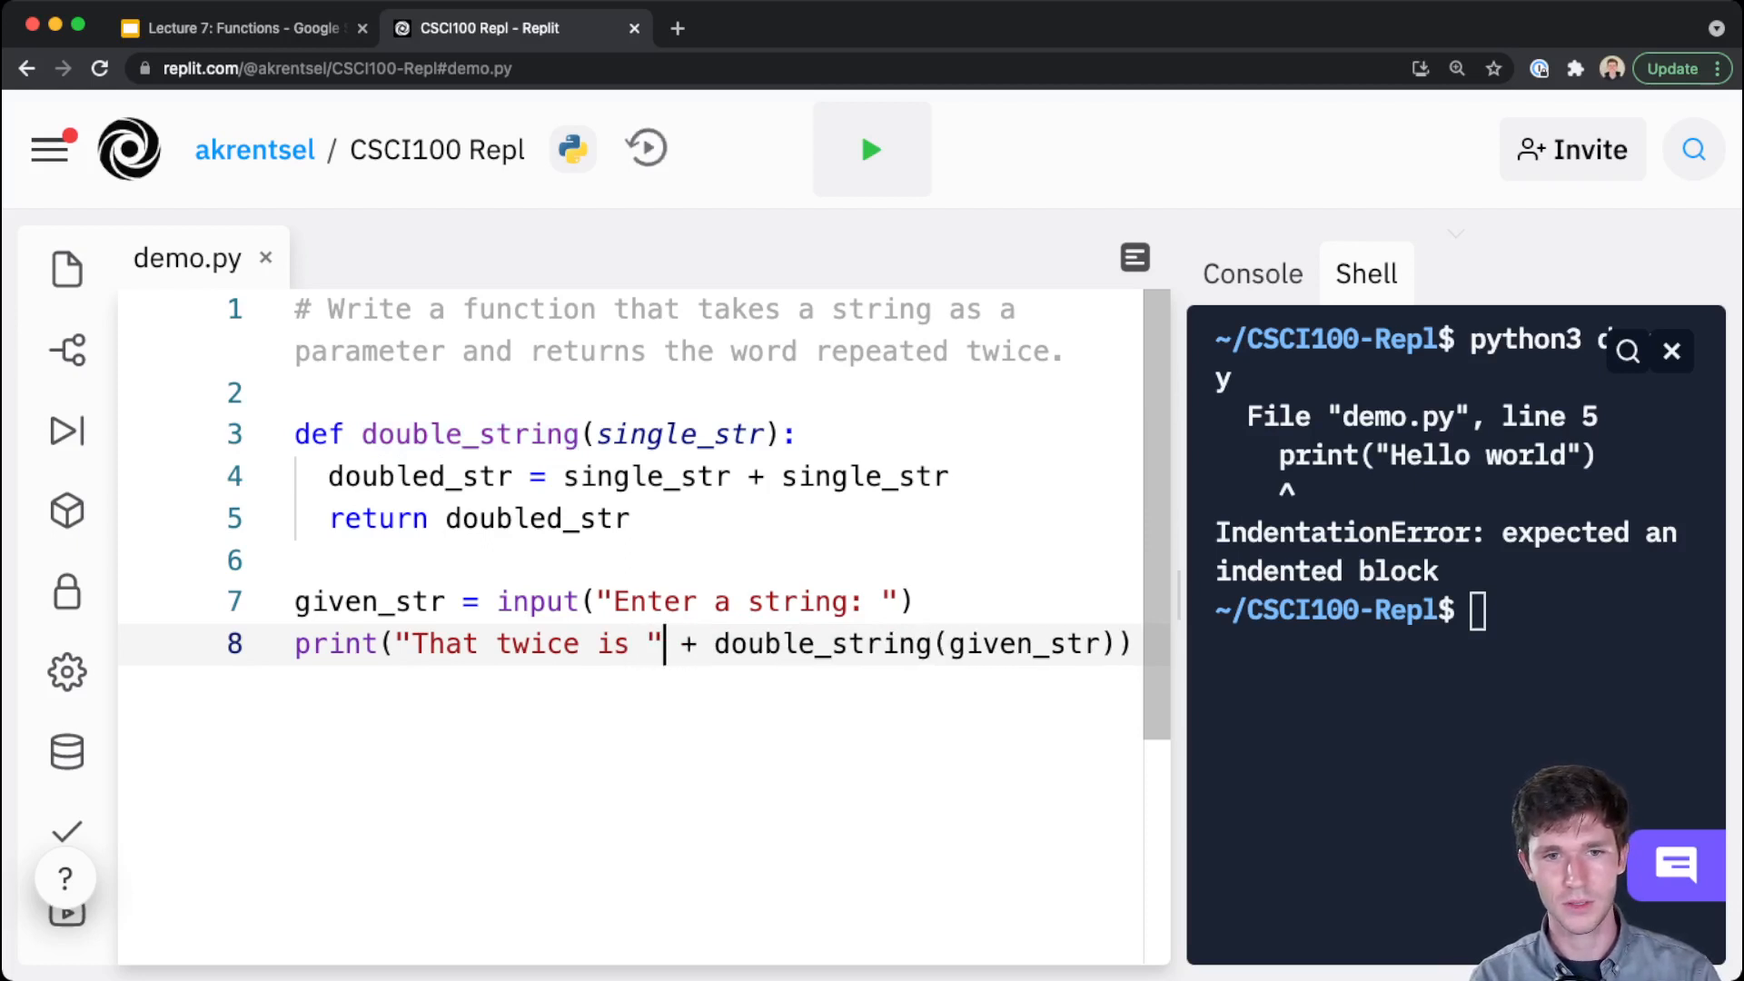
{"action": "double_click", "coordinate": [822, 644]}
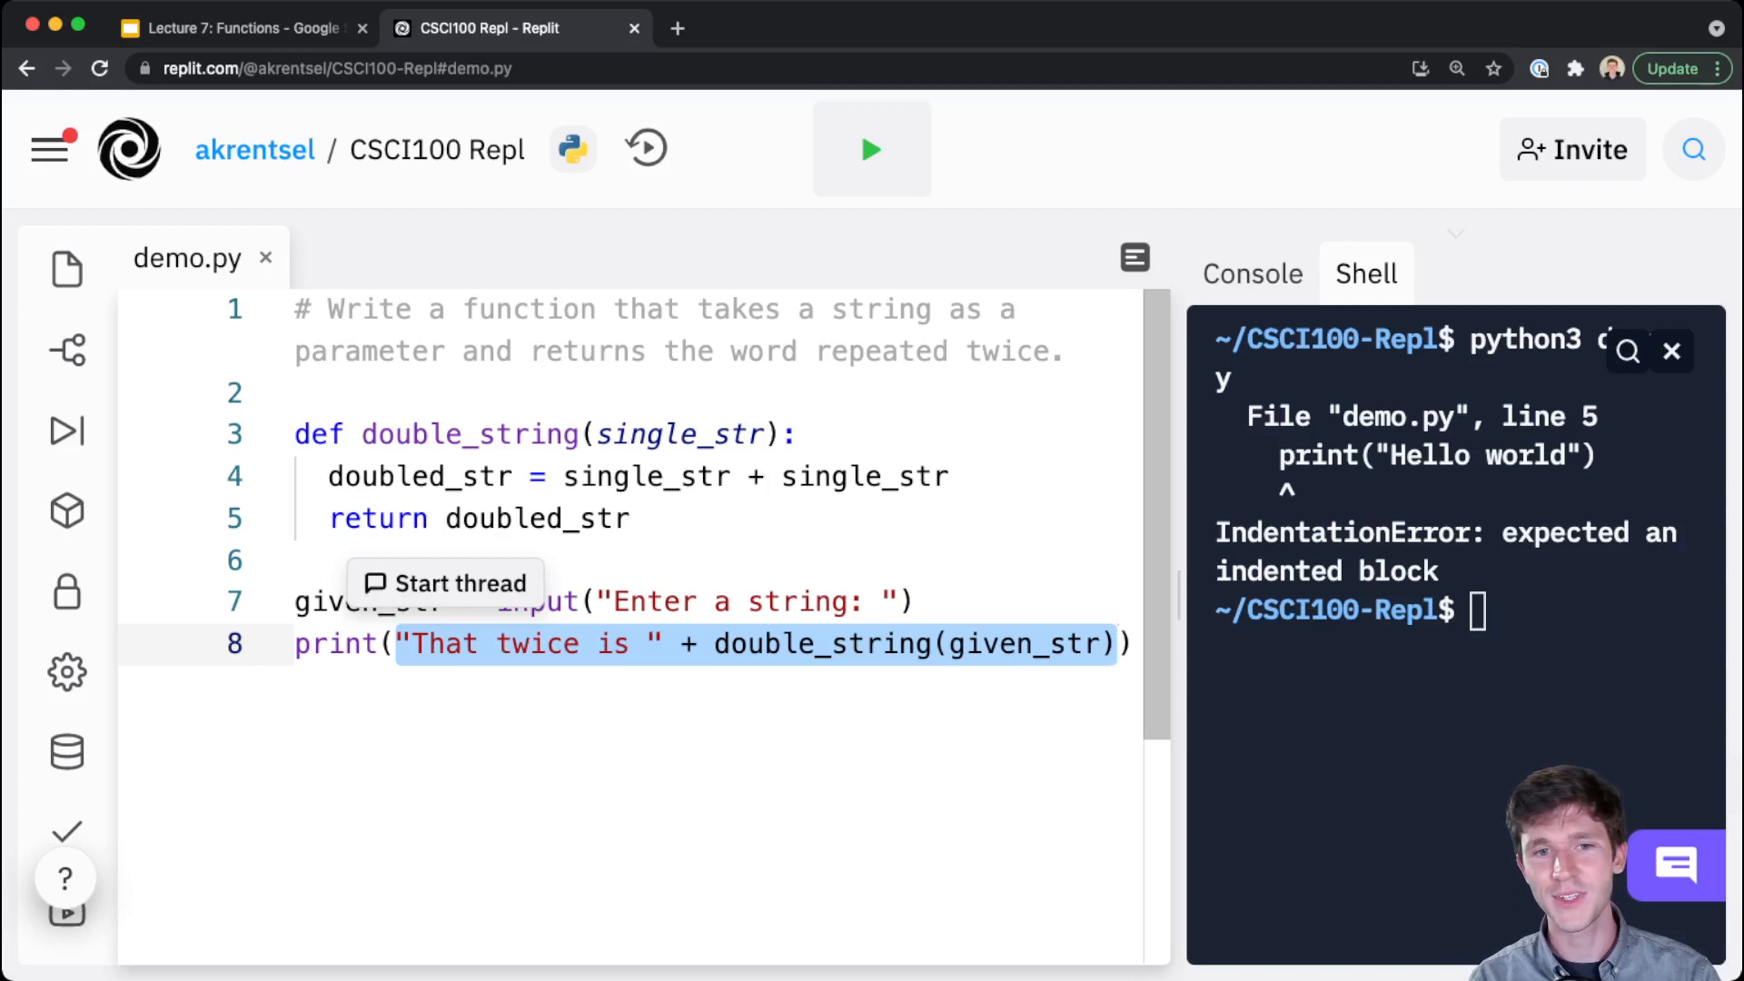
{"action": "left_click", "coordinate": [702, 643]}
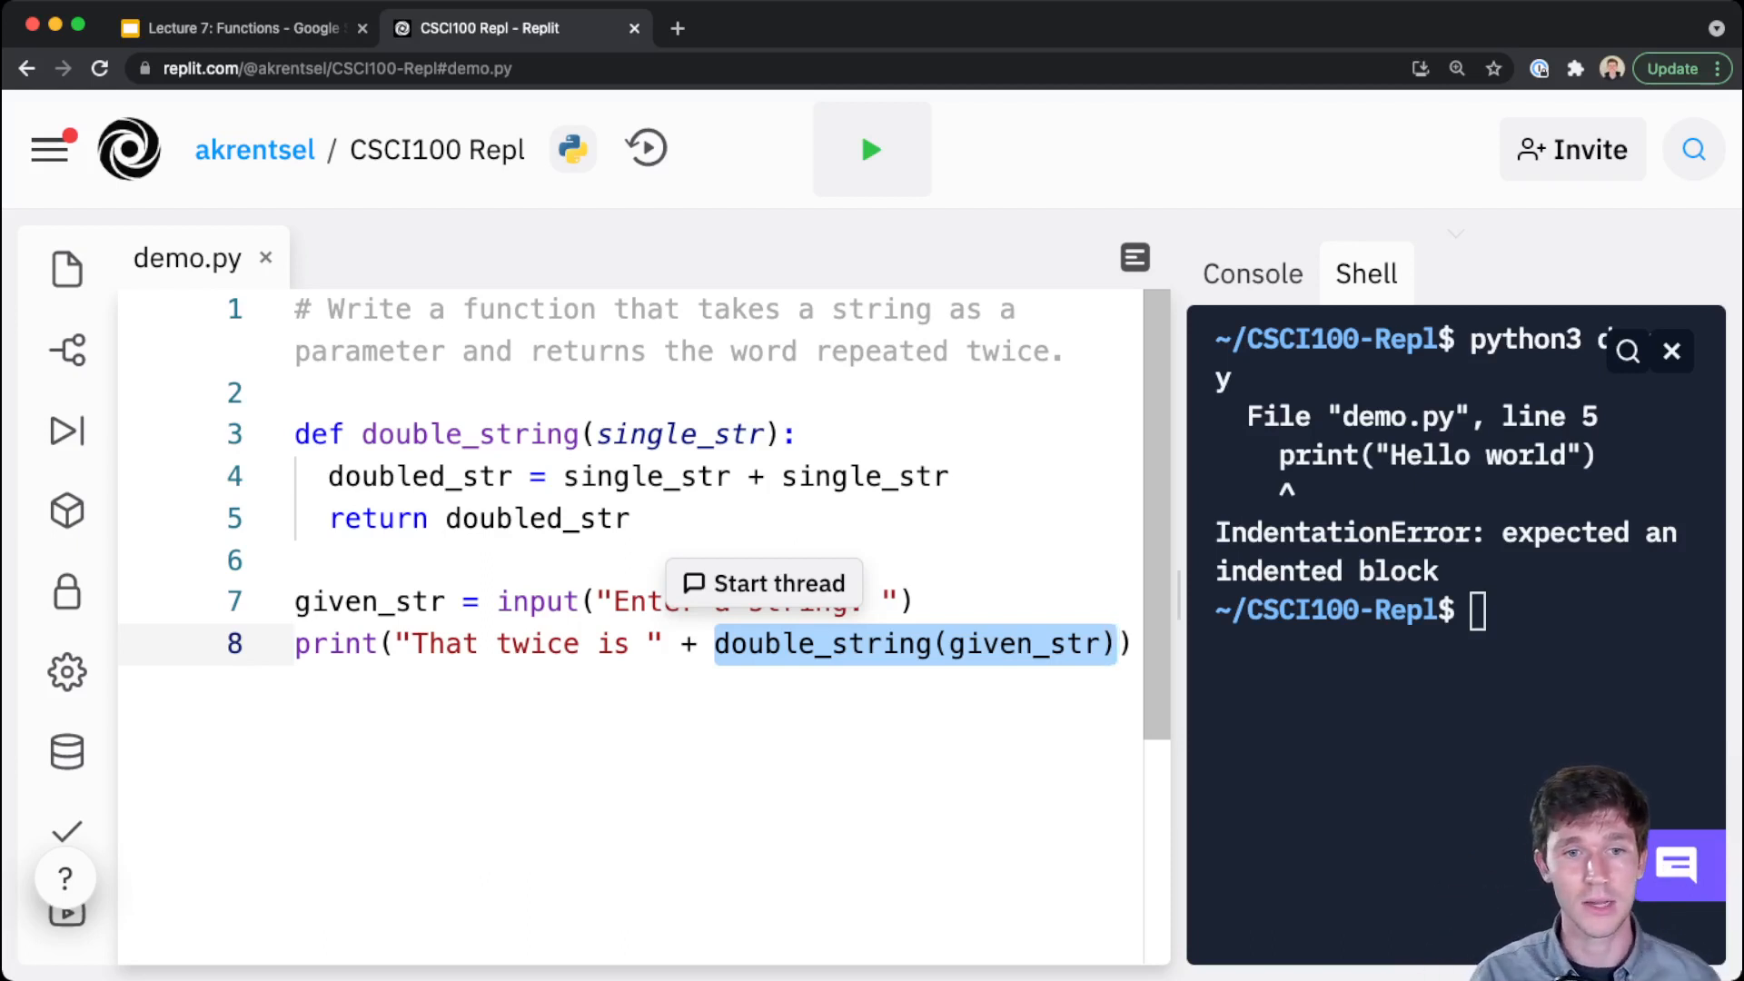
{"action": "left_click", "coordinate": [752, 643]}
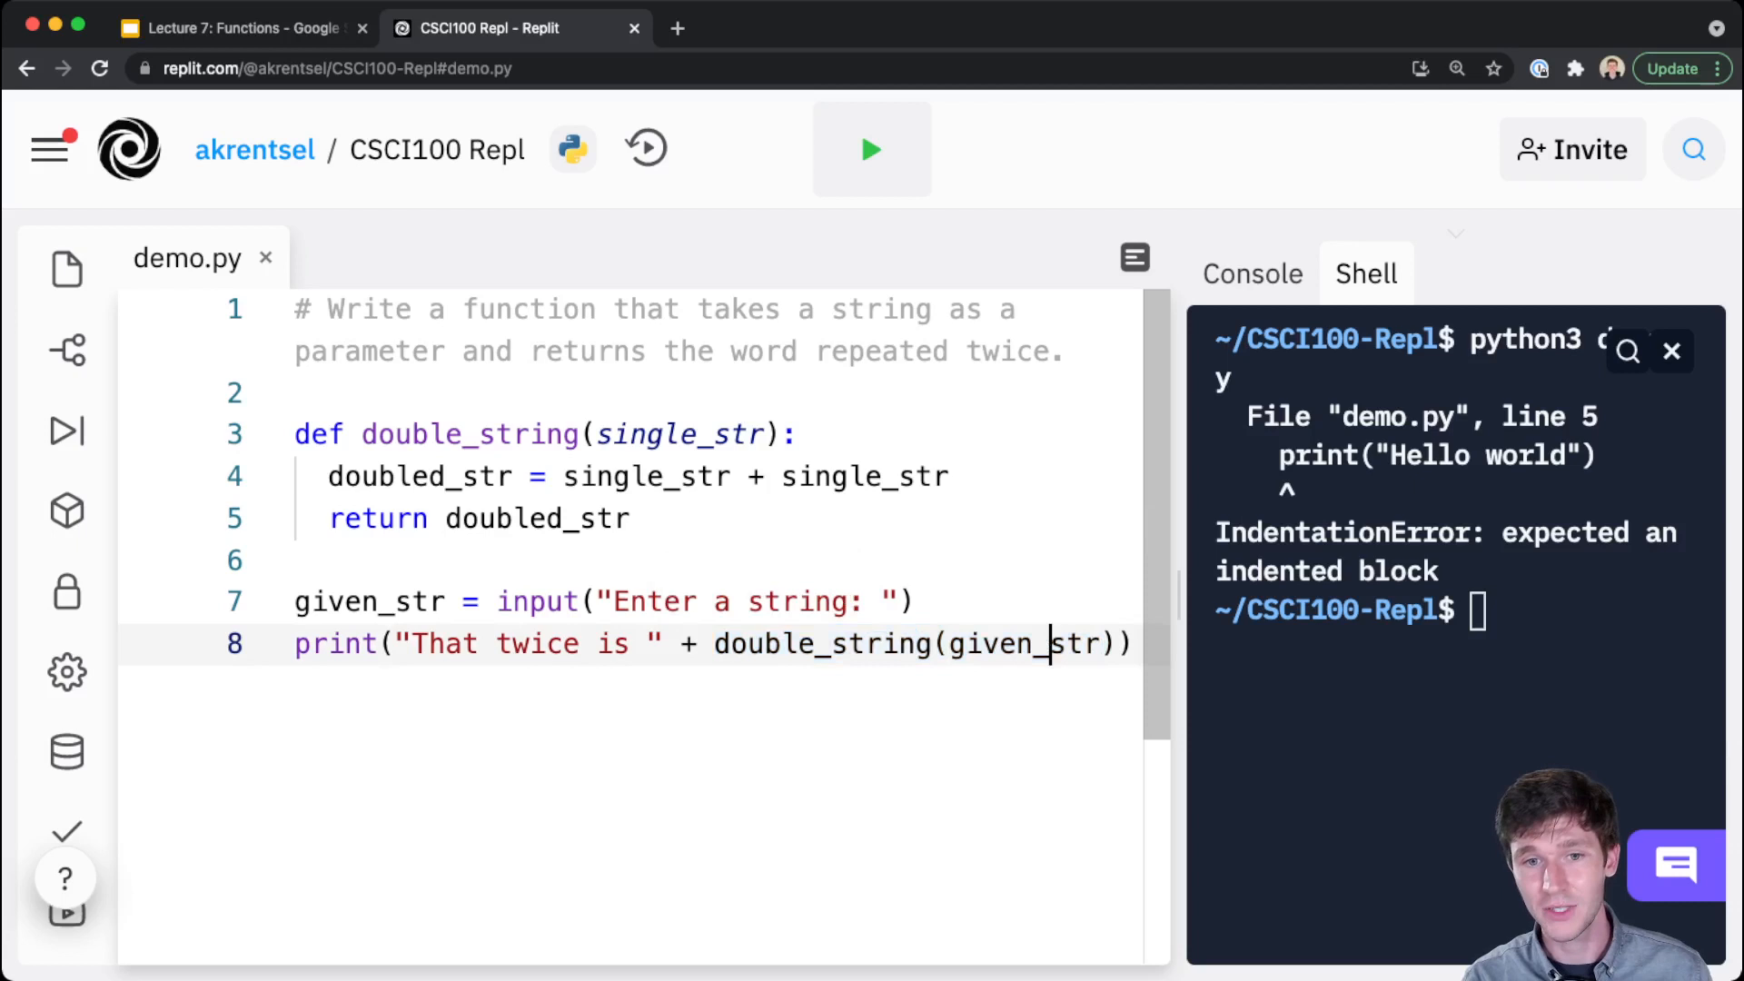
{"action": "double_click", "coordinate": [996, 643]}
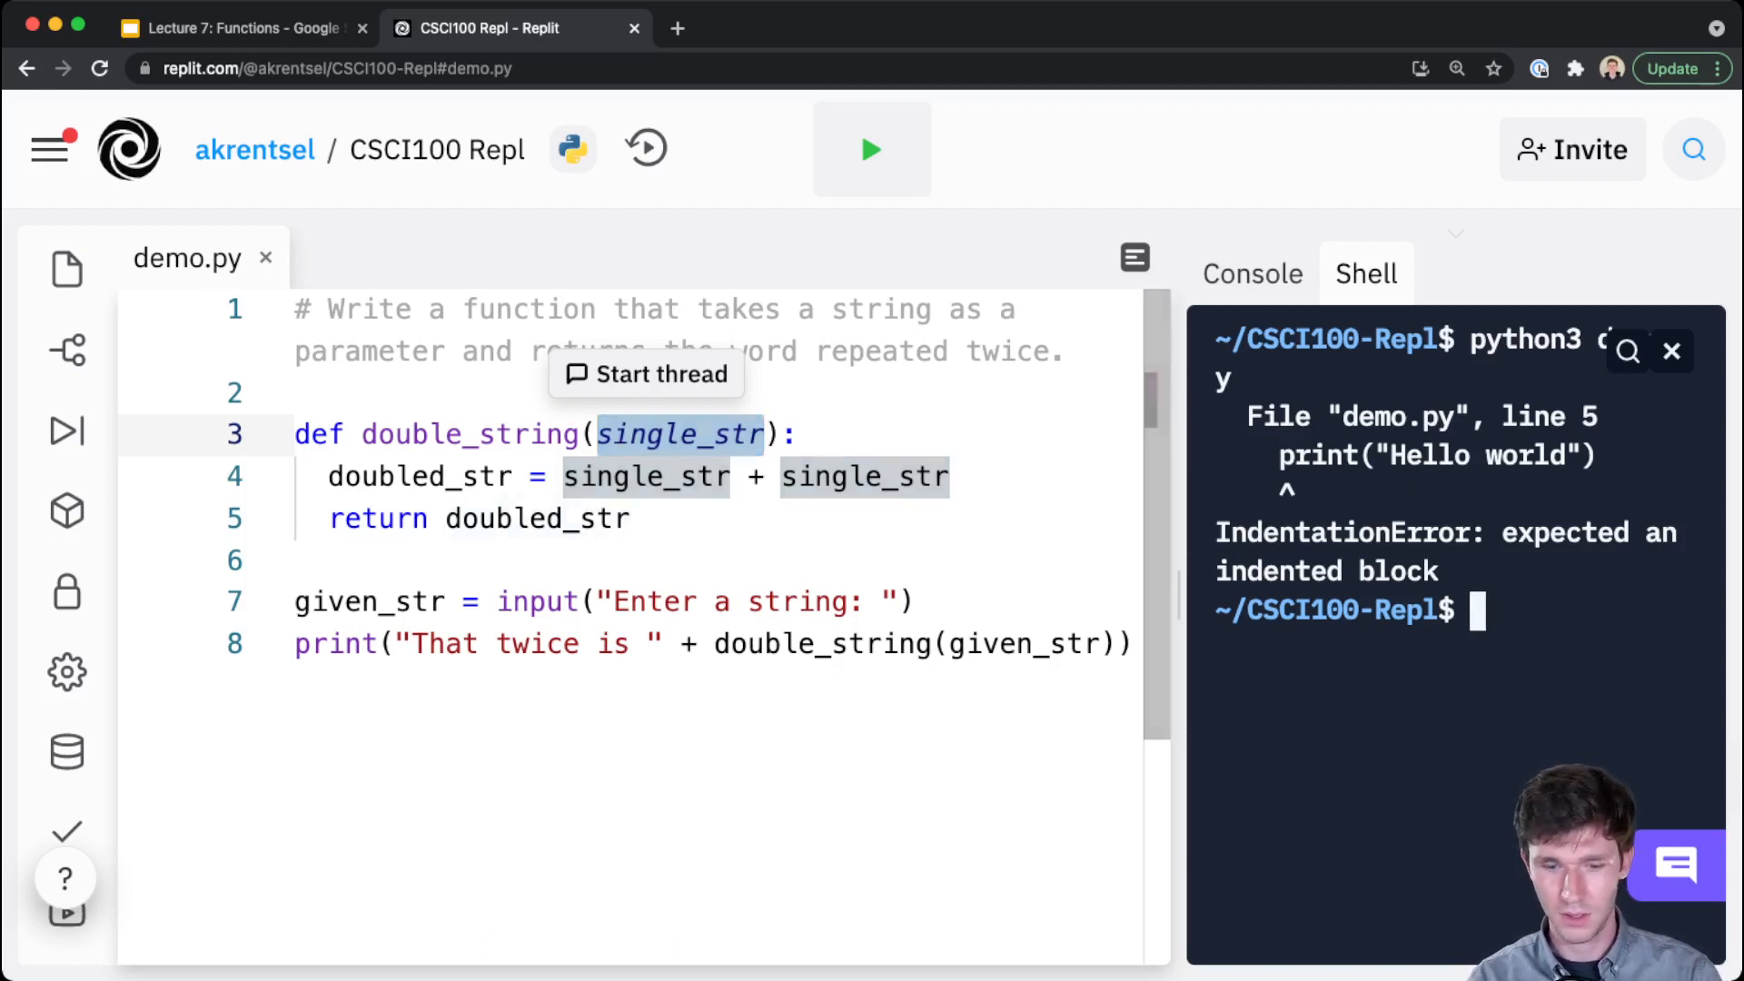
Run python3 demo.py with input hello, printing "That twice is hellohello", then return to the slides
{"action": "type", "text": "python3"}
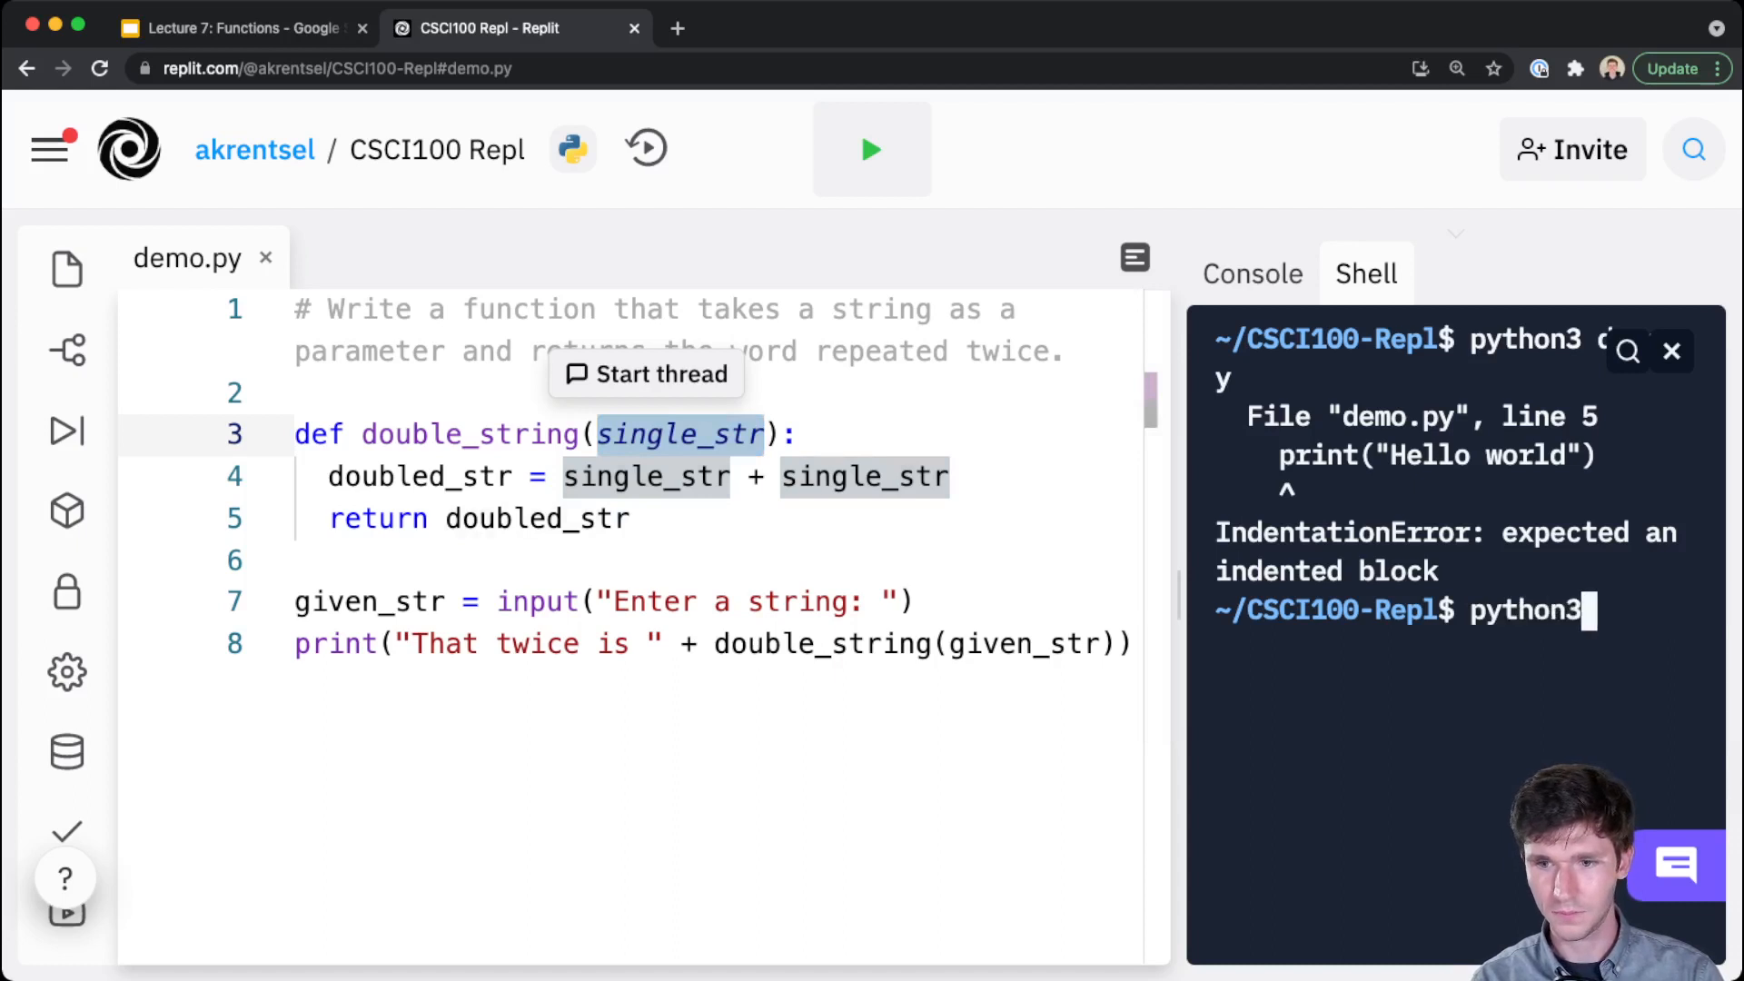
{"action": "type", "text": "demo.py"}
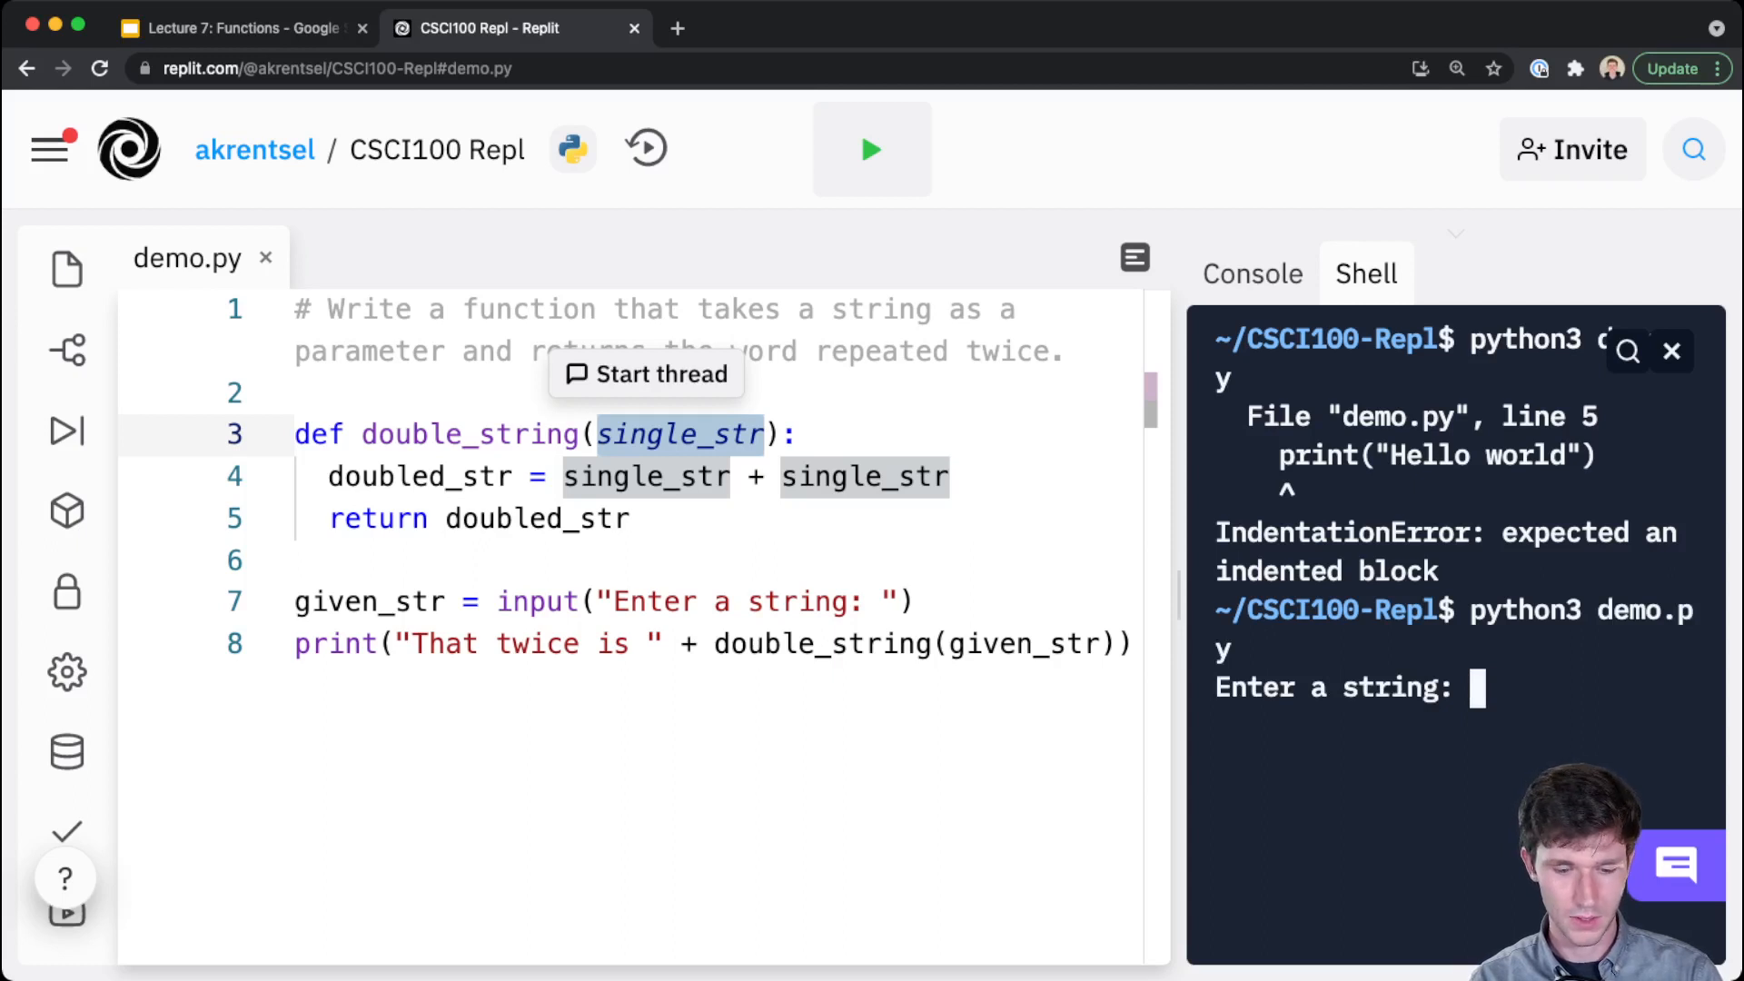
{"action": "type", "text": "hello"}
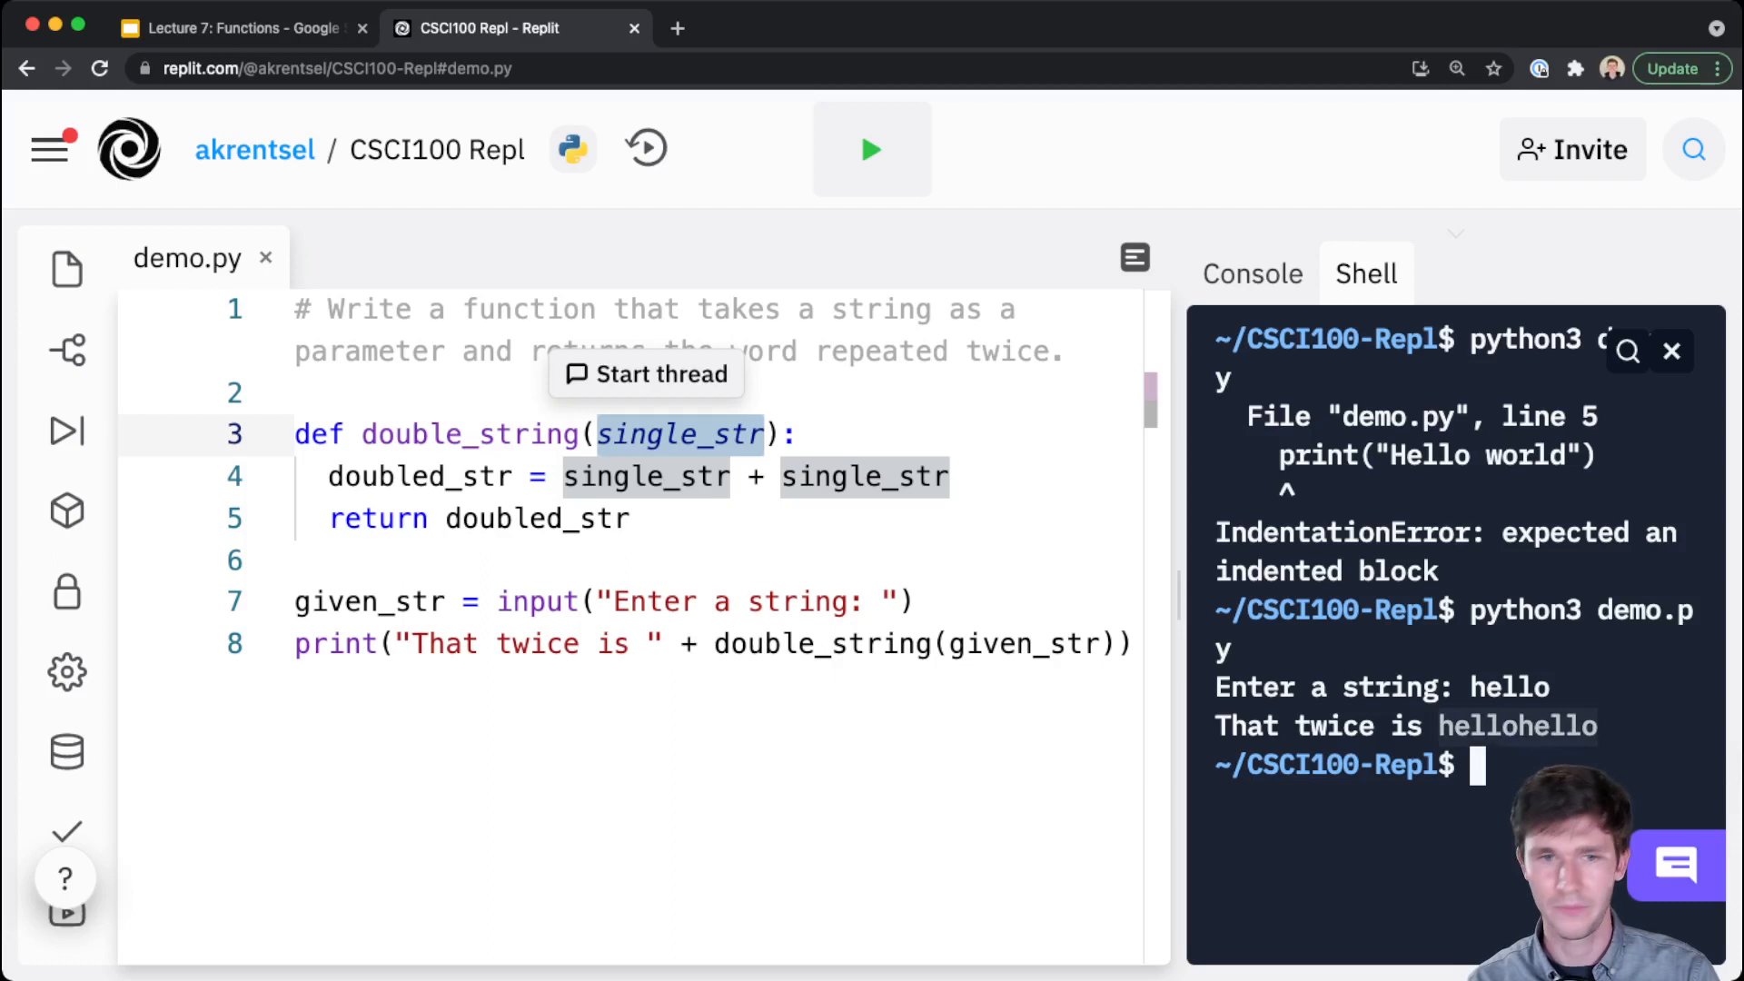
{"action": "left_click", "coordinate": [1014, 643]}
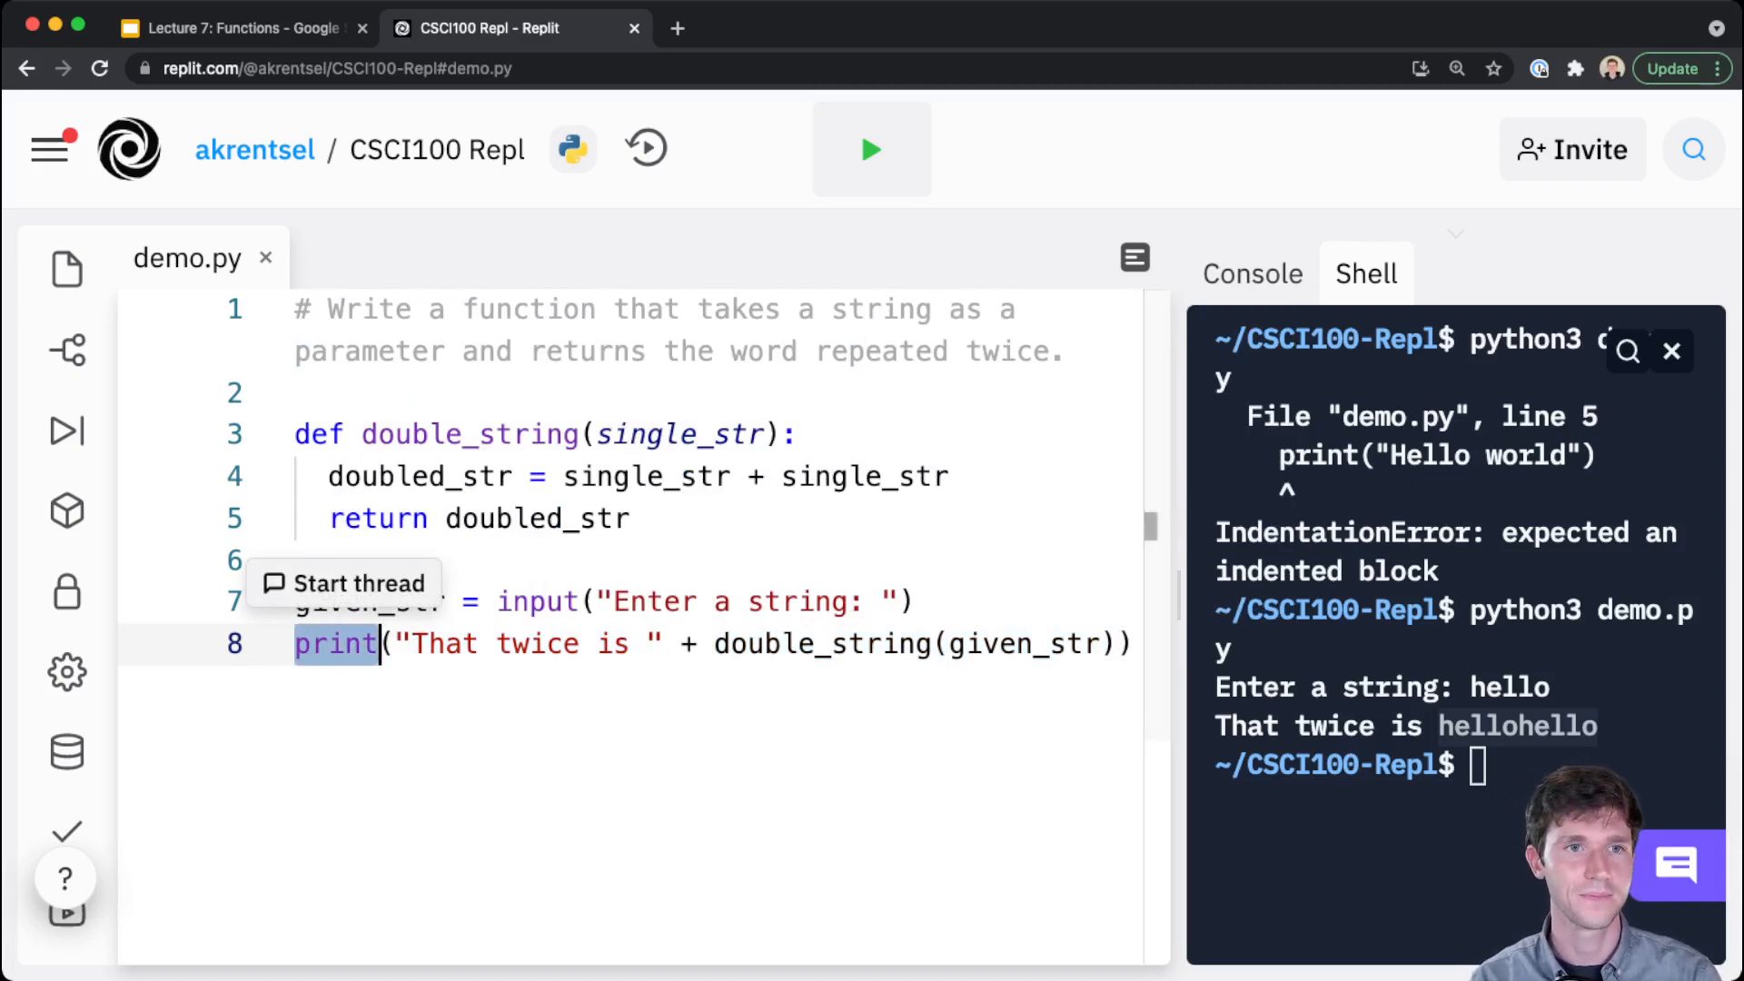
{"action": "left_click", "coordinate": [234, 27]}
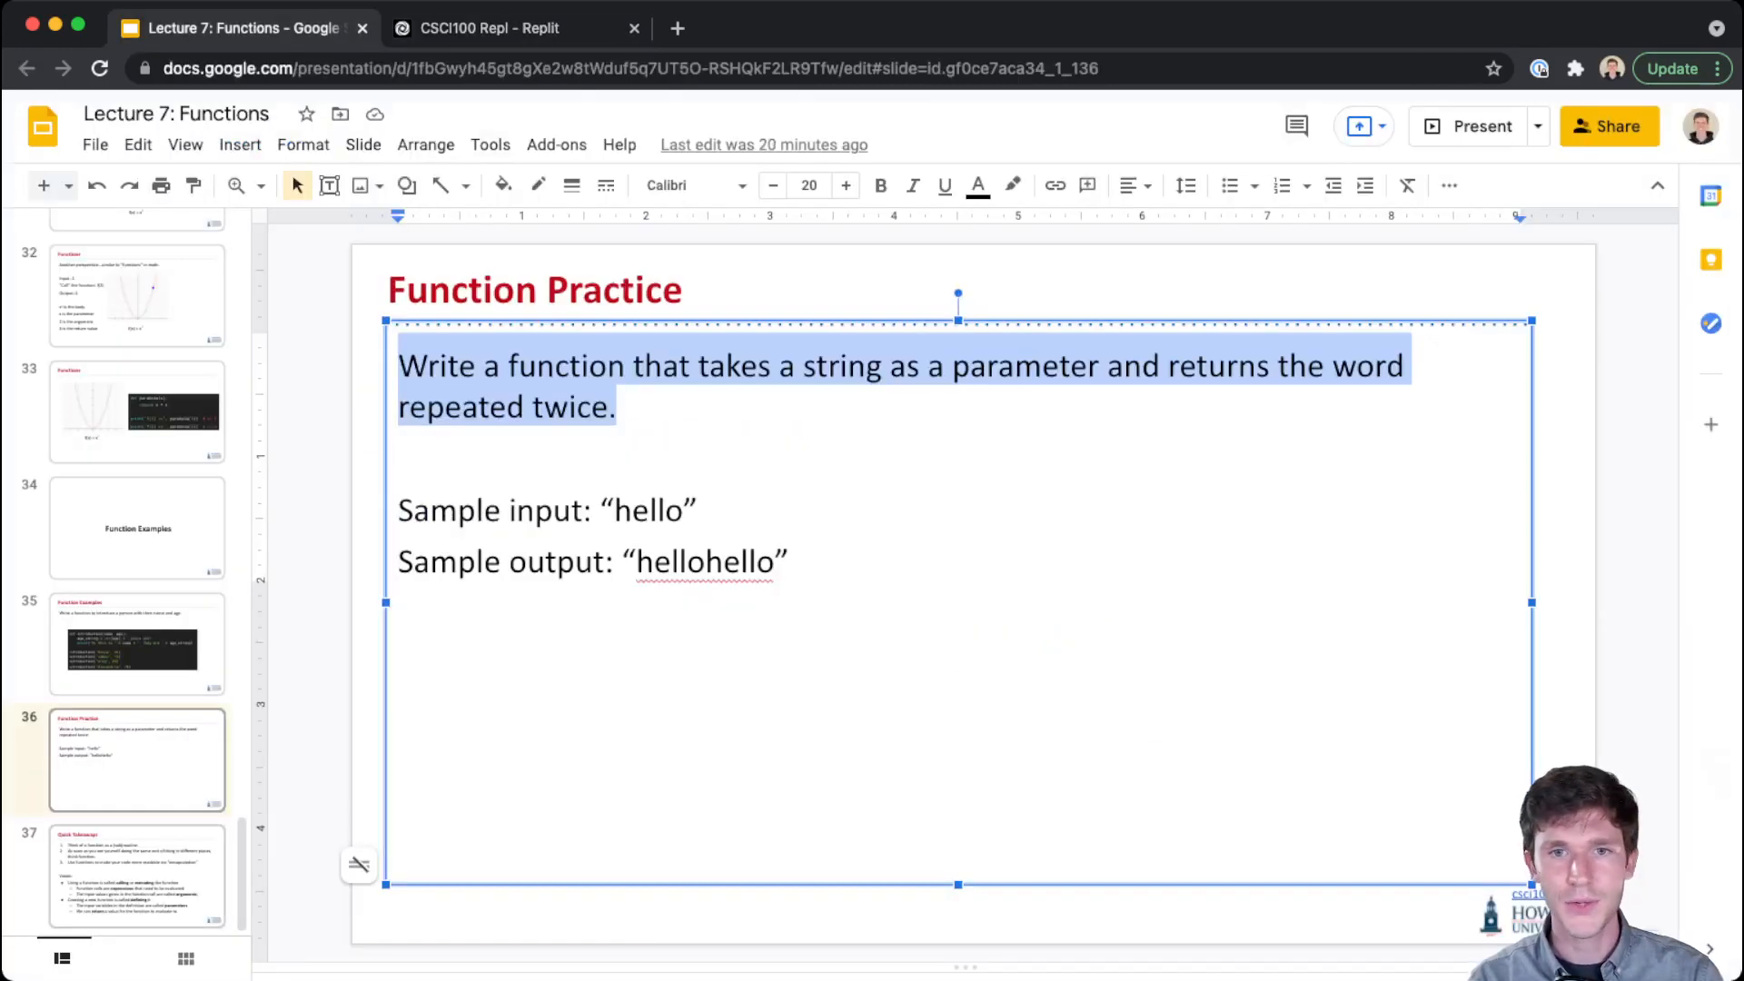
Select slide 37, Quick Takeaways, and start presenting the slideshow
{"action": "left_click", "coordinate": [1537, 126]}
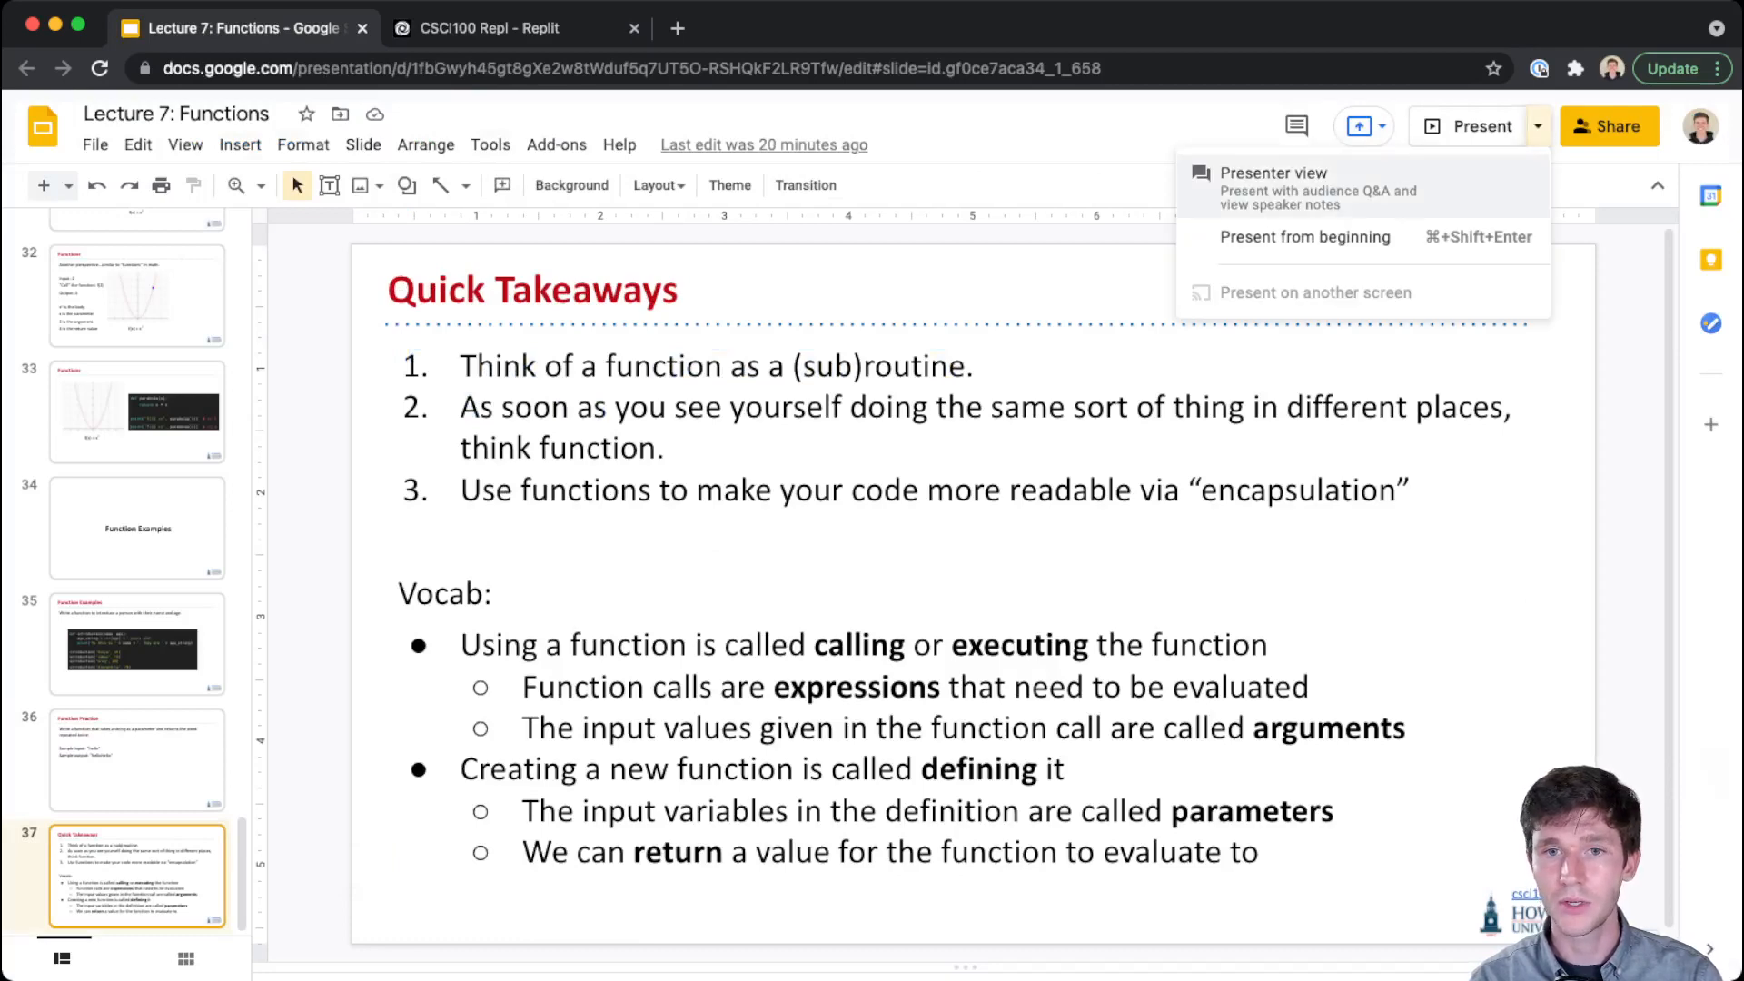
{"action": "left_click", "coordinate": [1306, 236]}
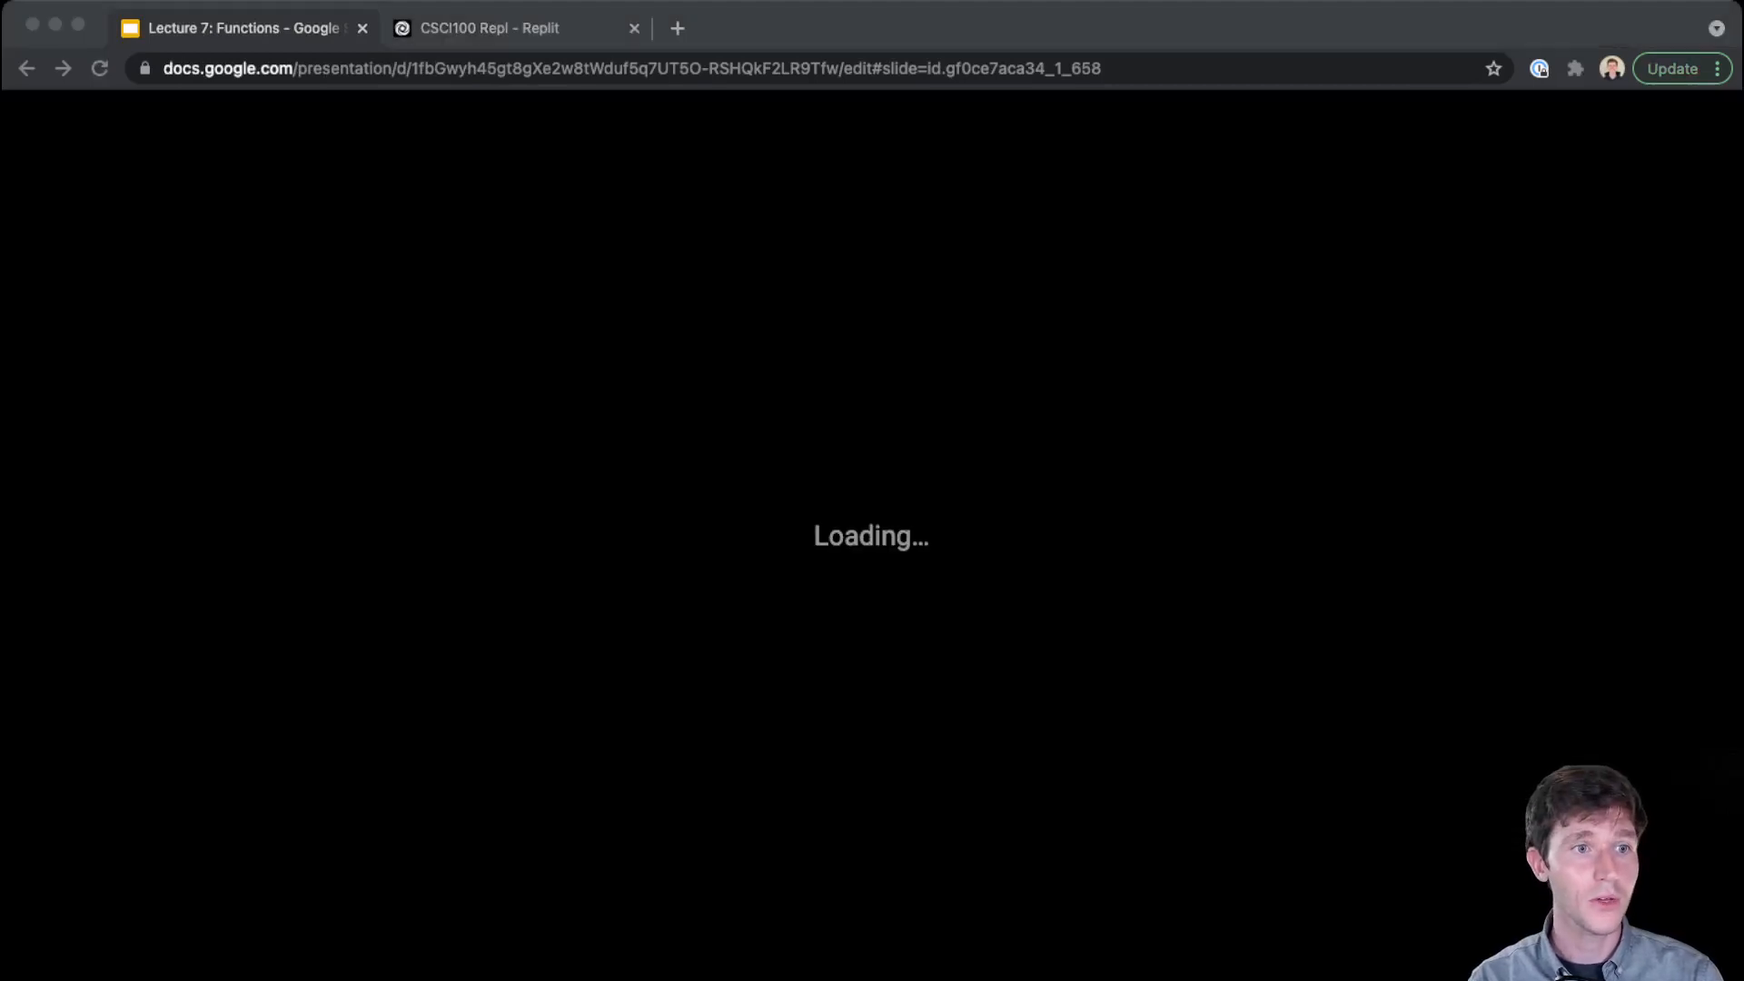